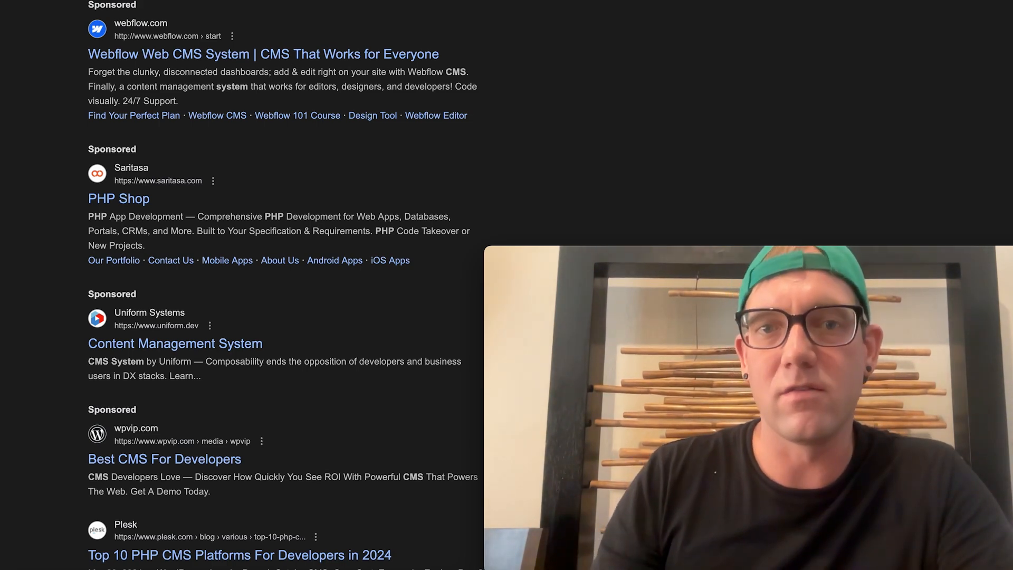
- Open the Plesk search result 'Top 10 PHP CMS Platforms For Developers in 2024'
click(239, 554)
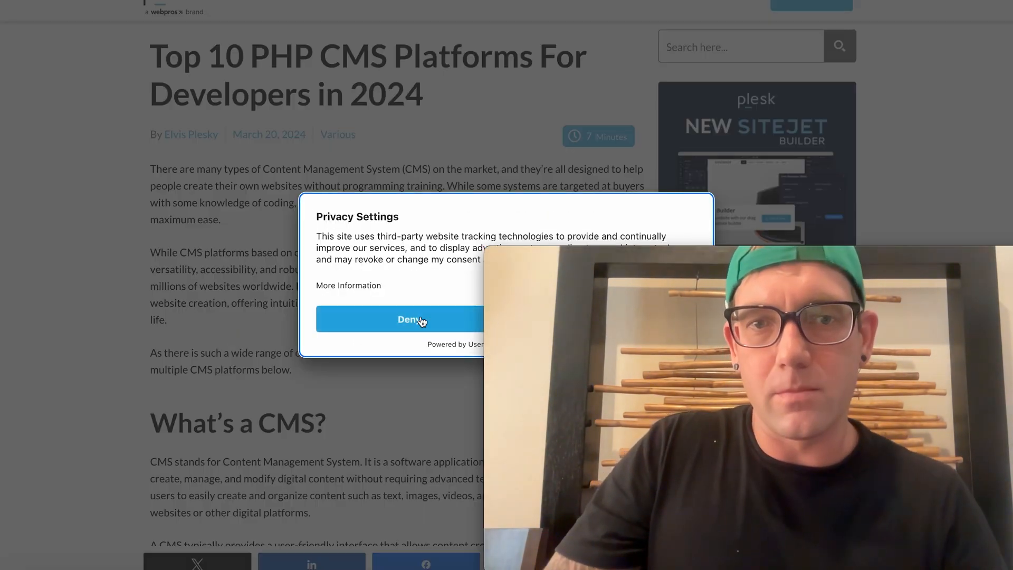
- Deny tracking in the privacy prompt and read past 'What's a CMS?' to Choosing the Right CMS Platform
click(411, 319)
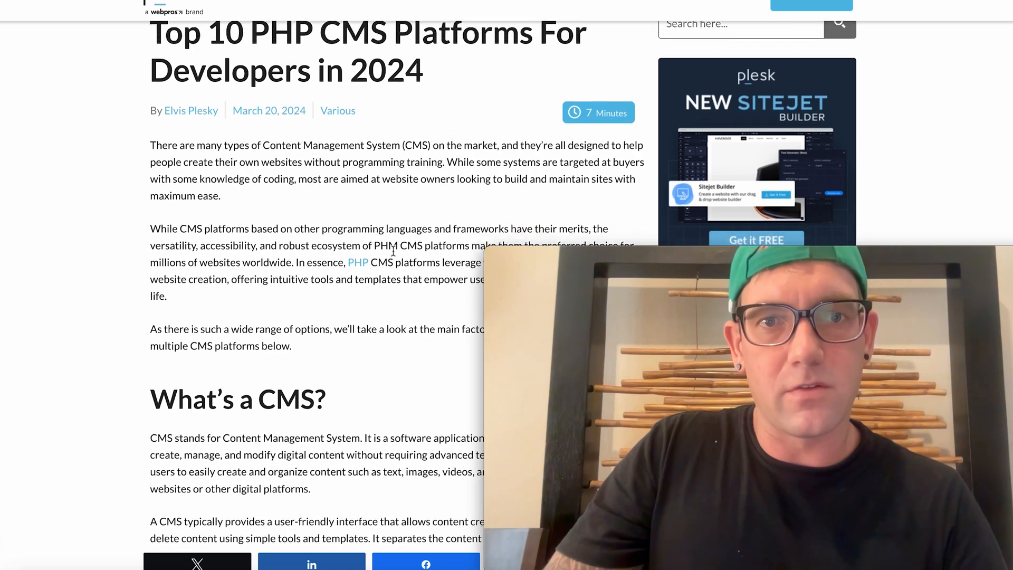
scroll(down, 3)
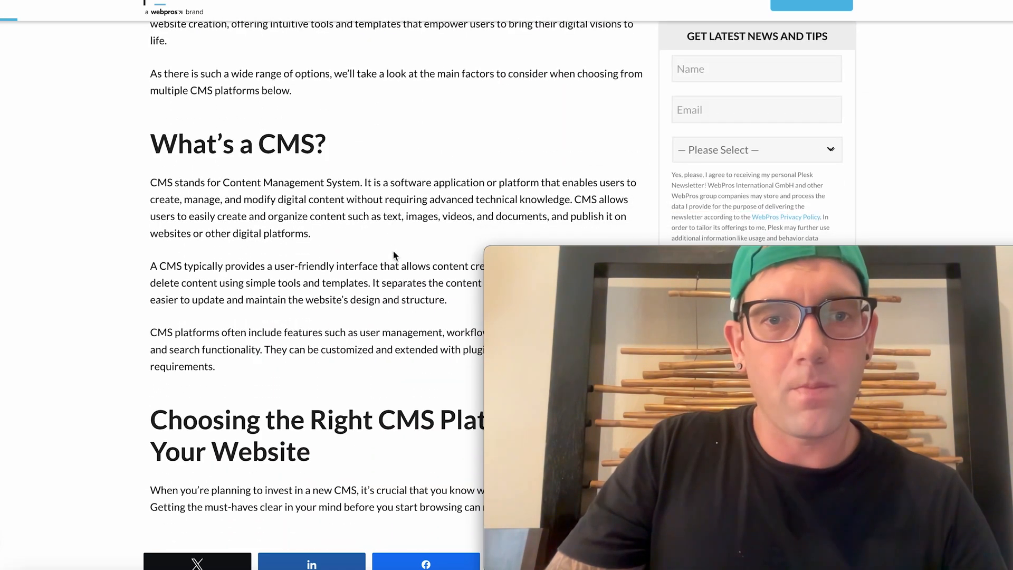
scroll(down, 3)
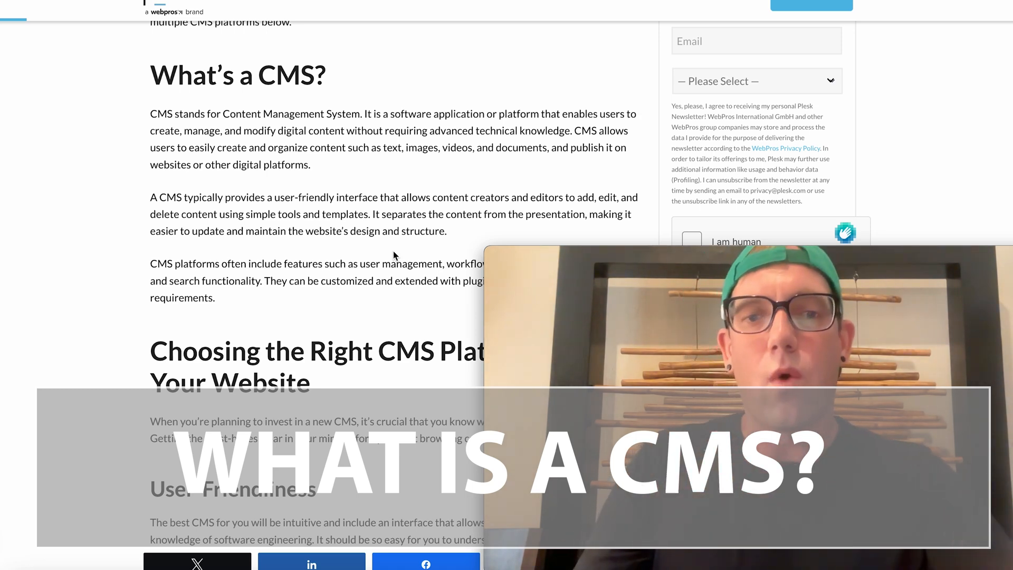
scroll(down, 3)
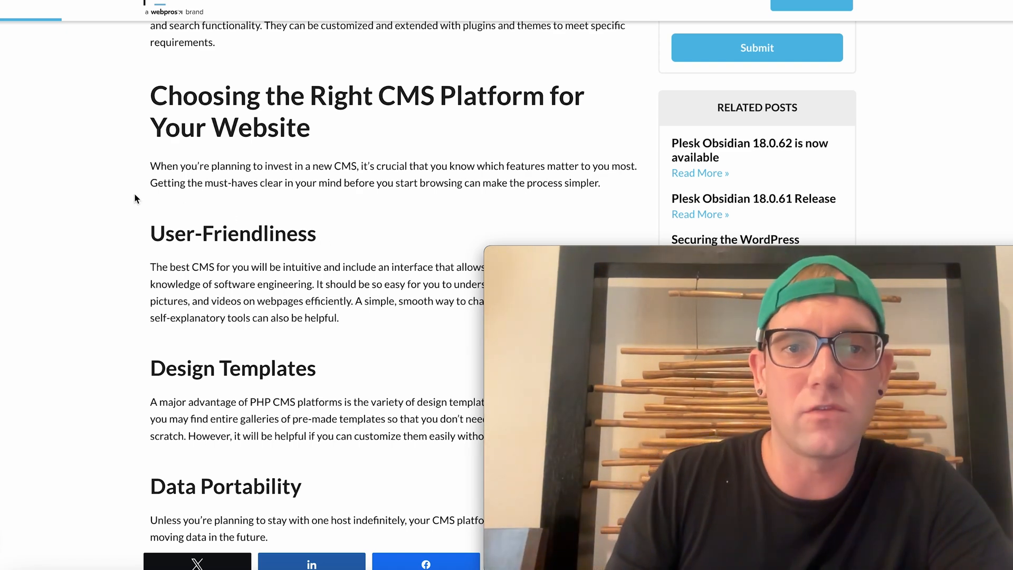
- Read User-Friendliness, Design Templates, Data Portability, Optional Extras, User Support and Costs, reaching the platform list
scroll(down, 3)
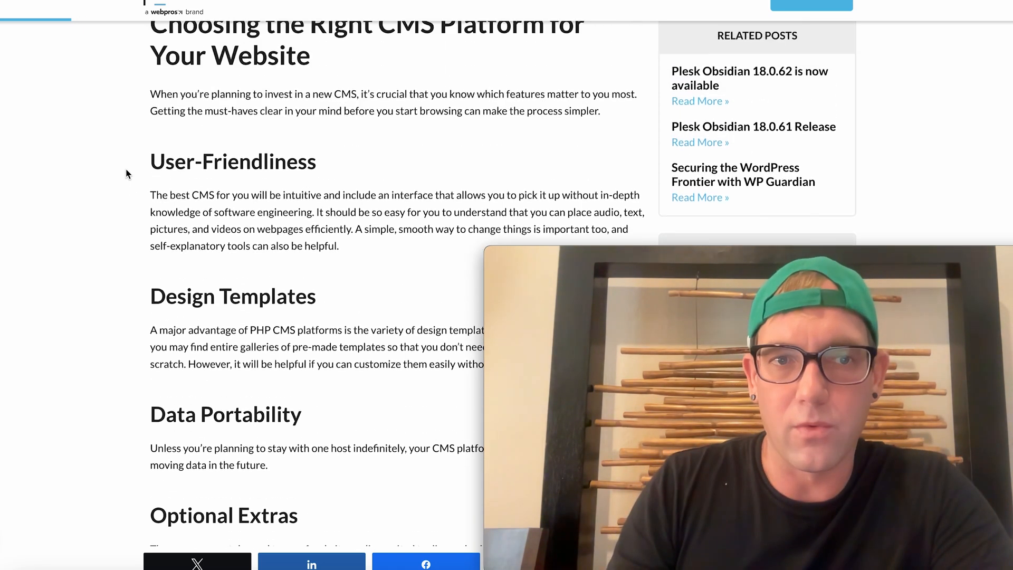
scroll(down, 3)
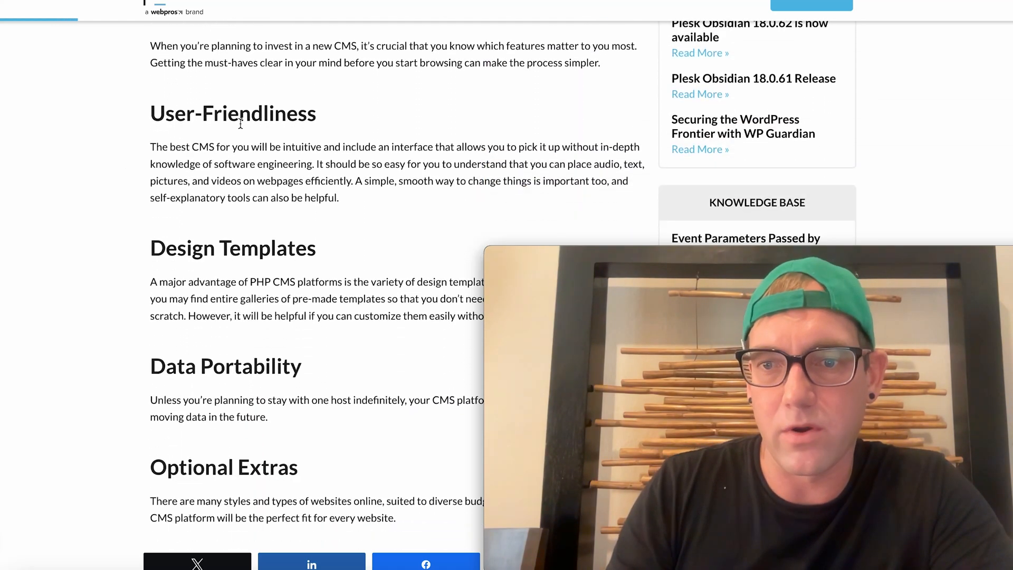
scroll(down, 3)
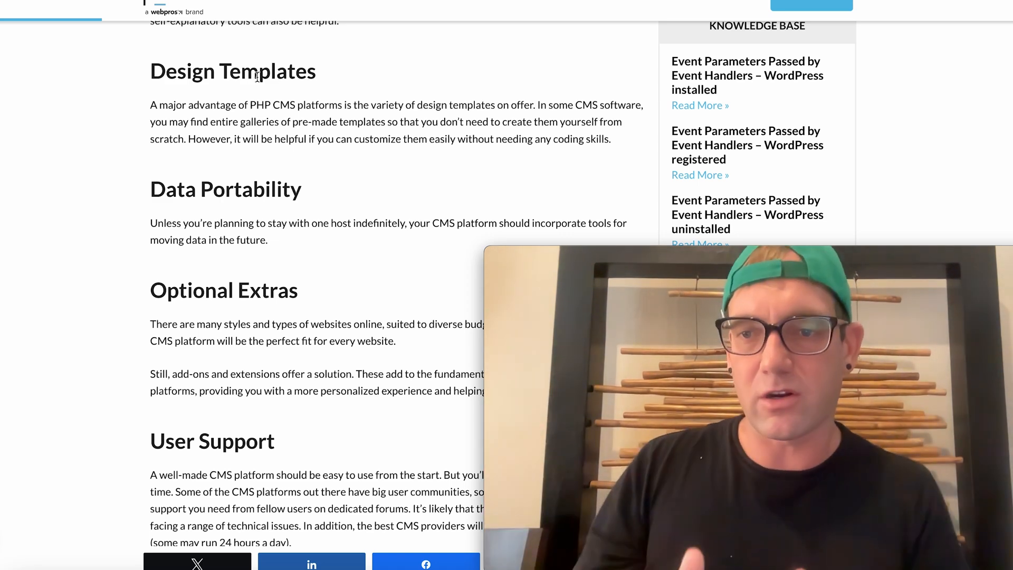
scroll(down, 3)
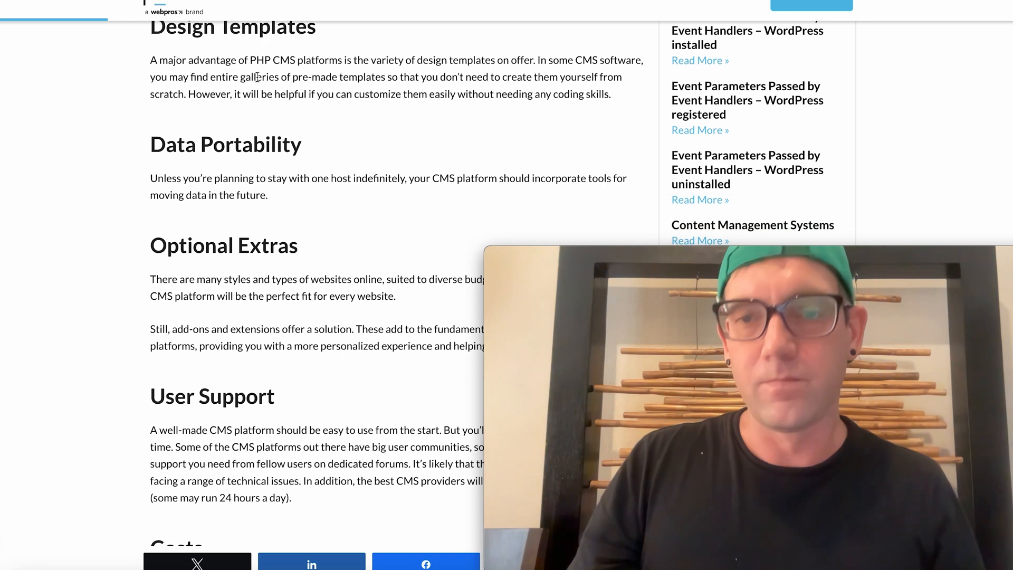
scroll(down, 3)
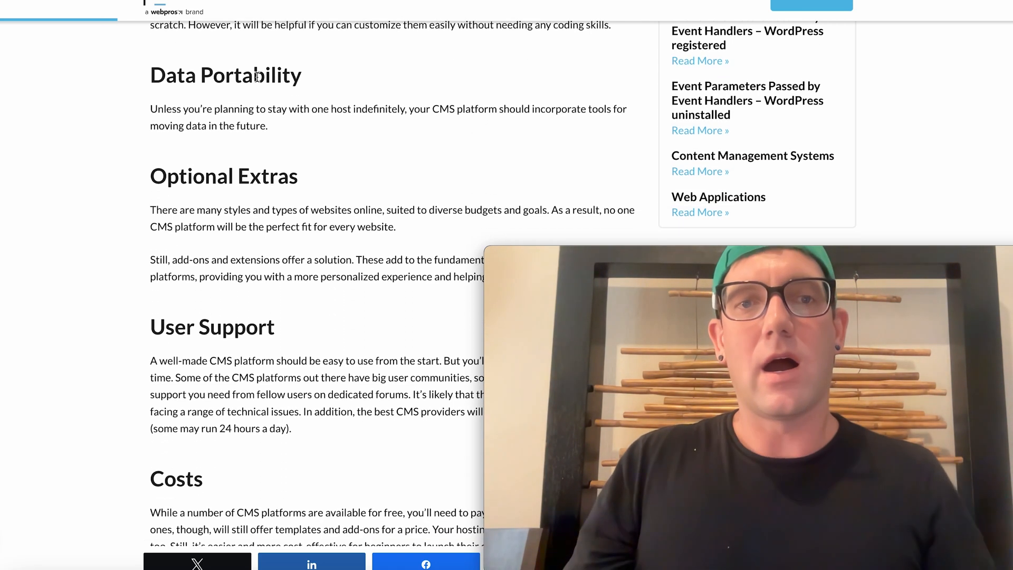
scroll(down, 3)
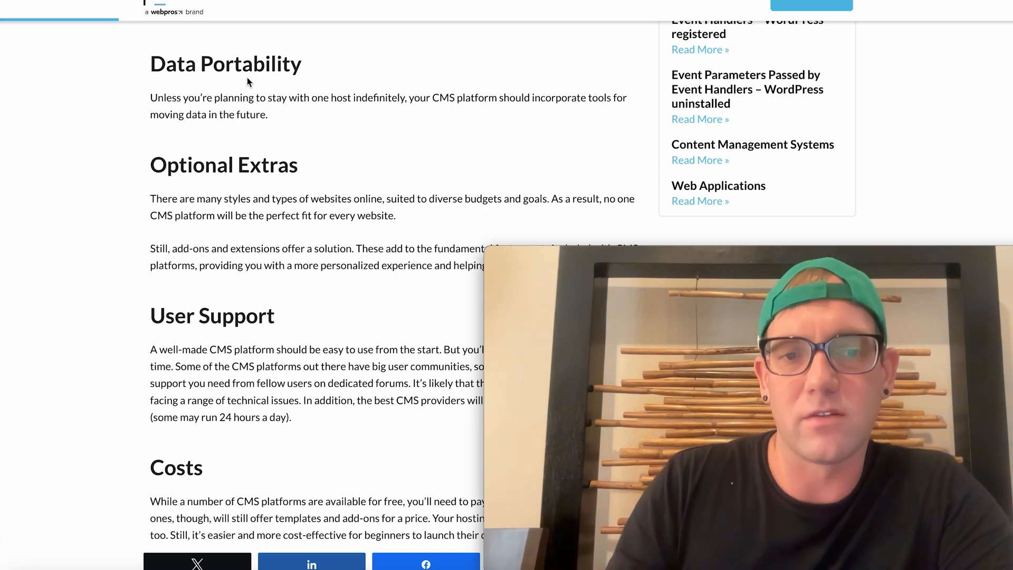
scroll(down, 3)
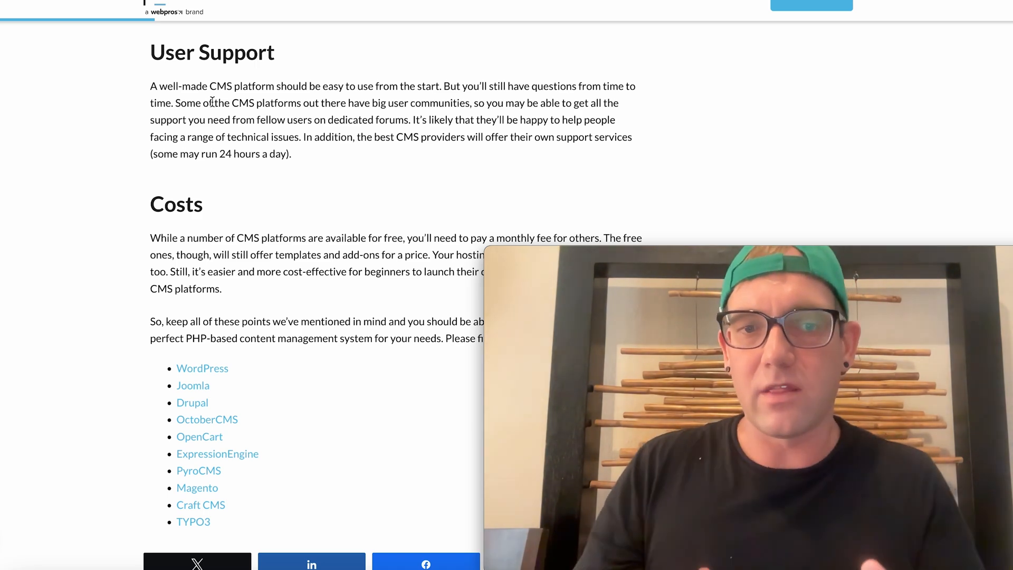
- Scroll past the top-10 list to the start of the WordPress section
scroll(down, 3)
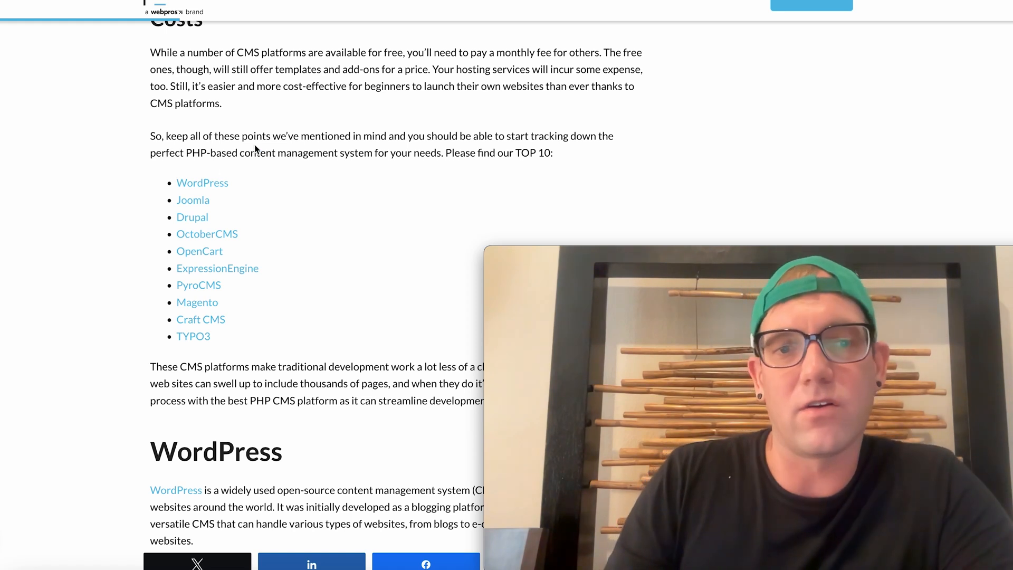
mouse_move(202, 186)
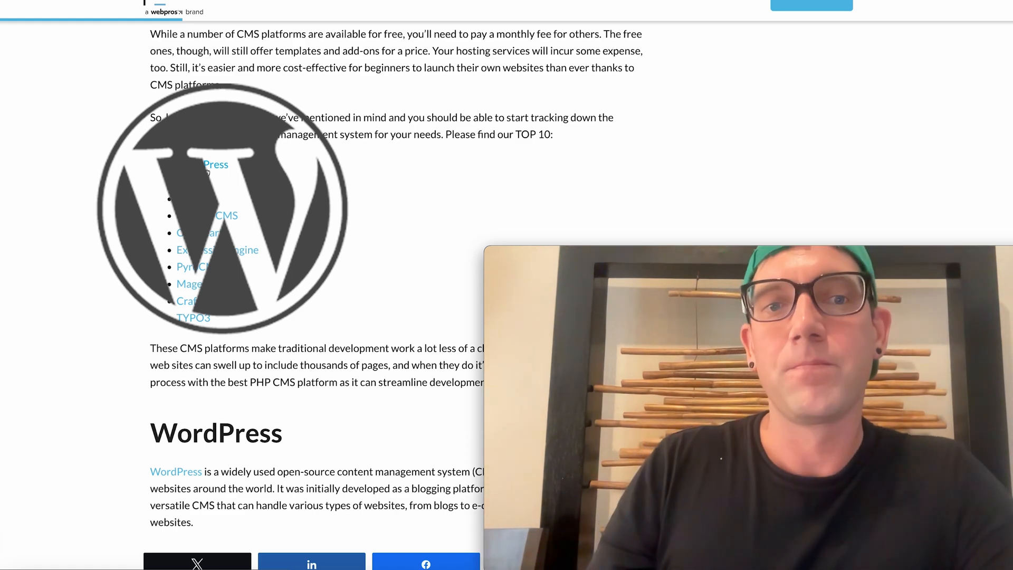
- Read WordPress's description, Details statistics and the start of its Pros list
scroll(down, 3)
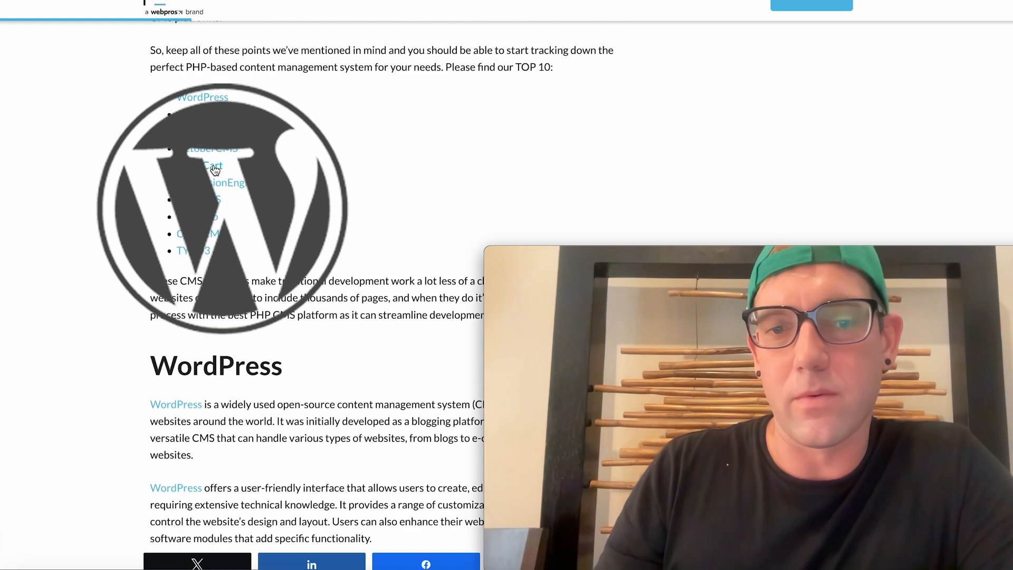
scroll(down, 3)
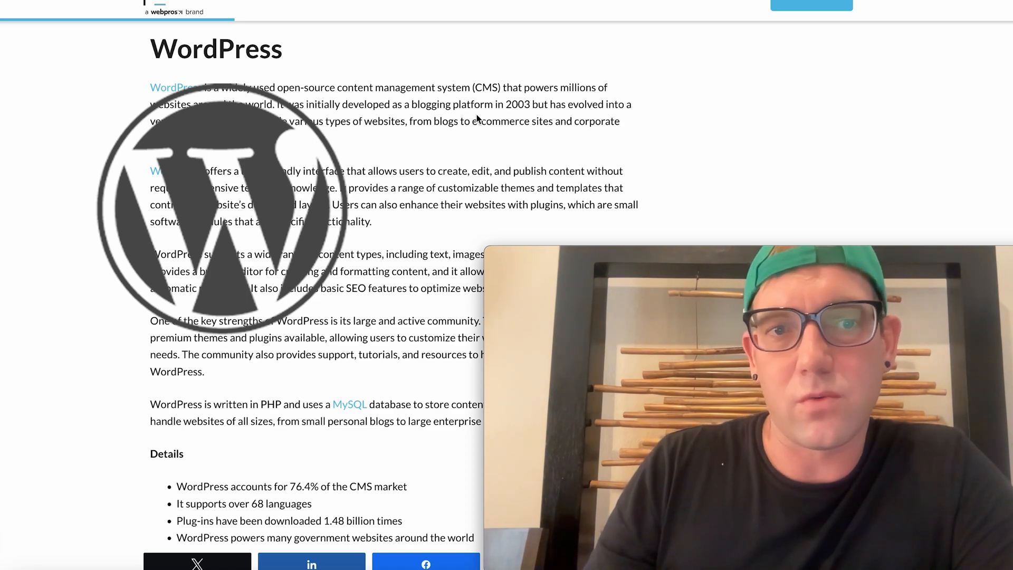
scroll(down, 3)
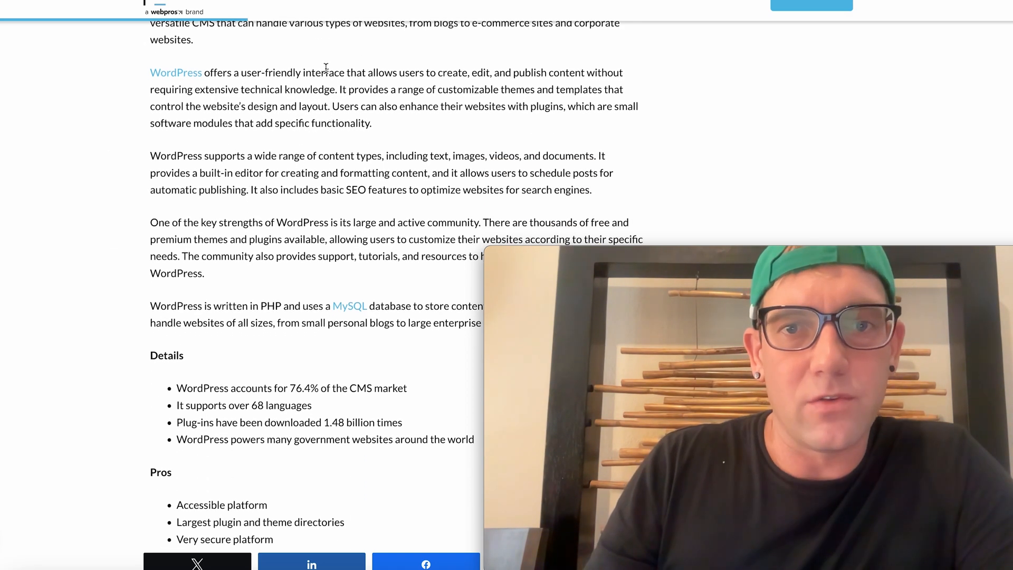
scroll(down, 3)
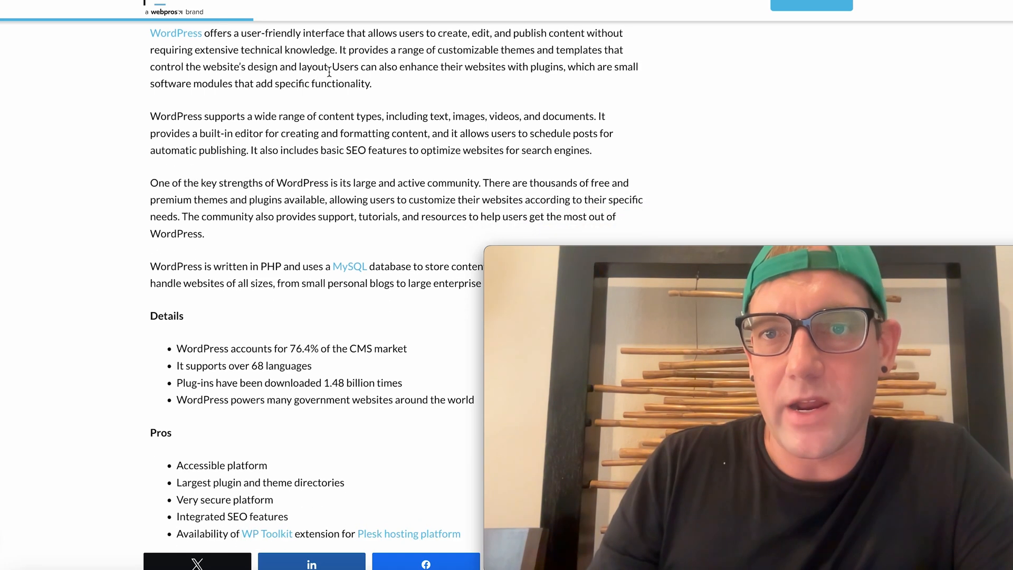
mouse_move(244, 50)
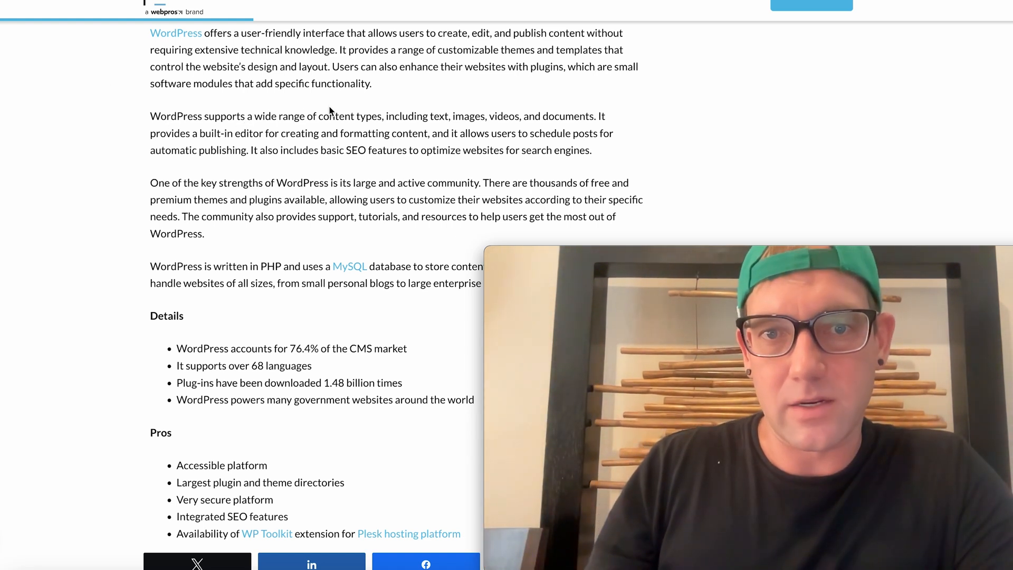
mouse_move(281, 165)
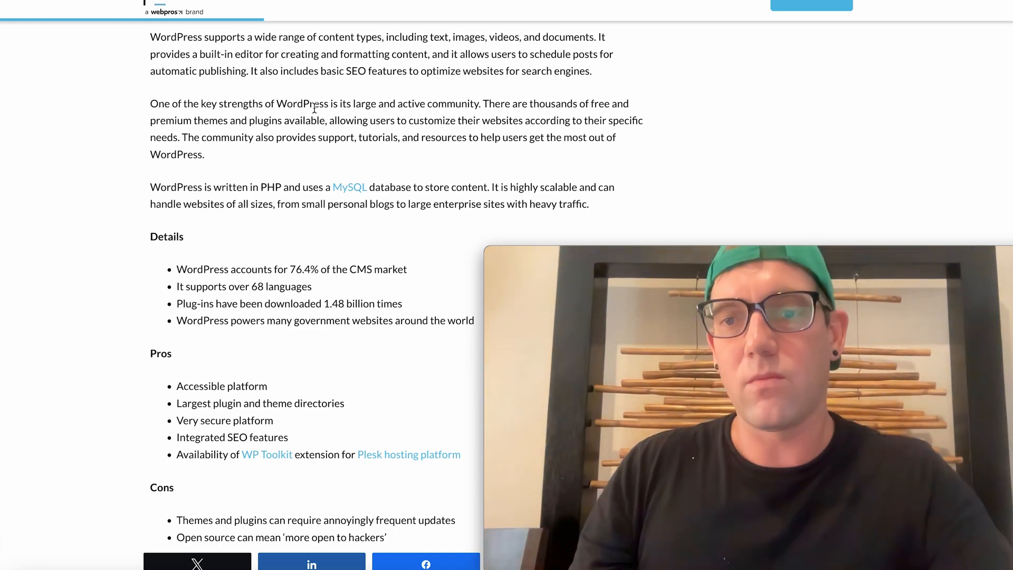
- Highlight that WordPress is written in PHP while reading its Cons
scroll(down, 3)
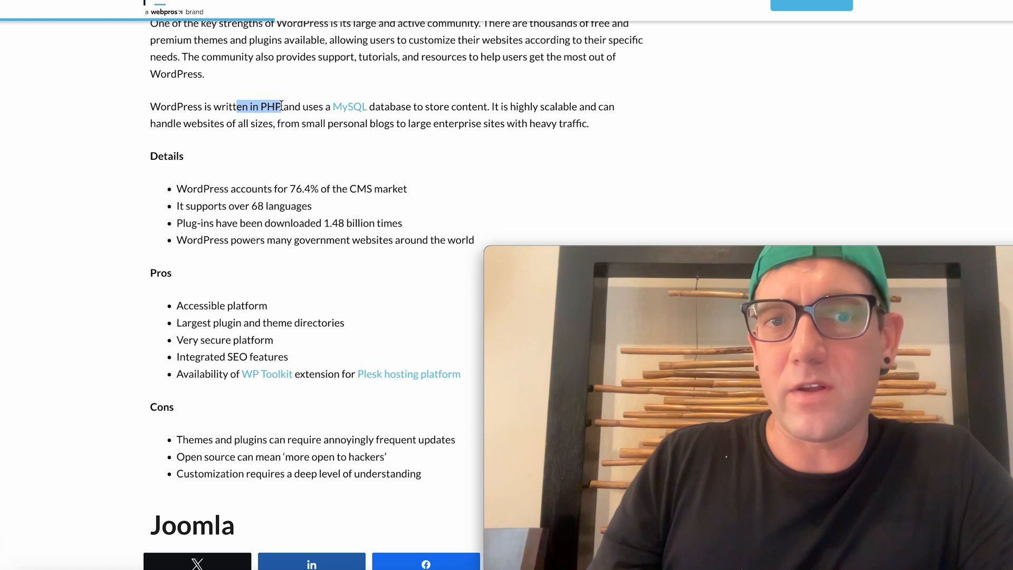
drag(278, 106, 369, 106)
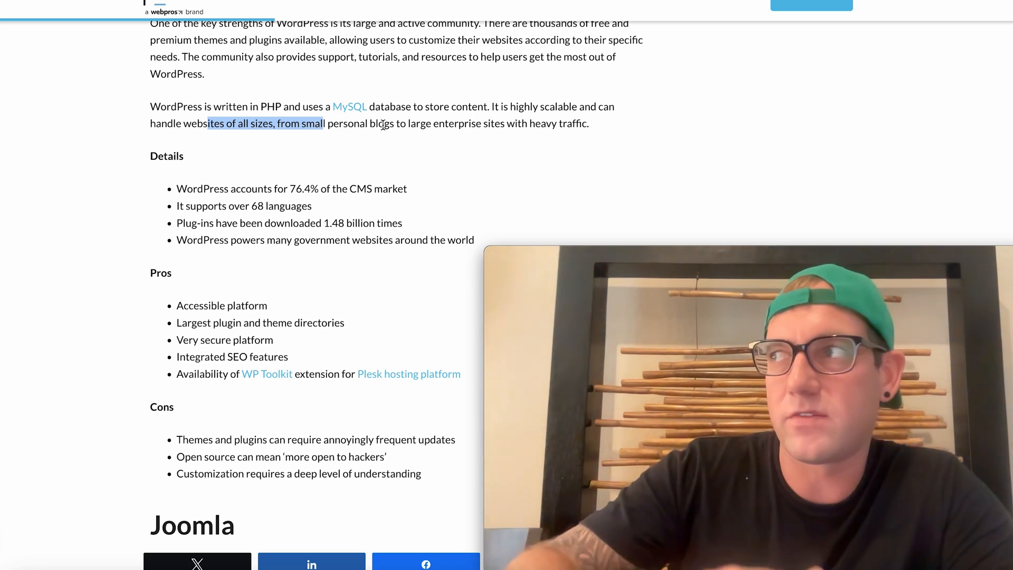
scroll(down, 3)
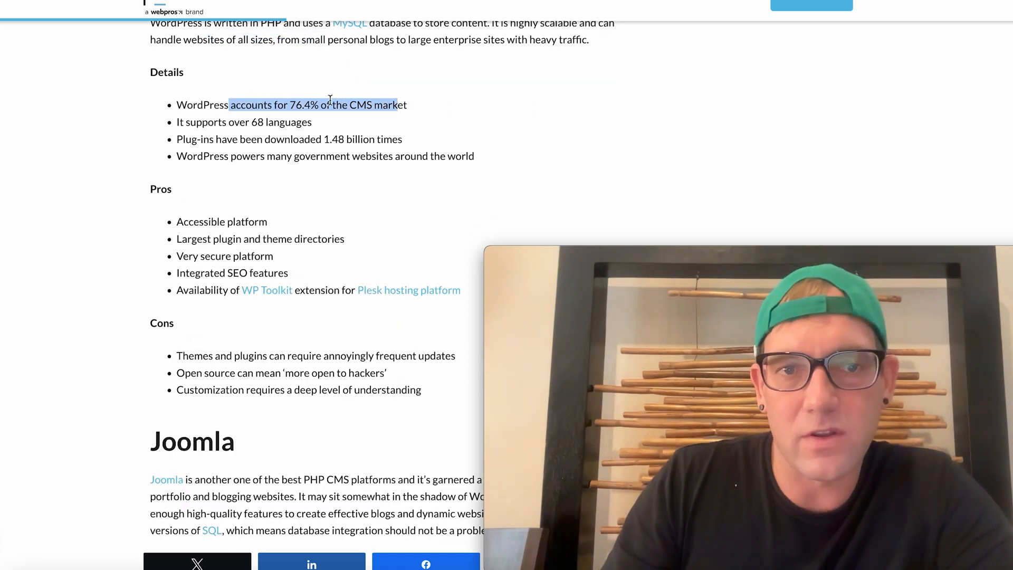
scroll(down, 3)
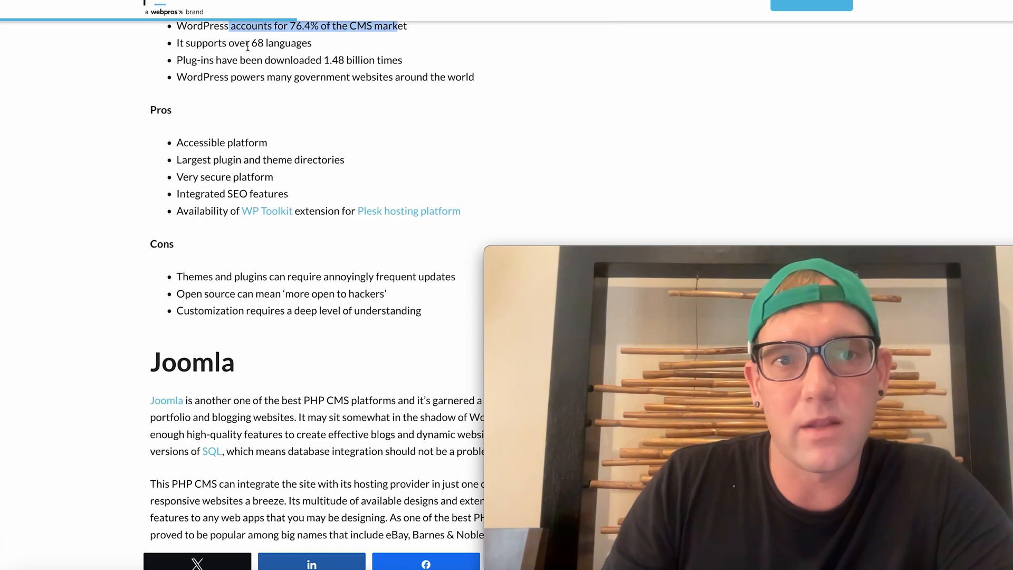
- Scroll down to Joomla's introduction, Details and Pros
scroll(down, 3)
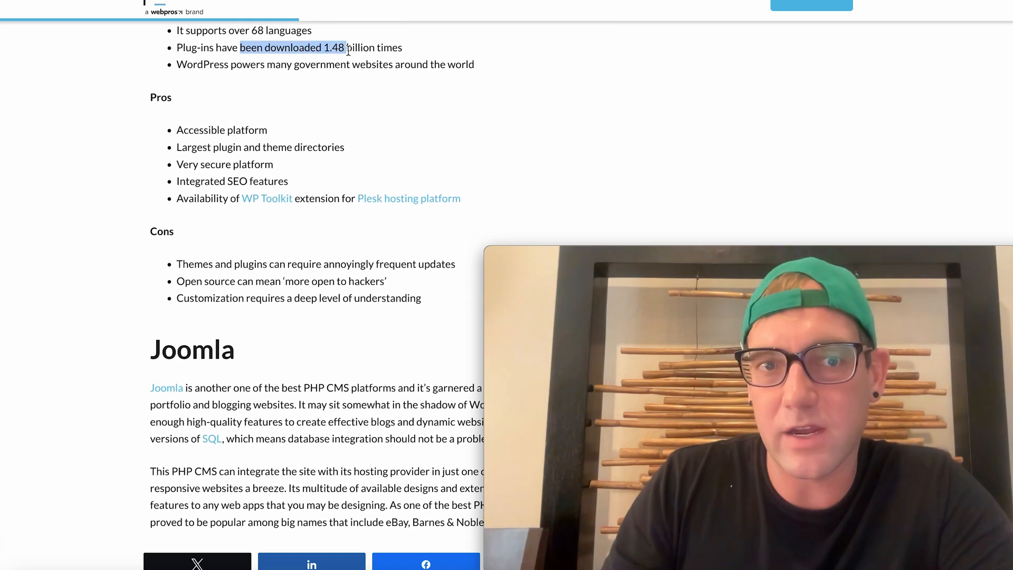
scroll(down, 3)
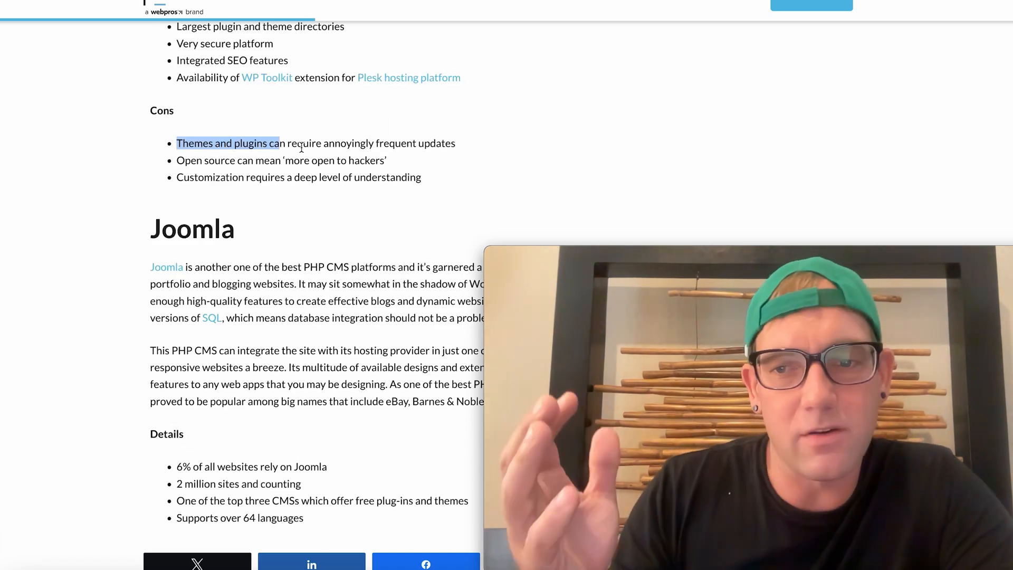
scroll(down, 3)
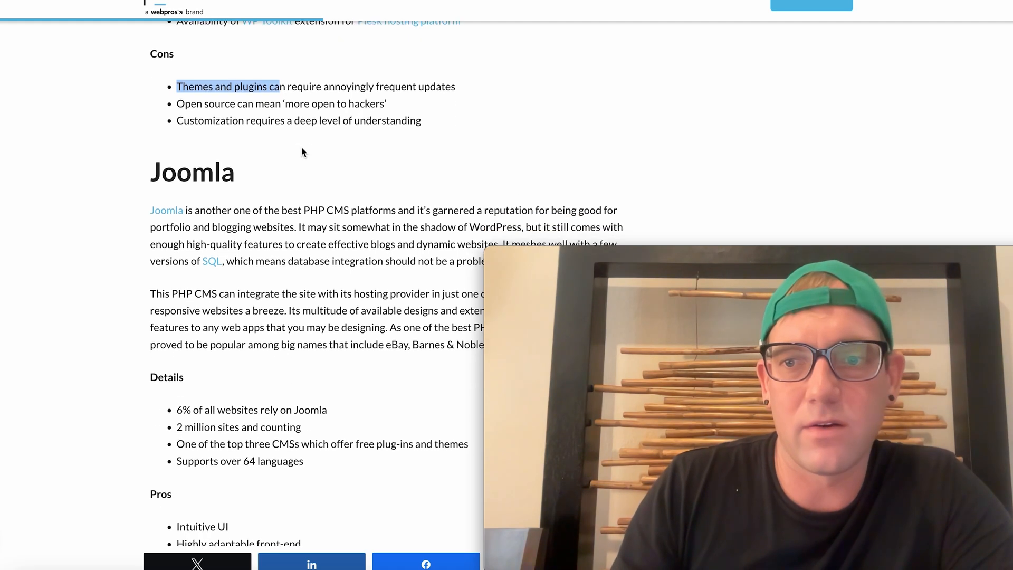
scroll(down, 3)
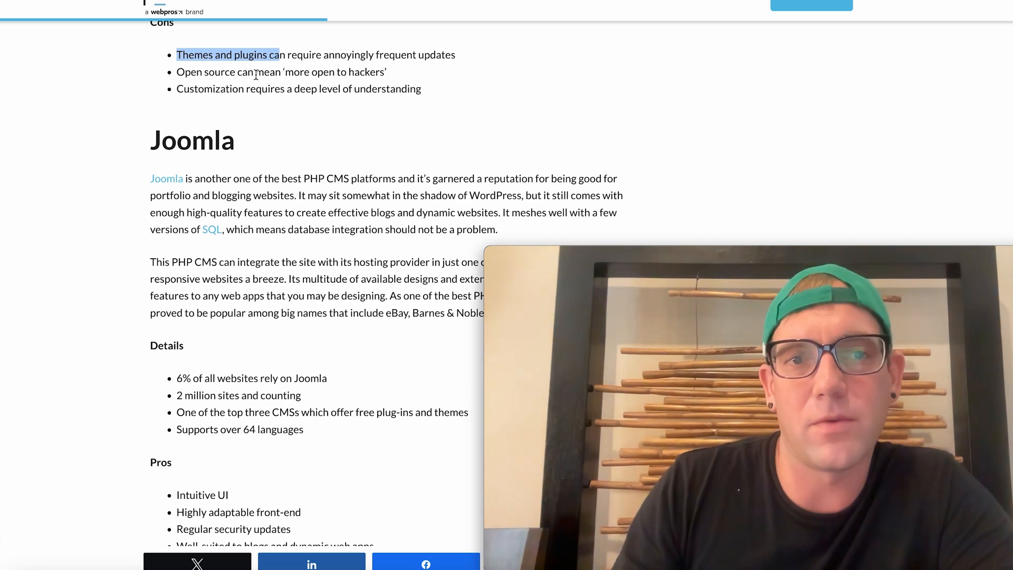
scroll(down, 3)
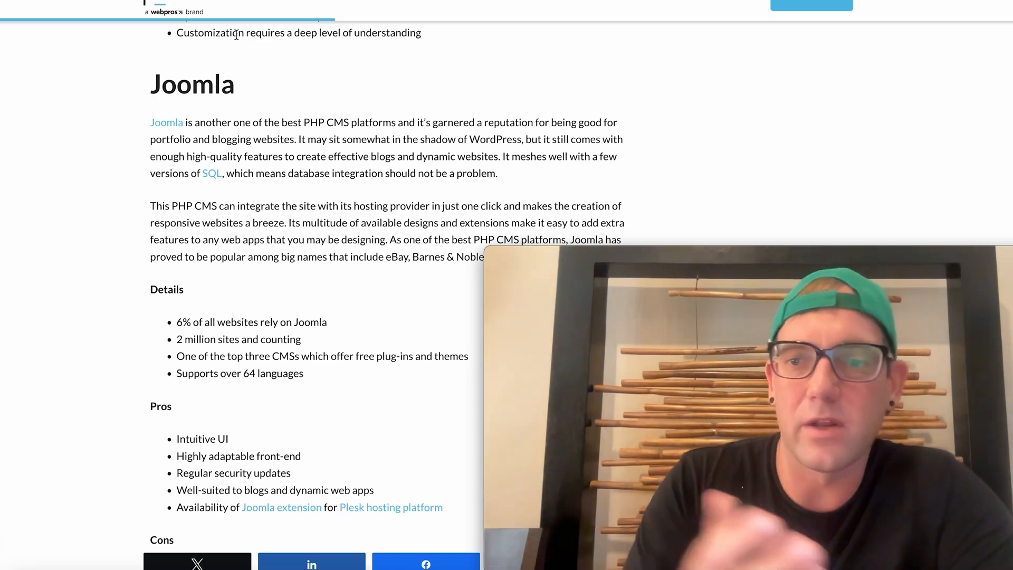
mouse_move(93, 112)
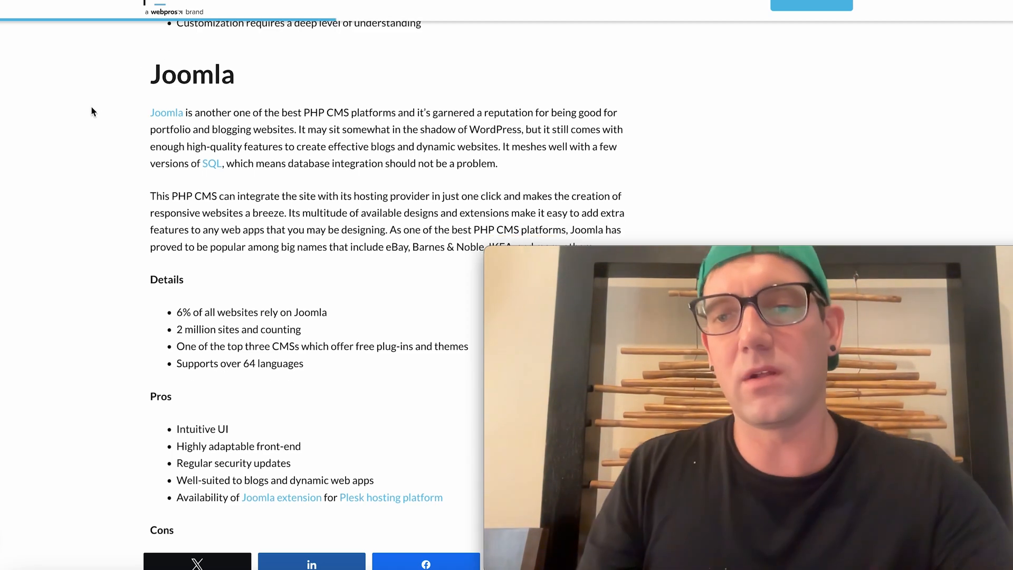
- Highlight Joomla's top-three CMS and 64 languages details
scroll(down, 3)
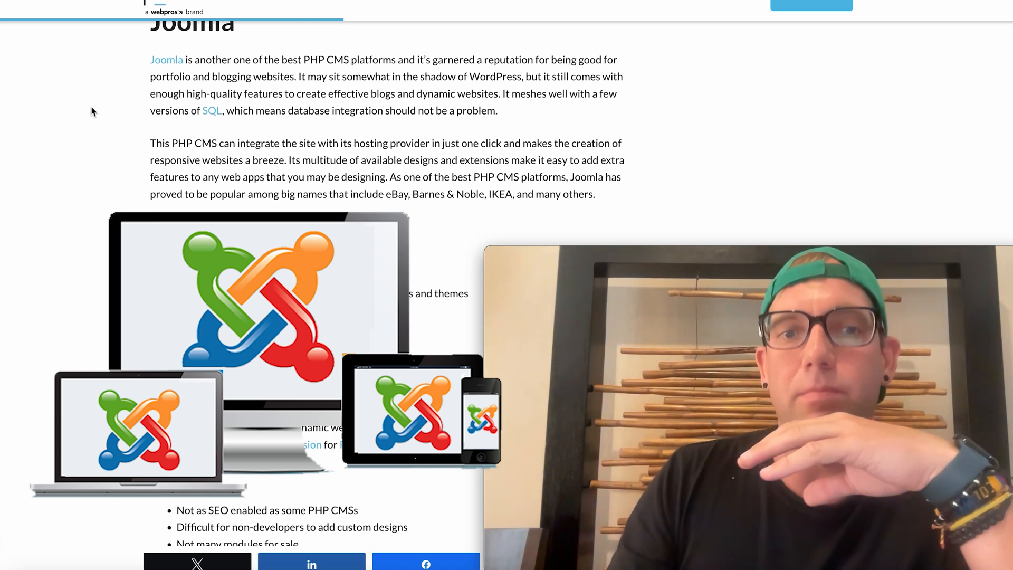
scroll(down, 3)
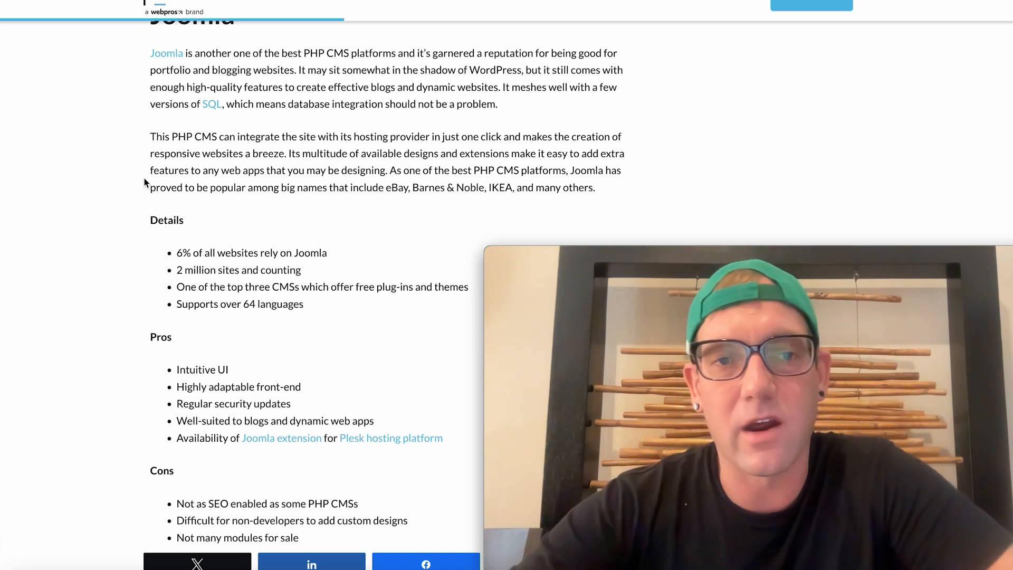
scroll(down, 3)
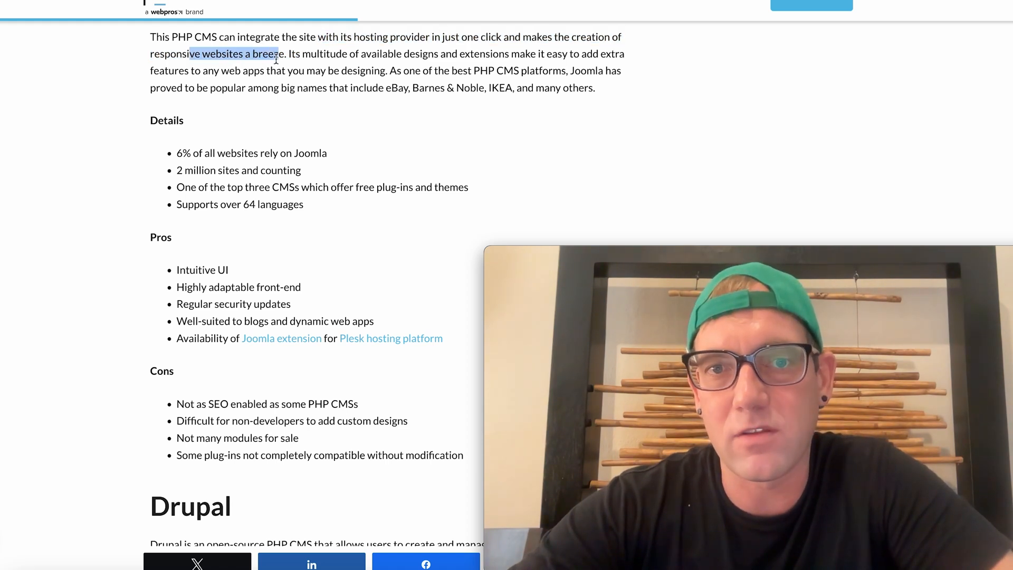
mouse_move(273, 107)
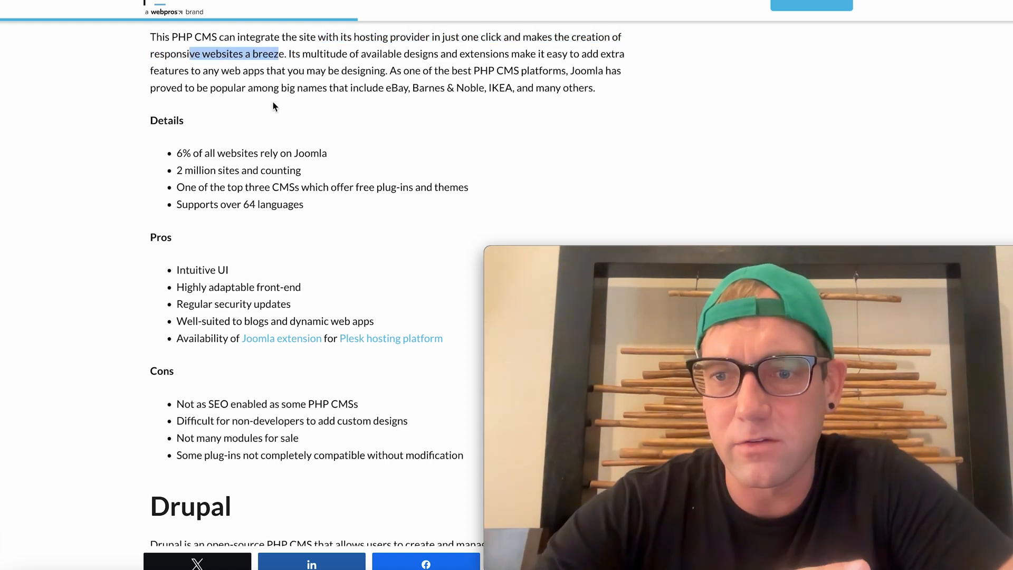
mouse_move(412, 101)
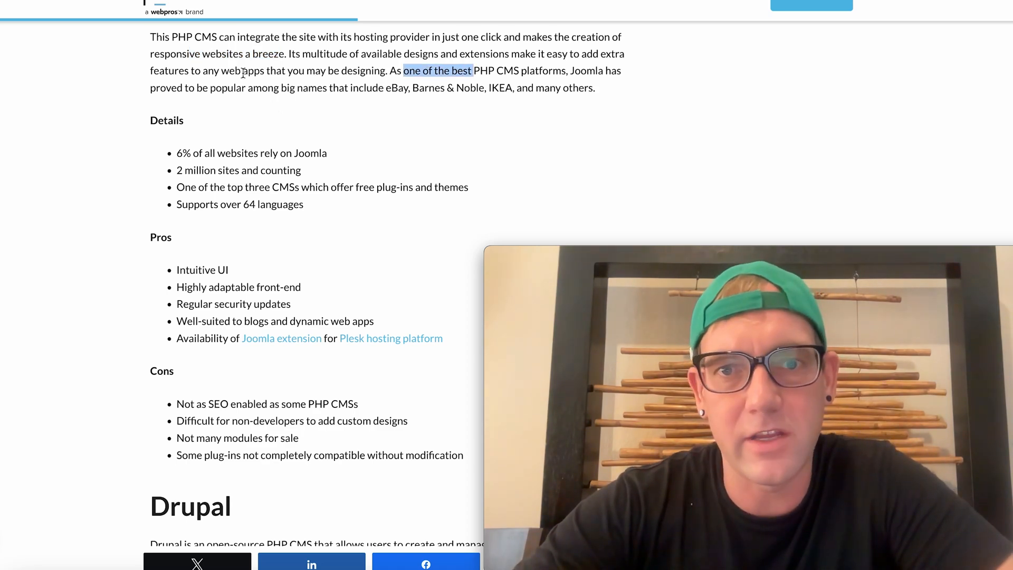
scroll(down, 3)
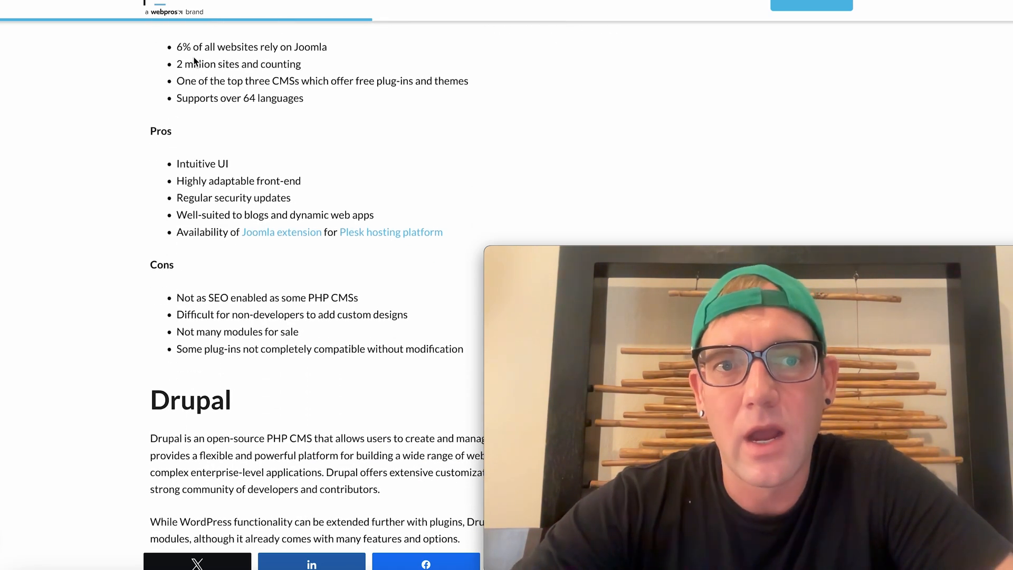
drag(192, 46, 328, 46)
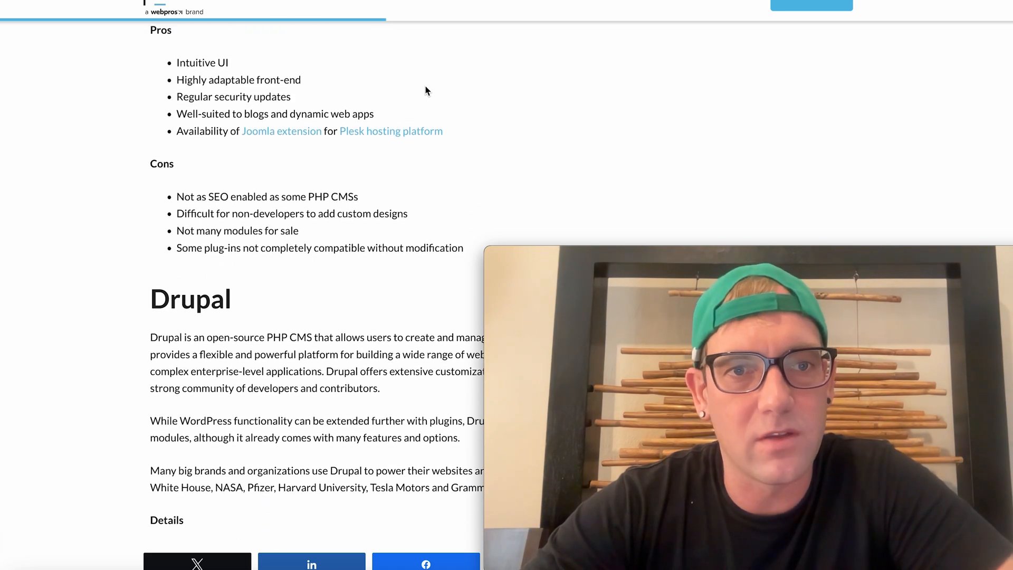
- Read Joomla's Cons and continue to Drupal's description and Details
scroll(down, 3)
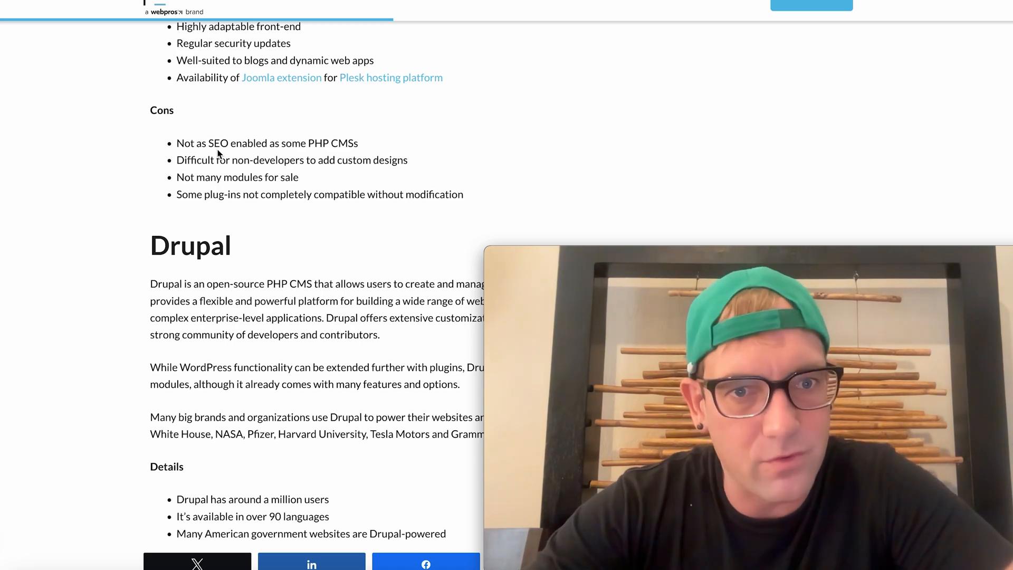
scroll(down, 3)
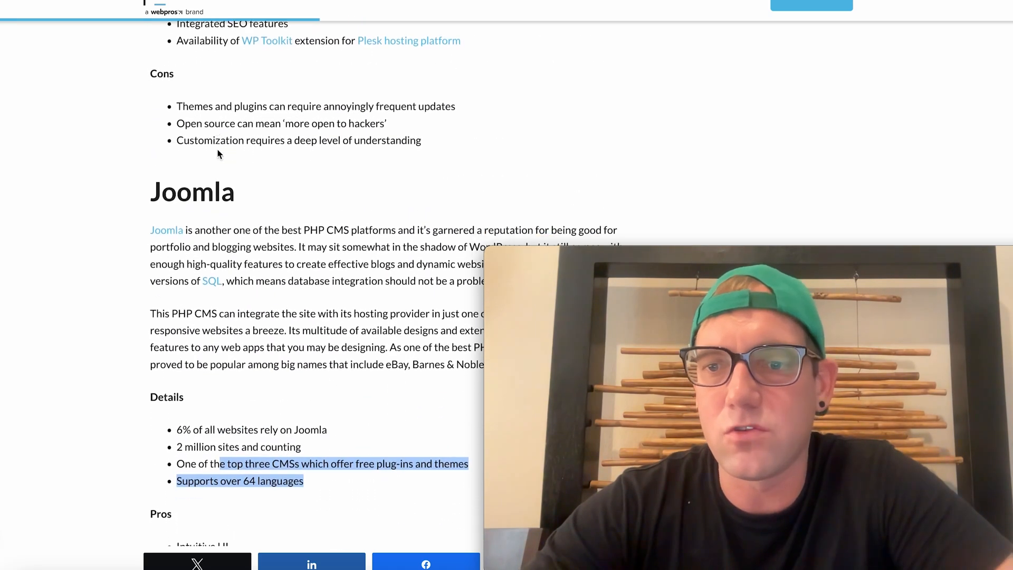
scroll(down, 3)
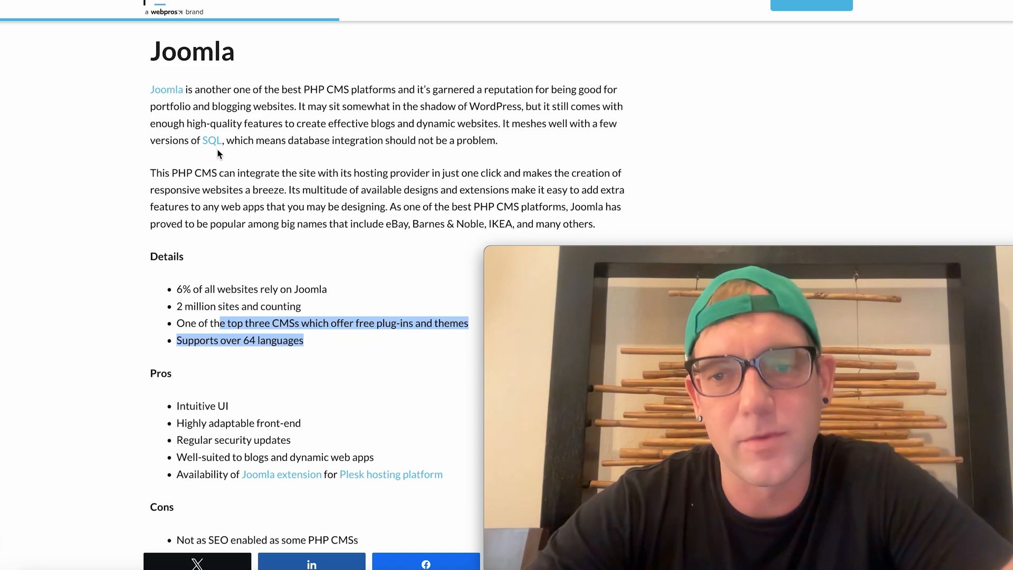
scroll(down, 3)
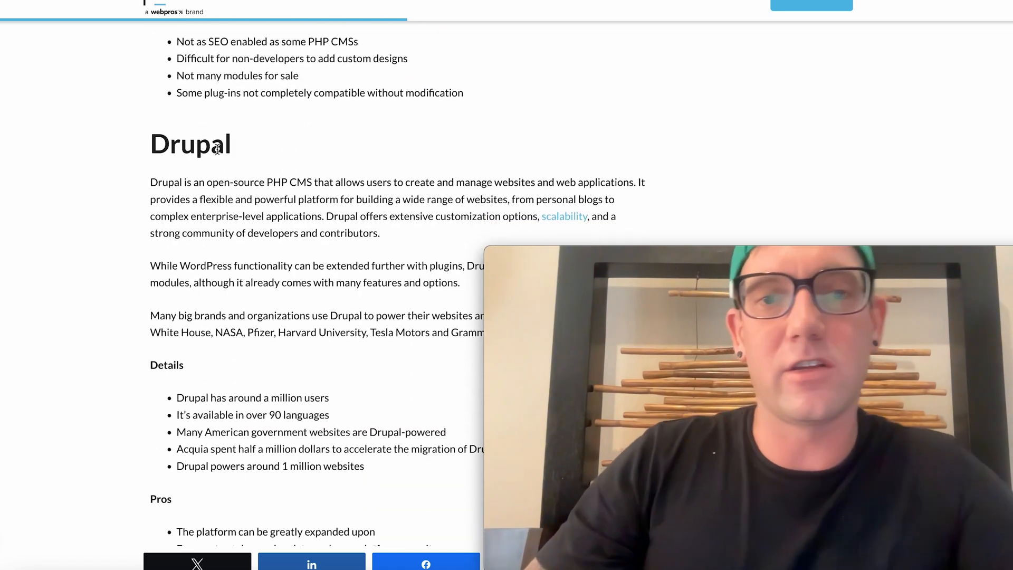
- Highlight Drupal as open-source PHP, a flexible platform for complex enterprise-level applications
scroll(down, 3)
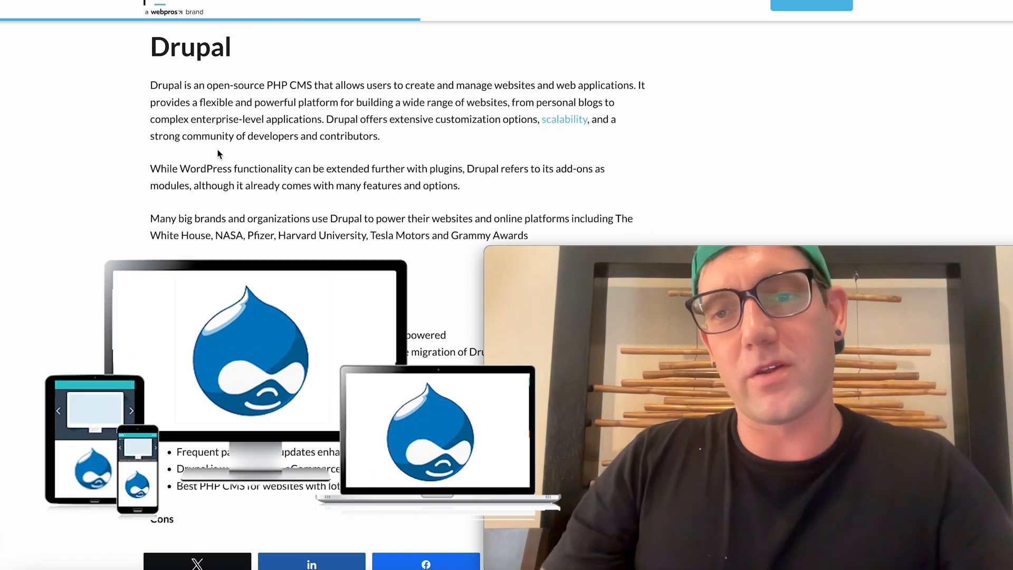
scroll(down, 3)
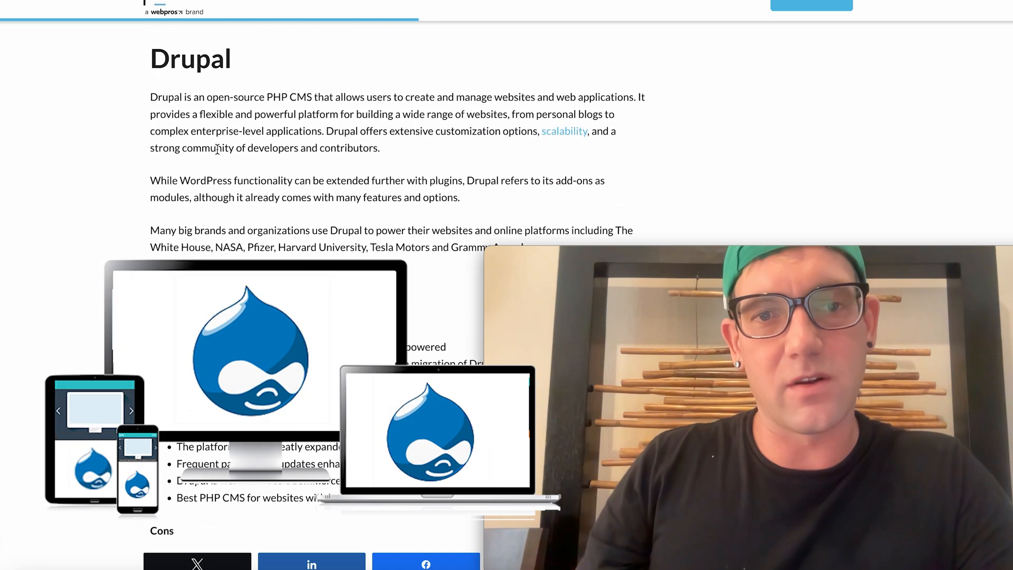
scroll(down, 3)
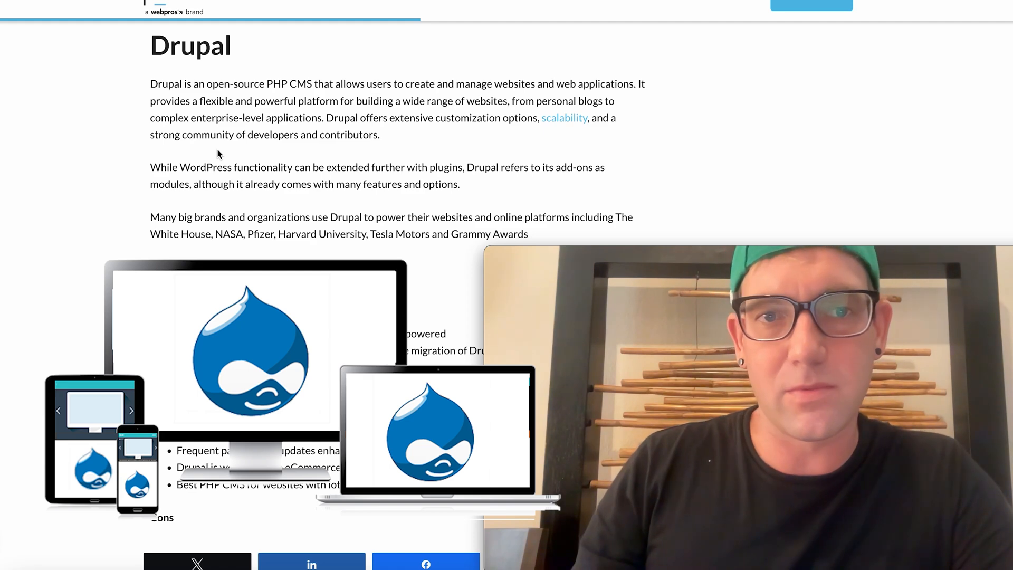
drag(197, 83, 289, 84)
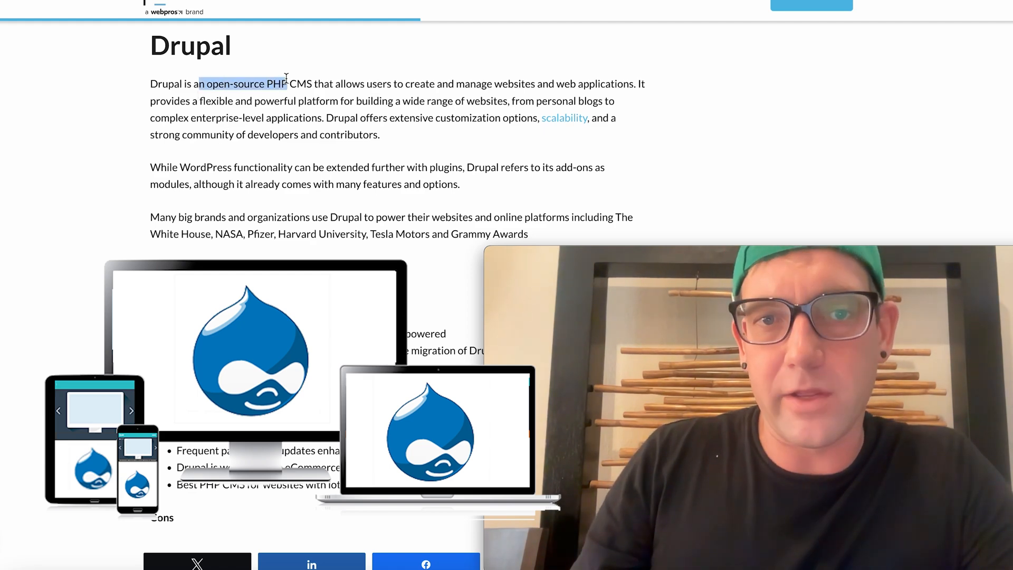
drag(287, 84, 472, 83)
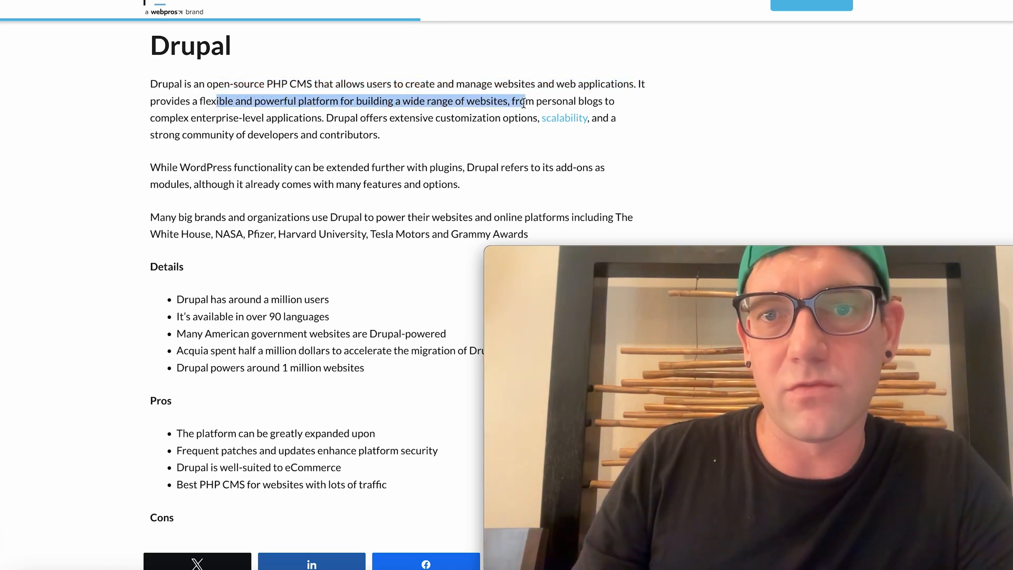
drag(523, 101, 349, 117)
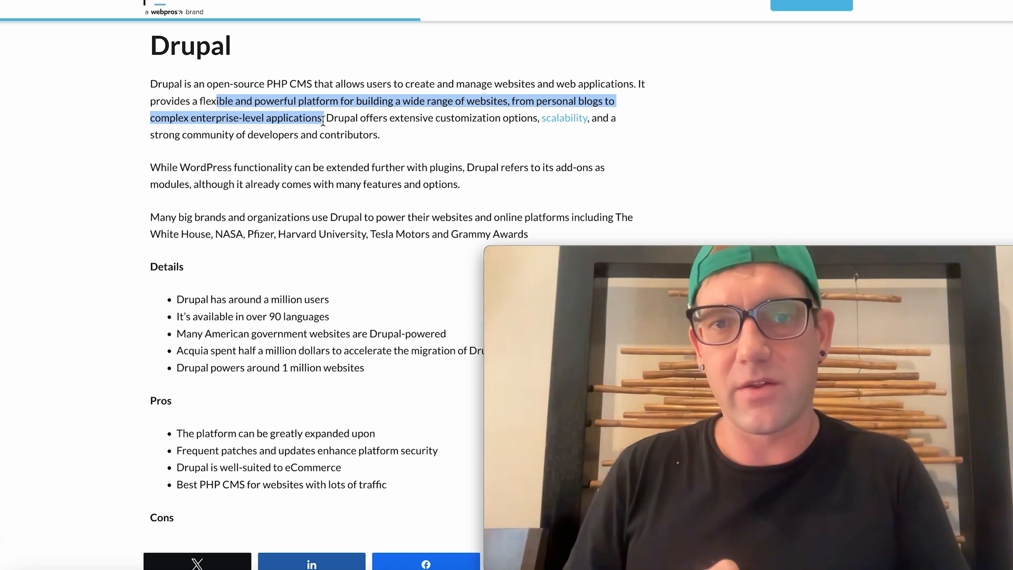
- Read Drupal's Pros and Cons, highlighting its poor suitability for blogs, until OctoberCMS appears
scroll(down, 3)
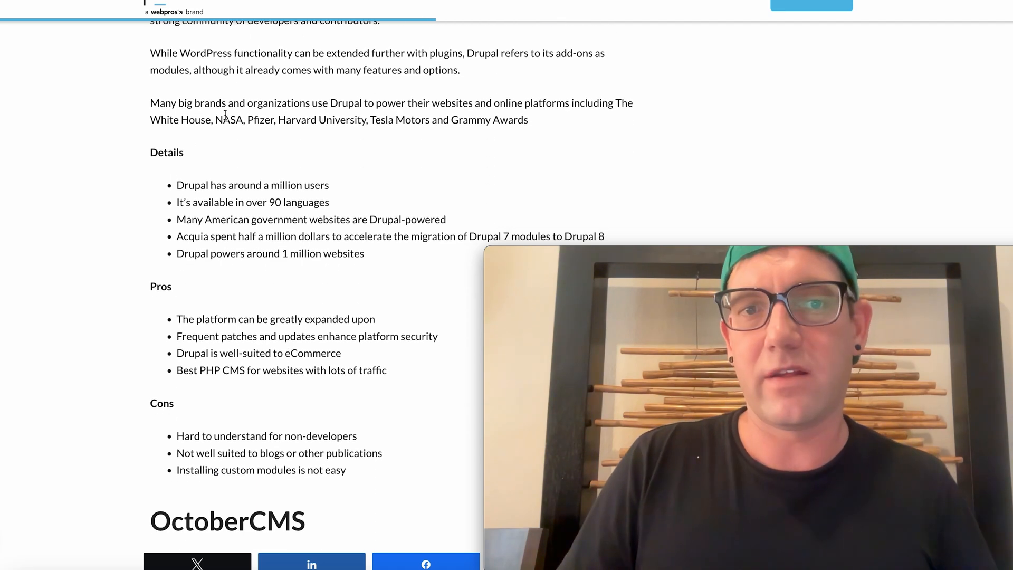
scroll(down, 3)
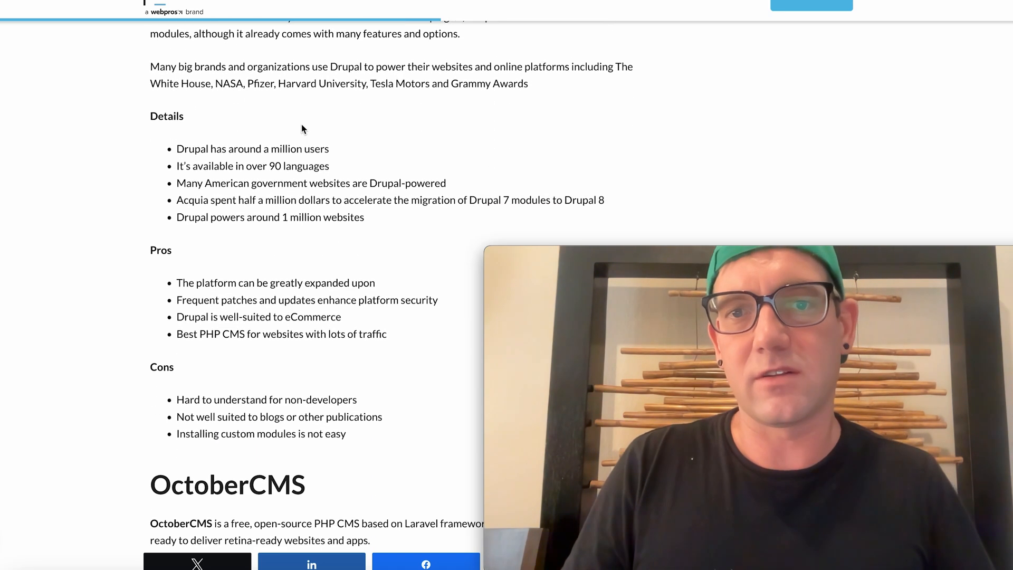
scroll(down, 3)
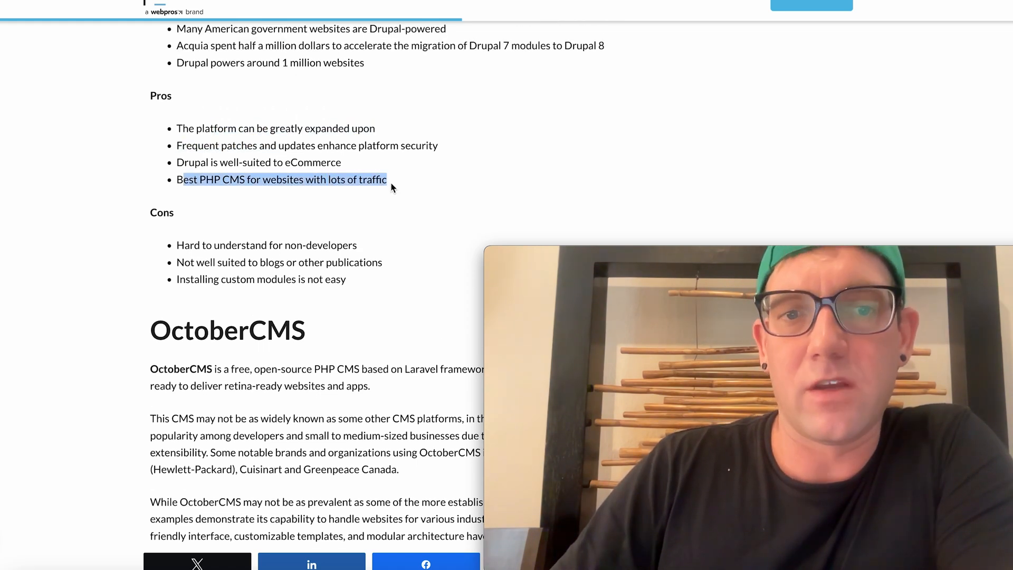
scroll(down, 3)
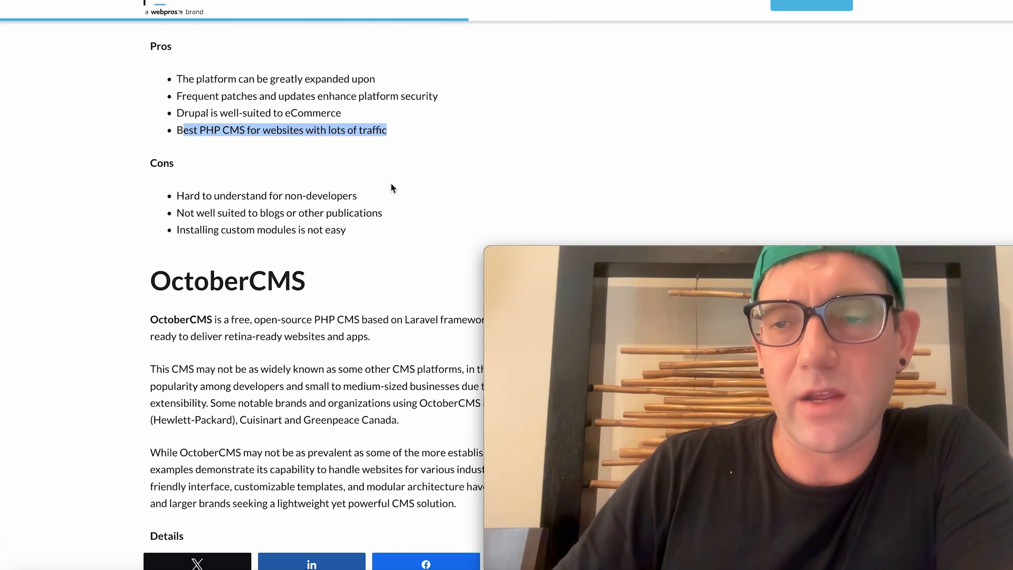
scroll(down, 3)
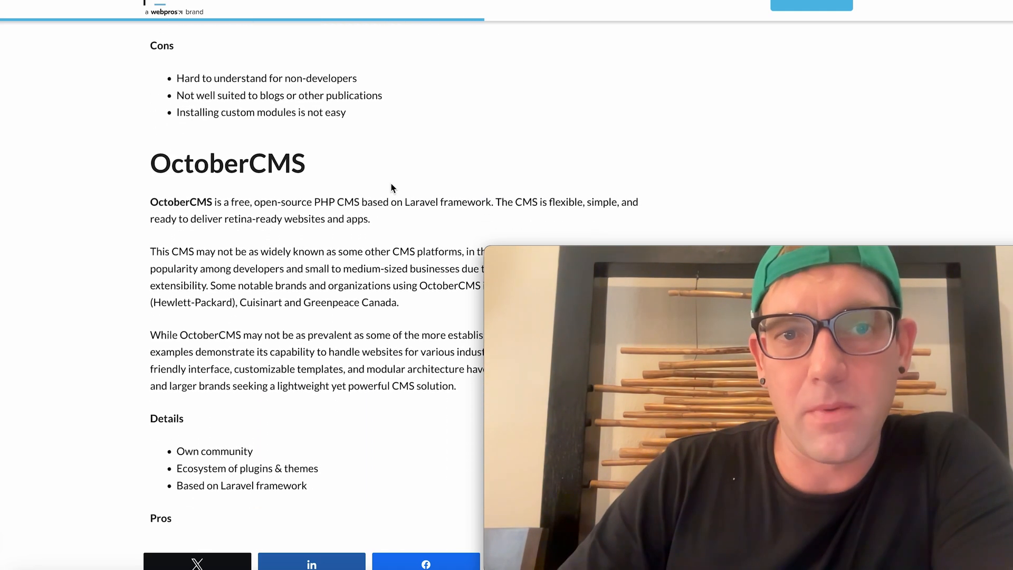
scroll(down, 3)
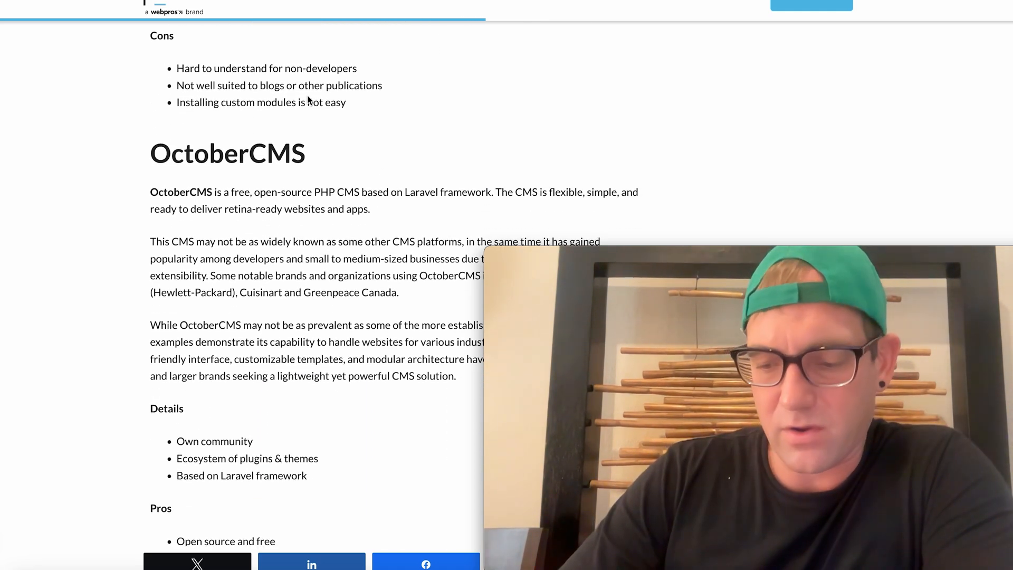
drag(211, 85, 297, 86)
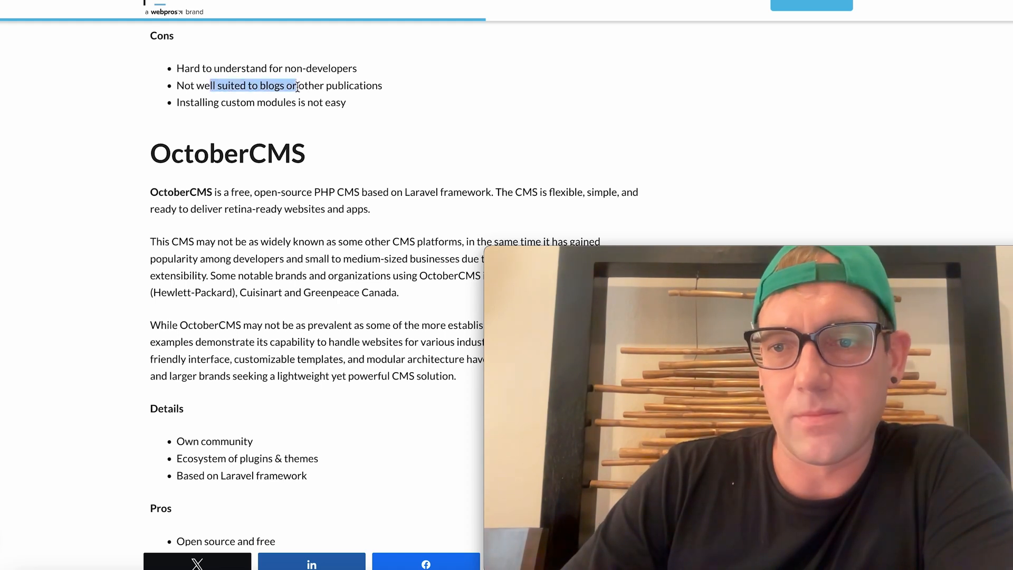
scroll(down, 3)
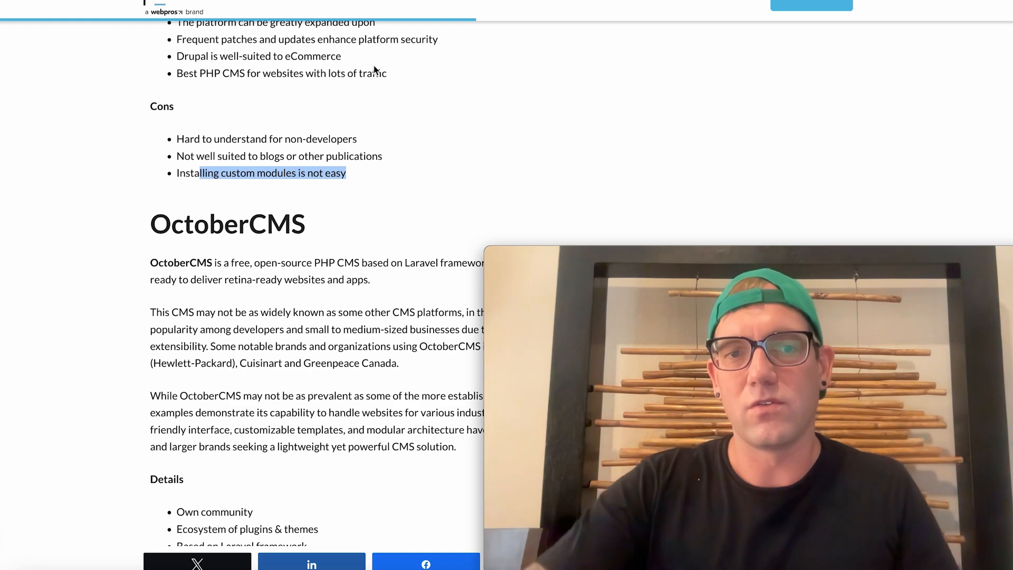
mouse_move(251, 107)
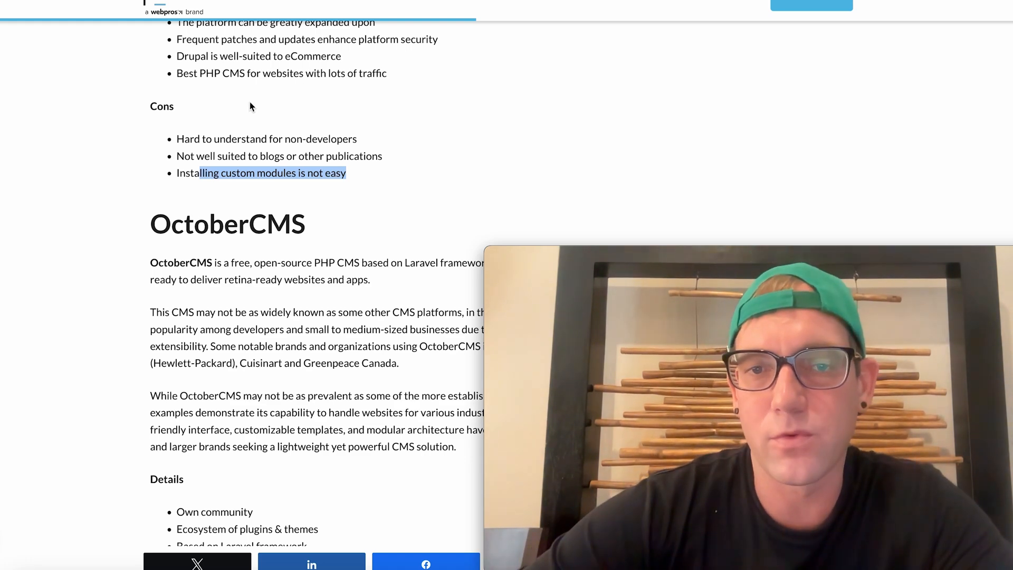
- Highlight OctoberCMS's description as free, open-source and built on Laravel
scroll(down, 3)
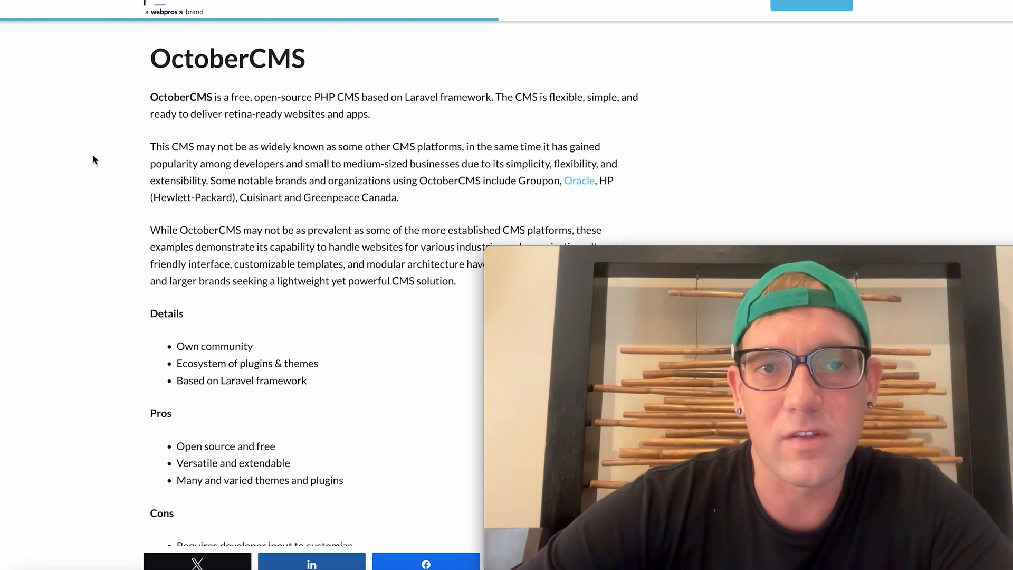
scroll(down, 3)
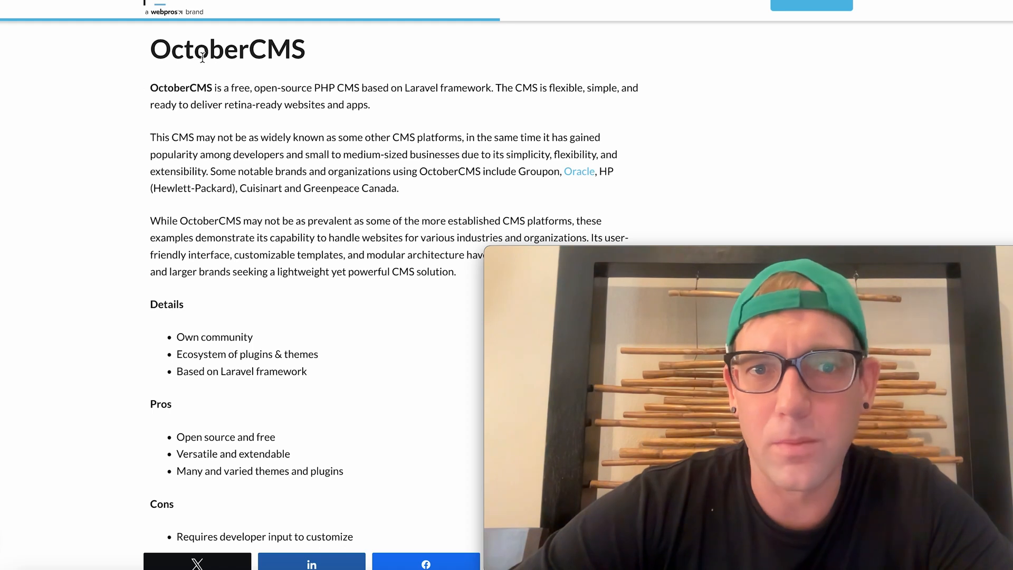
drag(237, 87, 304, 87)
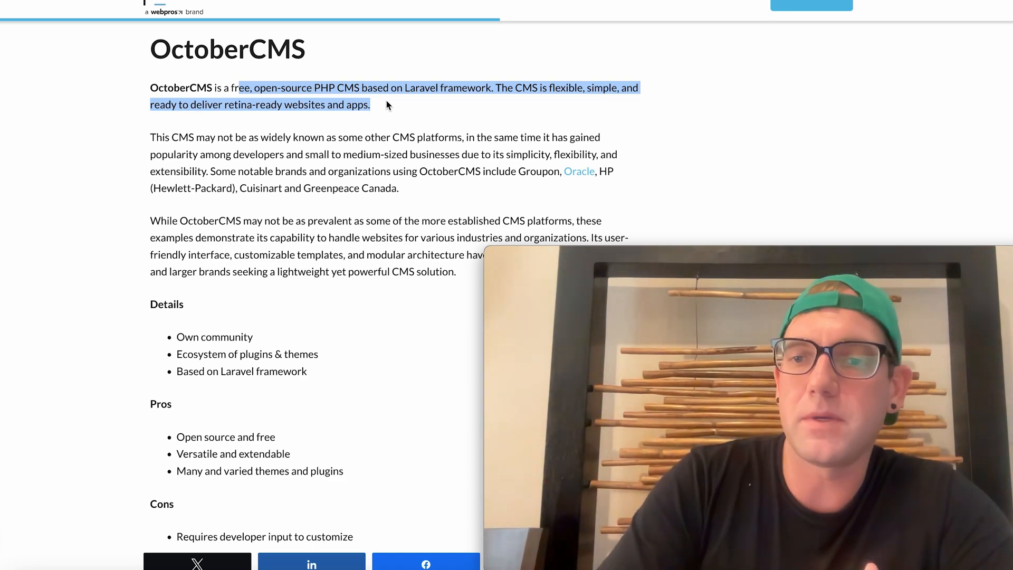
- Read OctoberCMS's Pros and Cons down to Opencart's introduction and Details
scroll(down, 3)
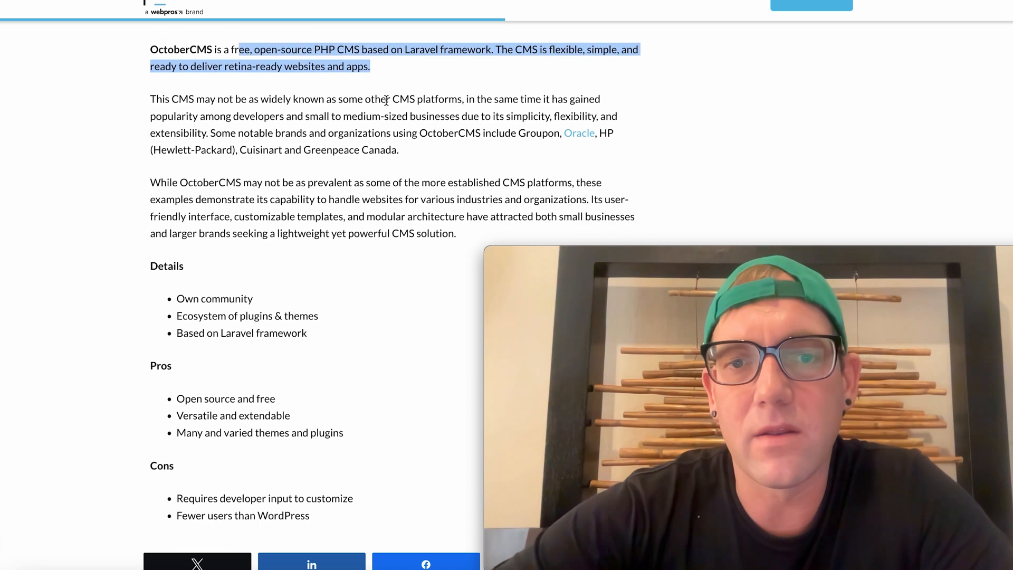
scroll(down, 3)
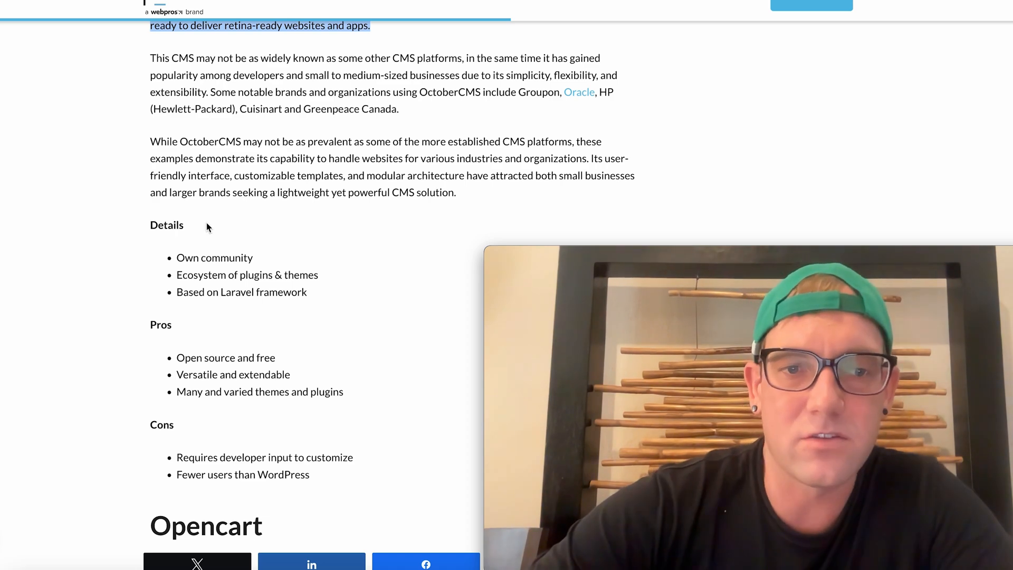
scroll(down, 3)
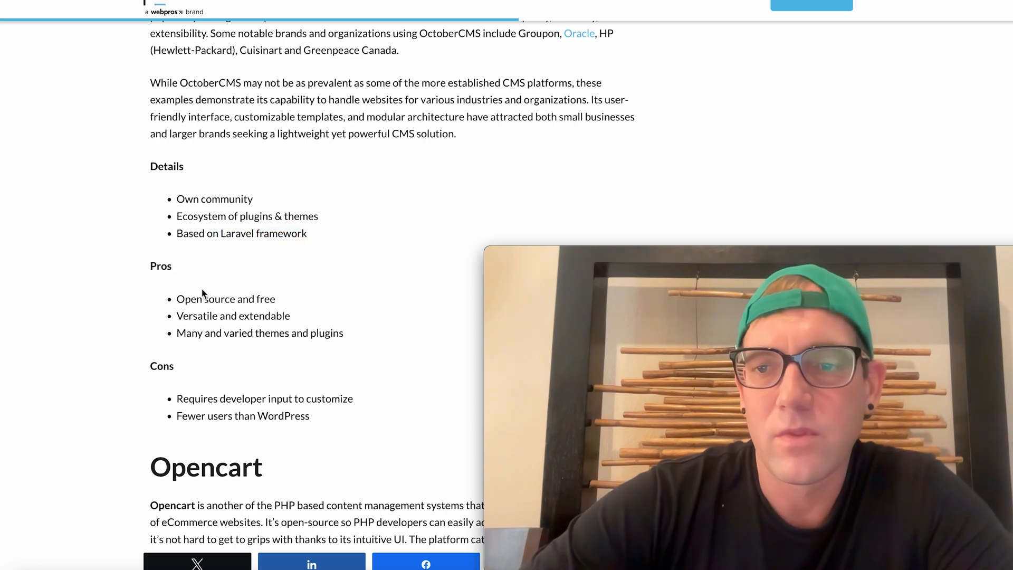
scroll(down, 3)
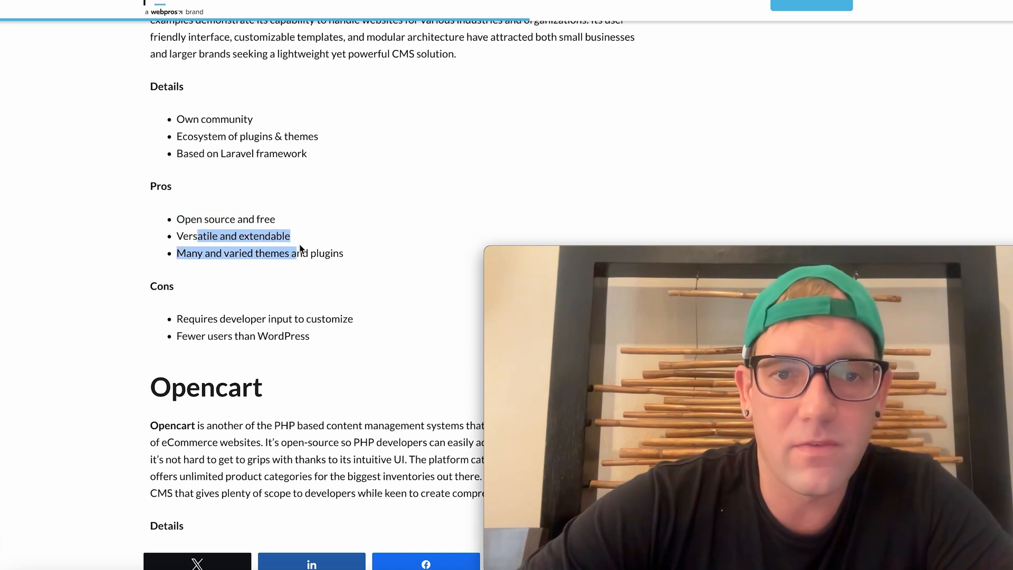
scroll(down, 3)
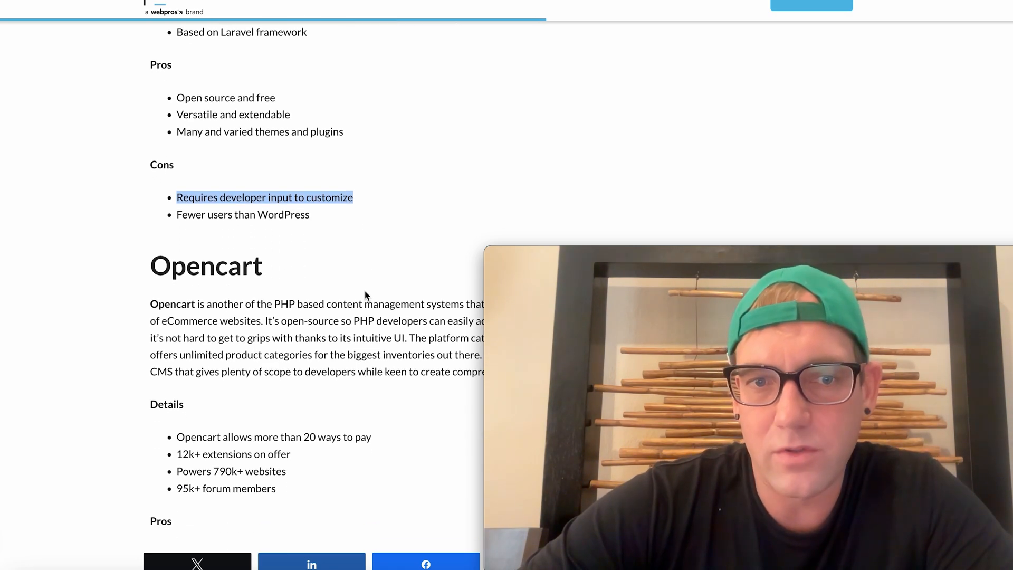
- Read through Opencart's description, Details and Pros
scroll(down, 3)
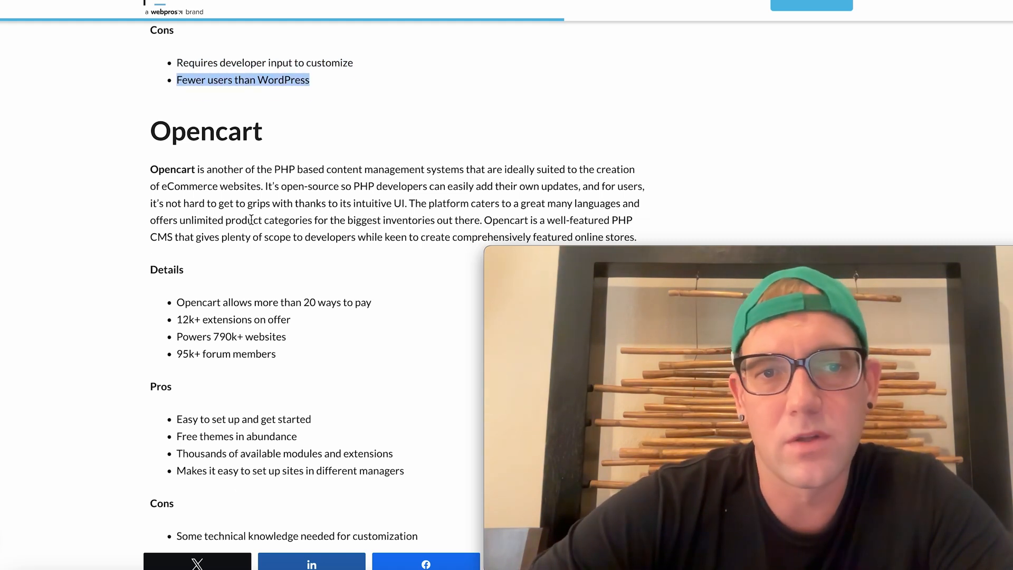
scroll(down, 3)
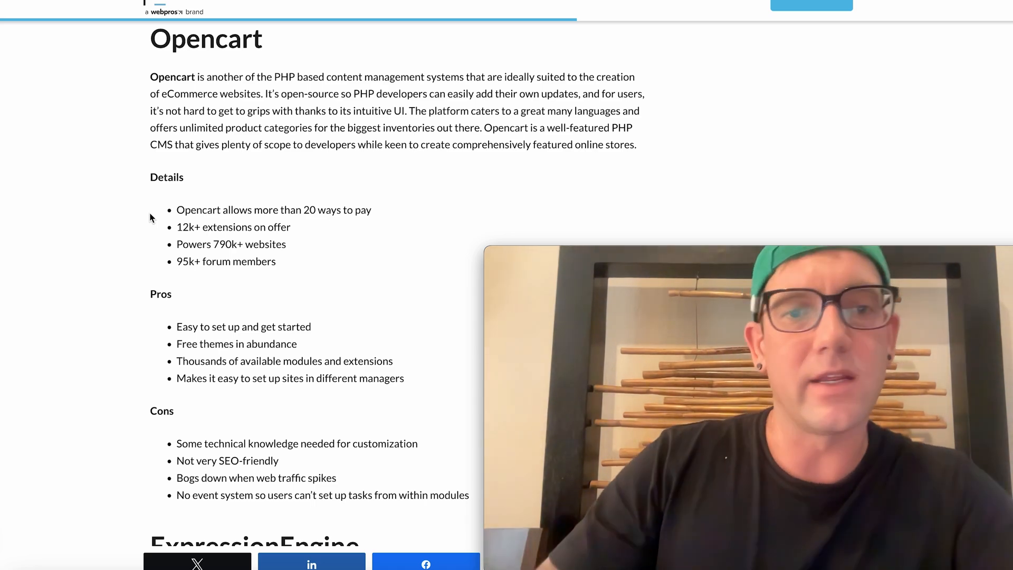
scroll(down, 3)
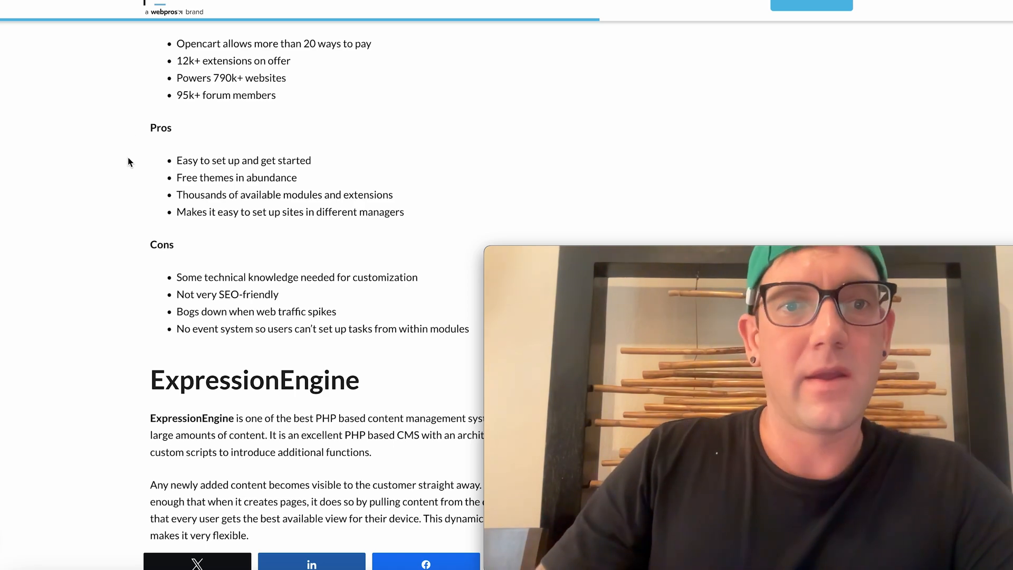
scroll(down, 3)
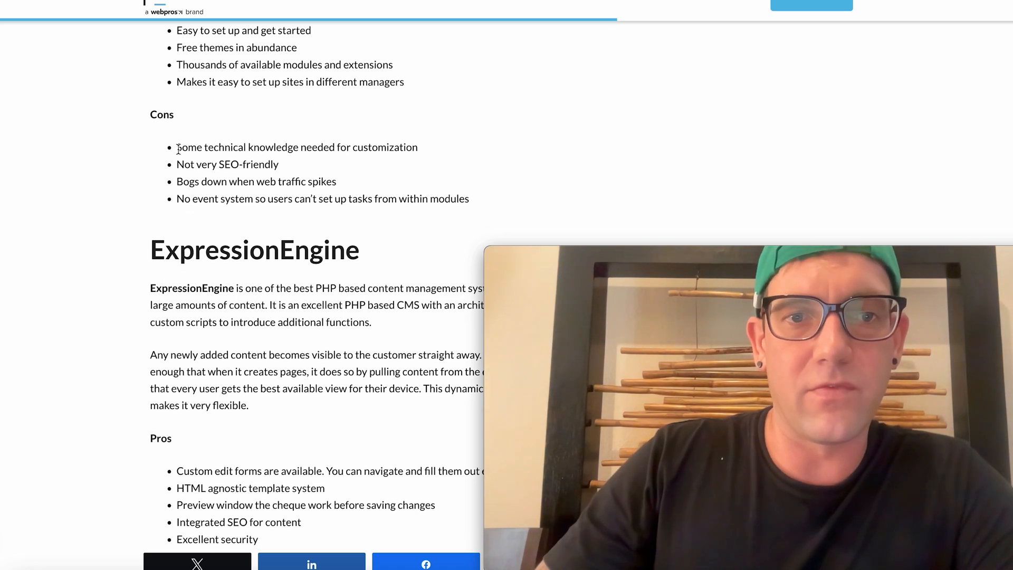
scroll(down, 3)
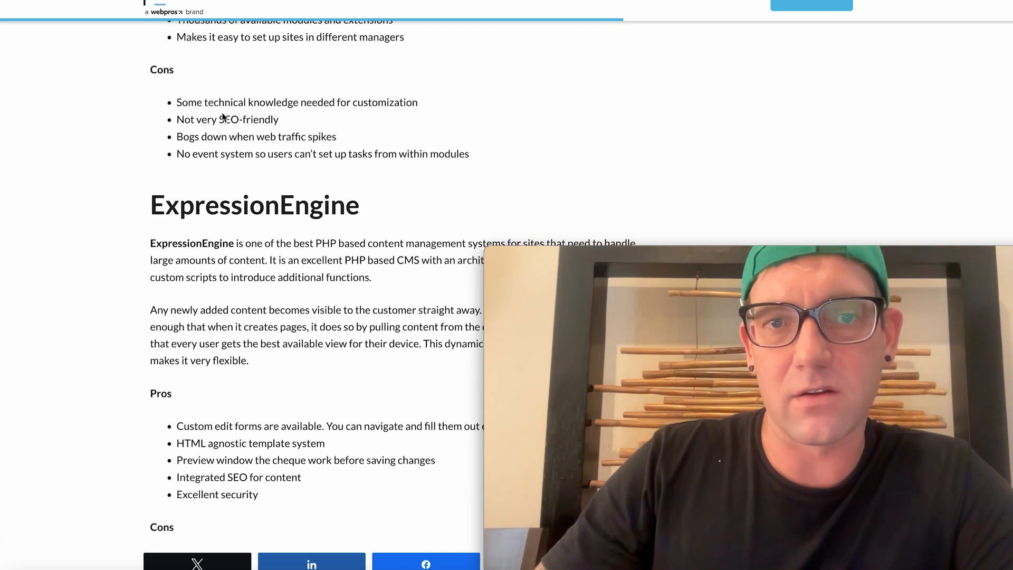
- Highlight Opencart's 'No event system' con and scroll on to glimpse ExpressionEngine
scroll(down, 3)
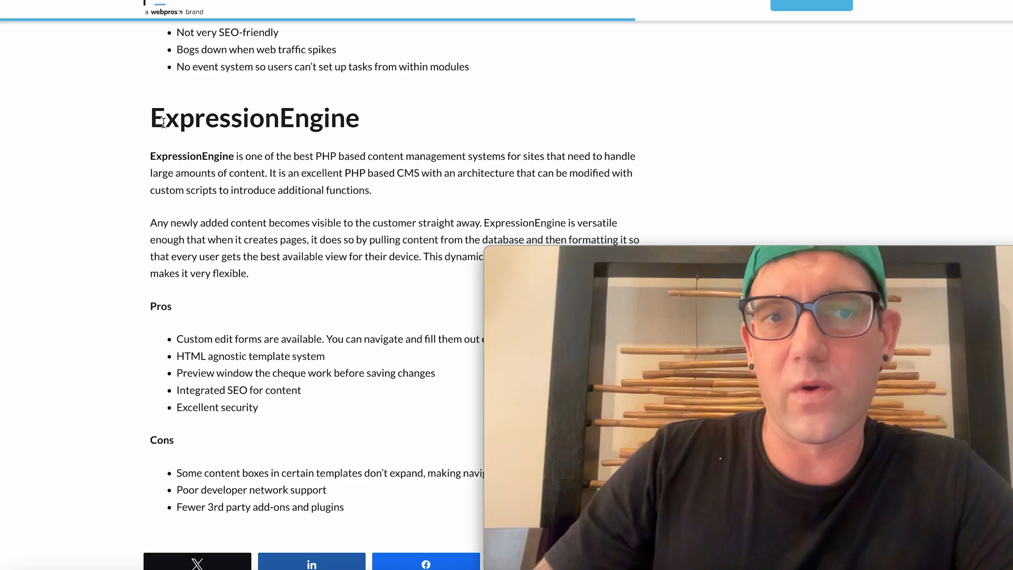
drag(193, 66, 282, 66)
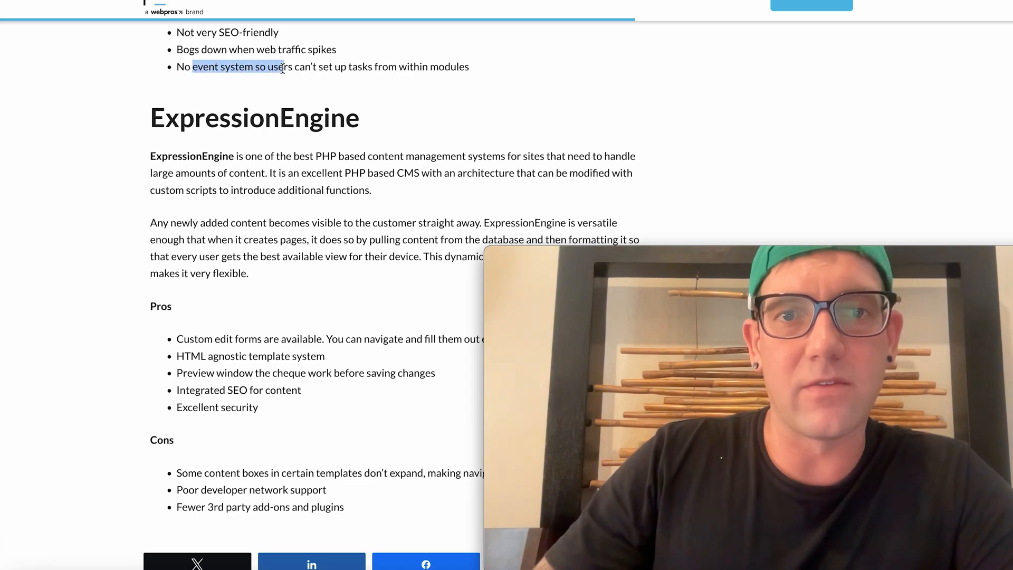
scroll(down, 3)
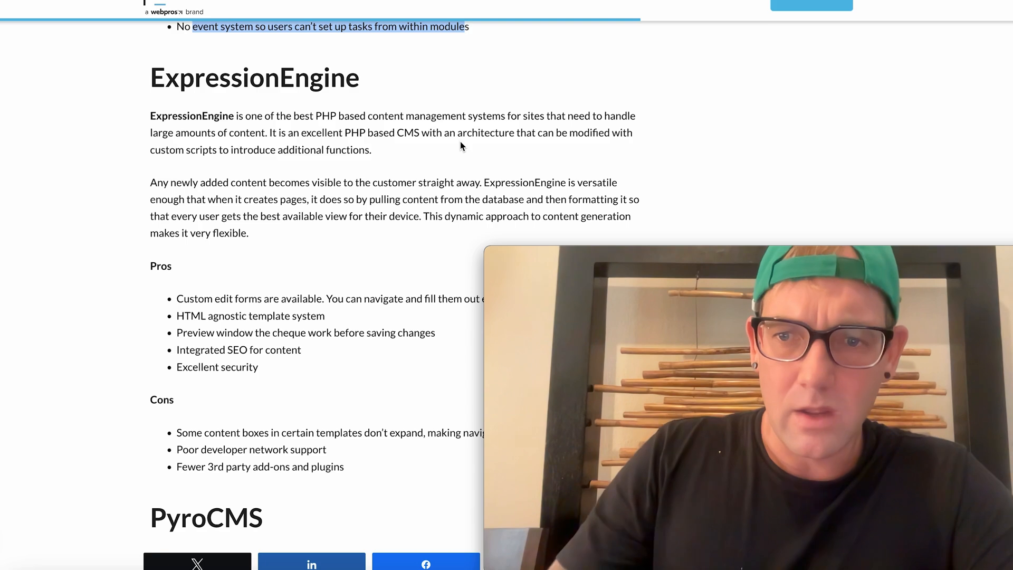
scroll(down, 3)
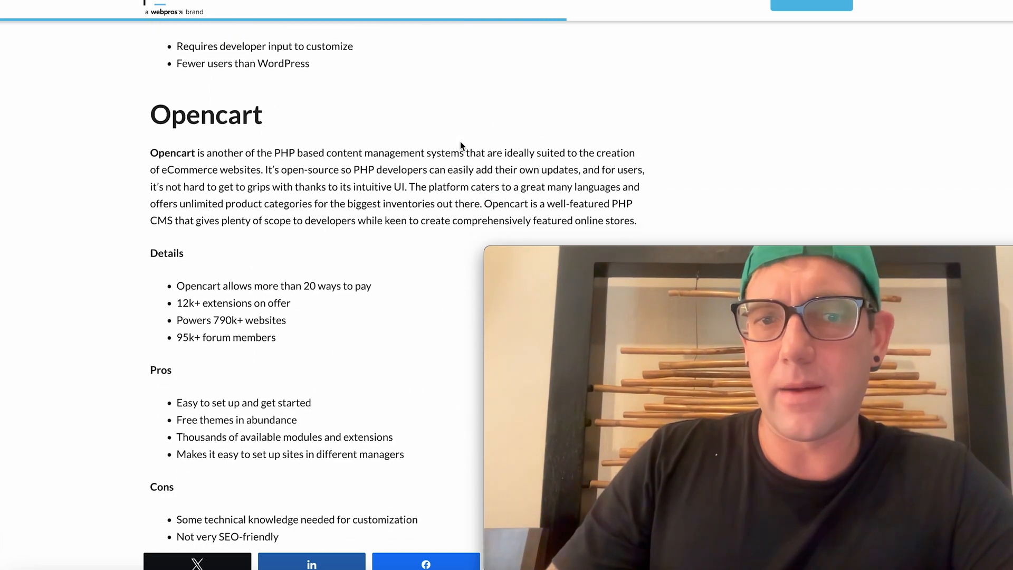
scroll(down, 3)
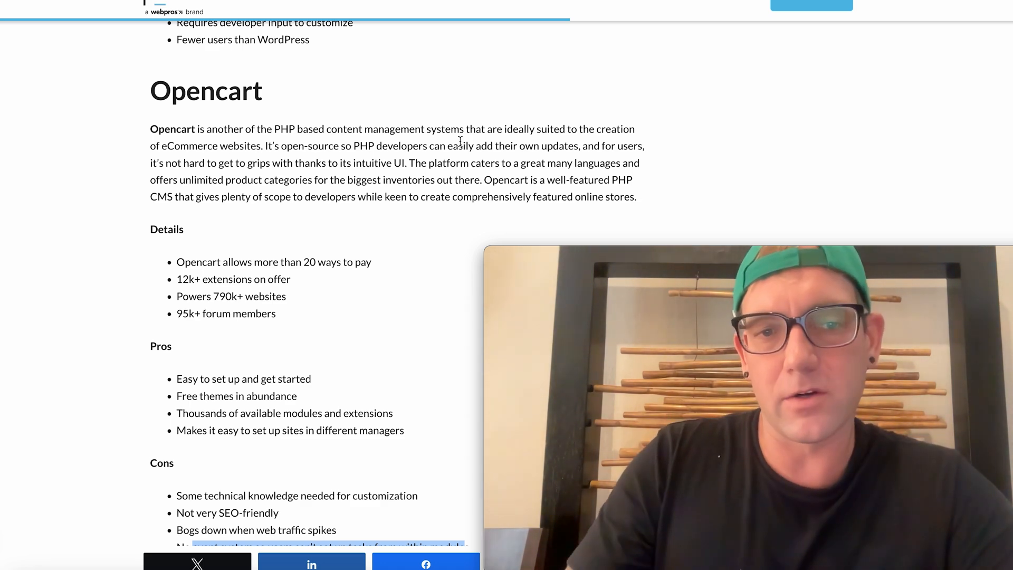
- Select ExpressionEngine's opening paragraph, then clear the selection
scroll(down, 3)
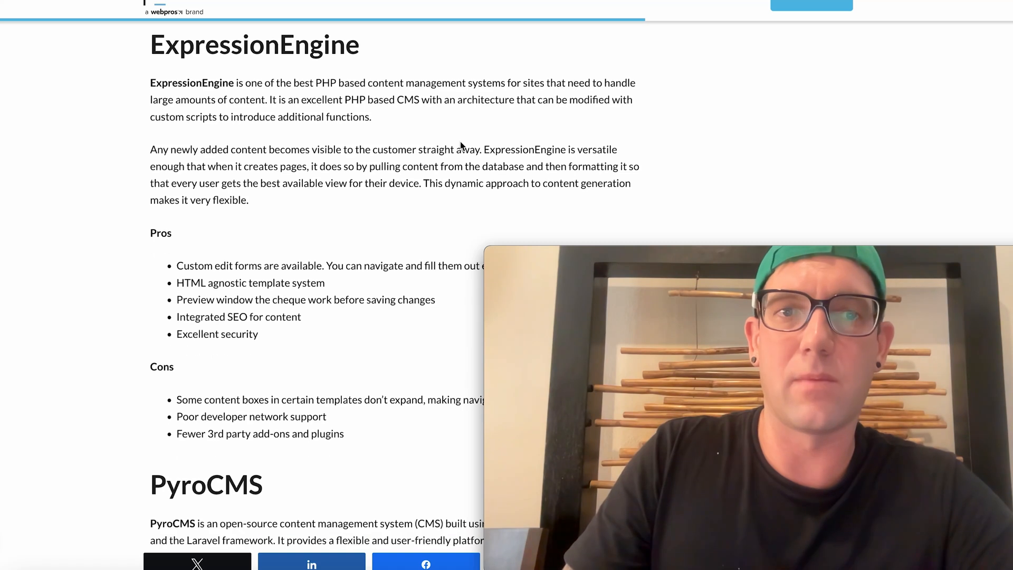
mouse_move(153, 51)
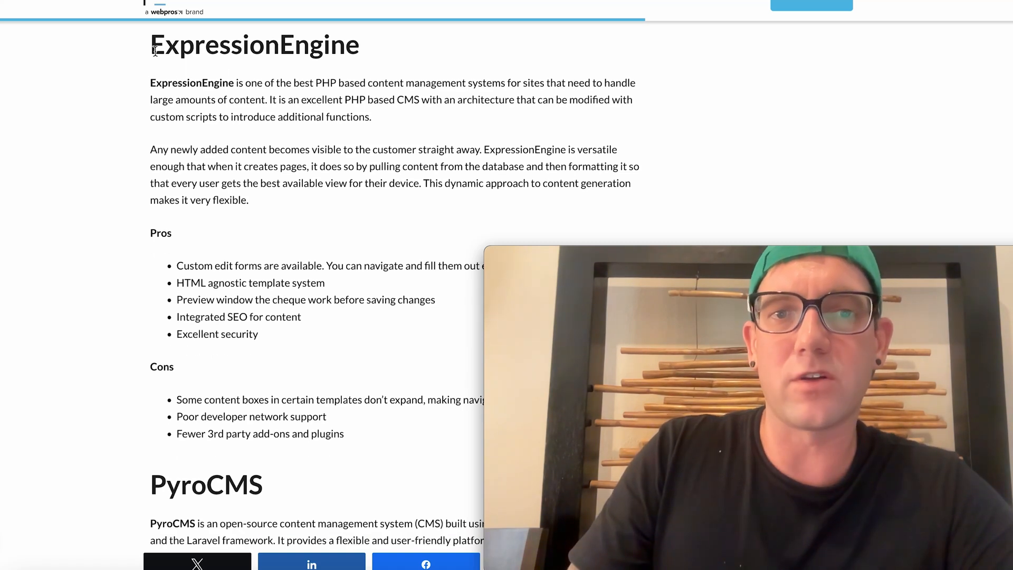
drag(245, 83, 291, 82)
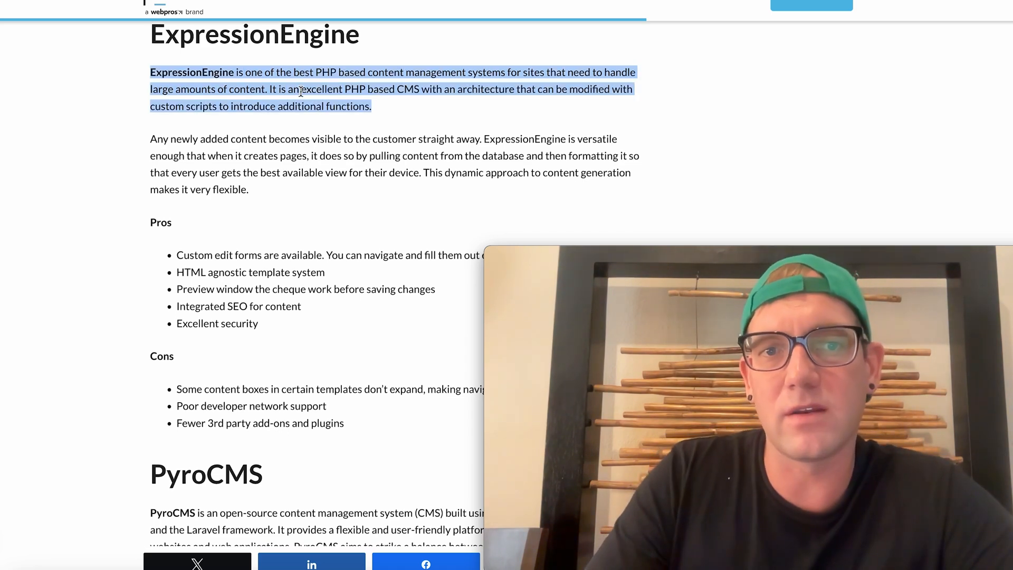
click(414, 88)
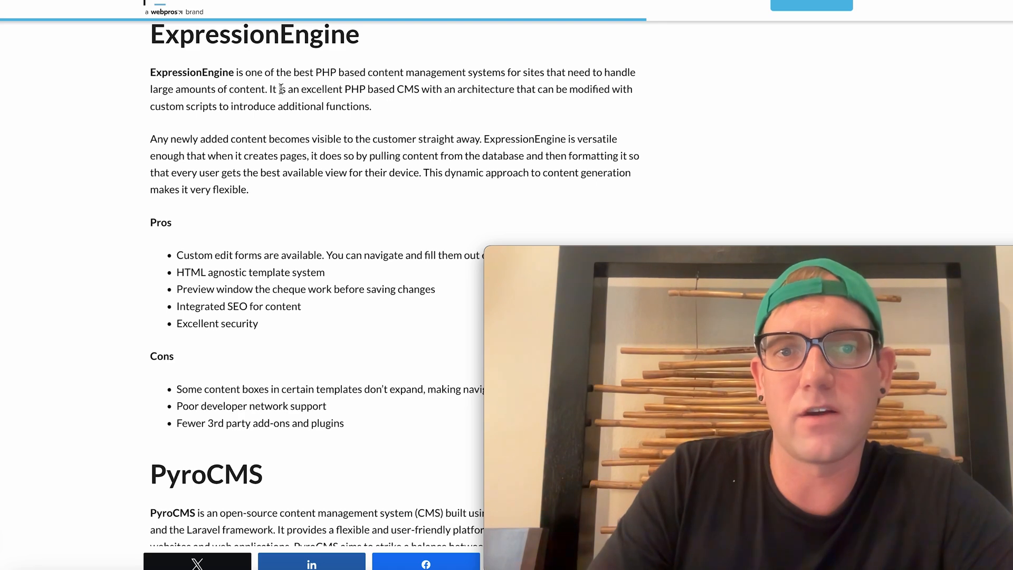
- Scroll through the PyroCMS description, Pros and Cons until the Magento heading is at the top
scroll(down, 3)
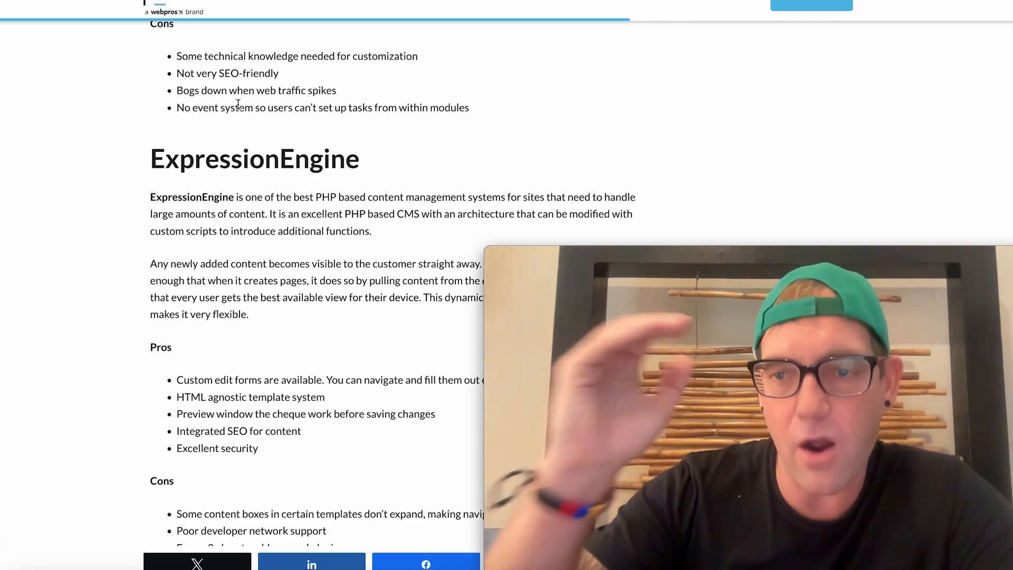
scroll(down, 3)
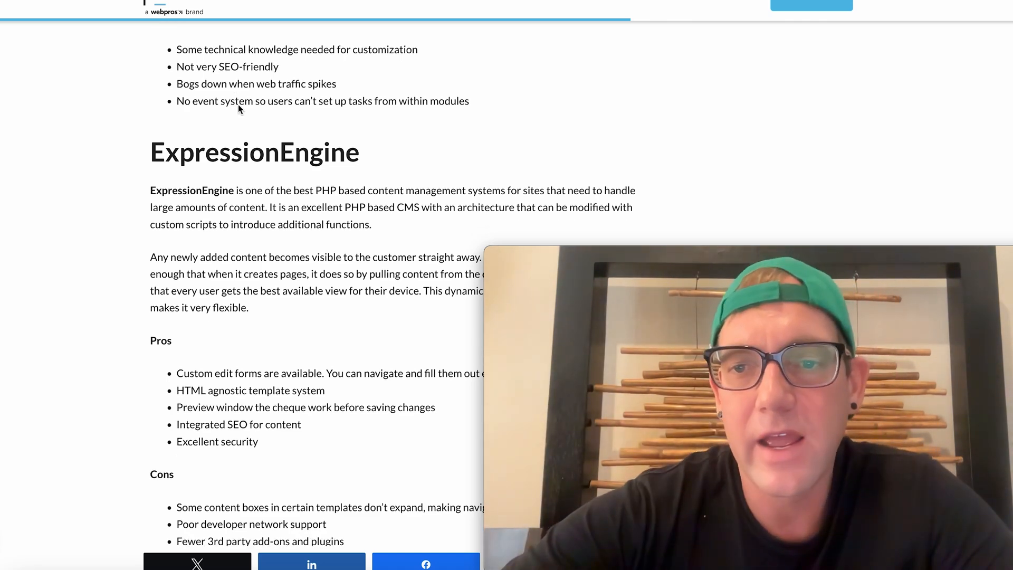
scroll(down, 3)
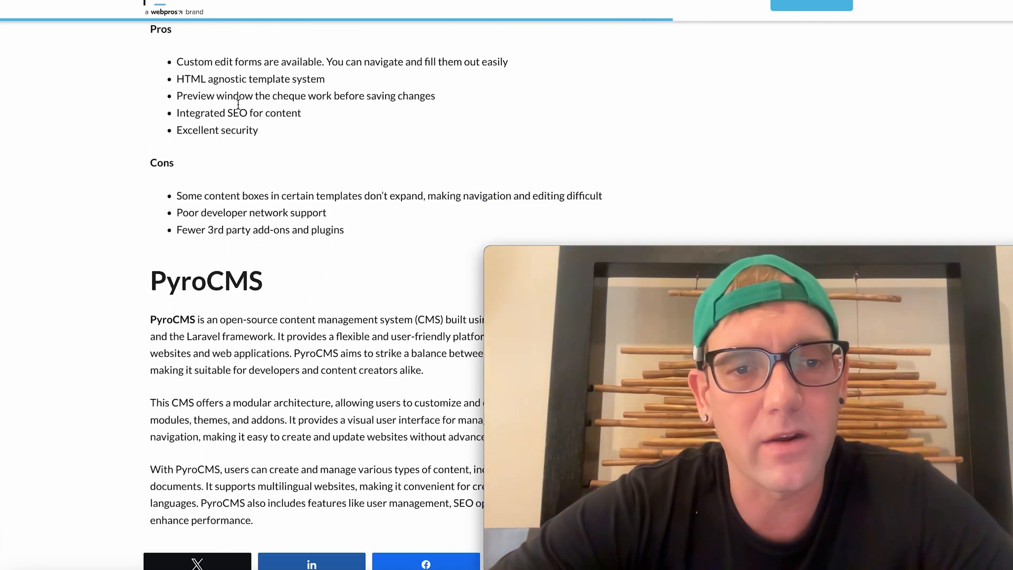
scroll(down, 3)
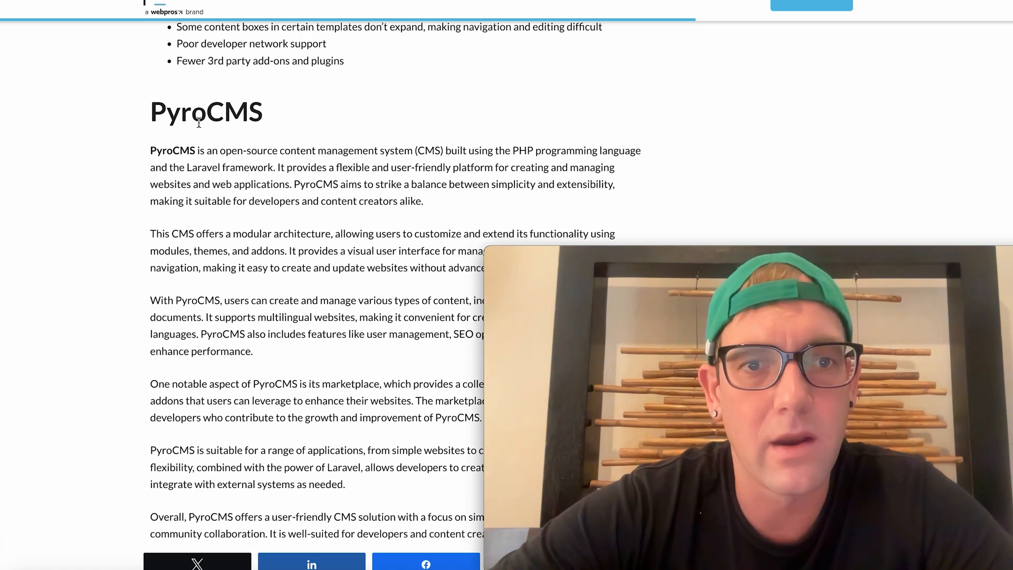
scroll(down, 3)
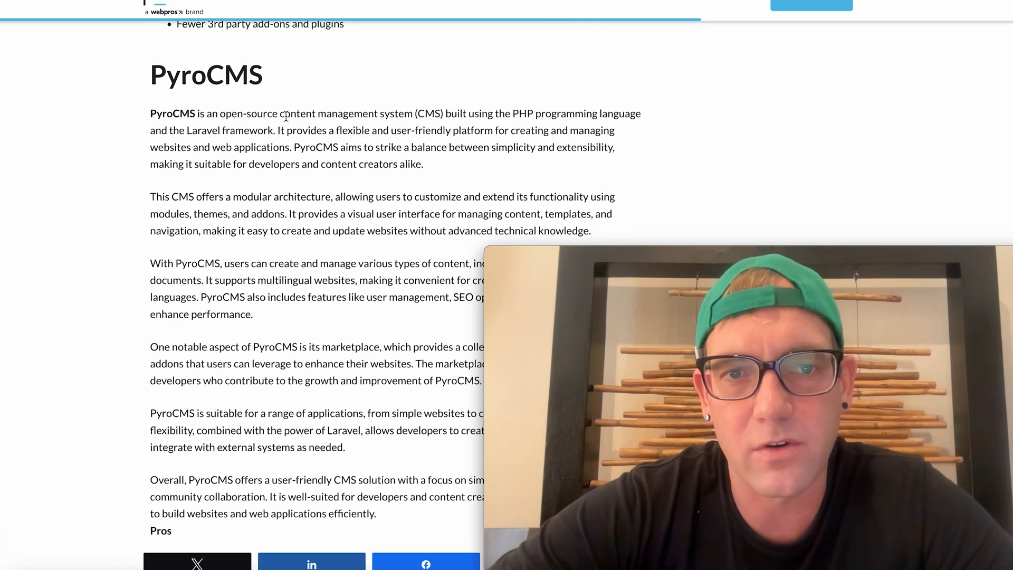
scroll(down, 3)
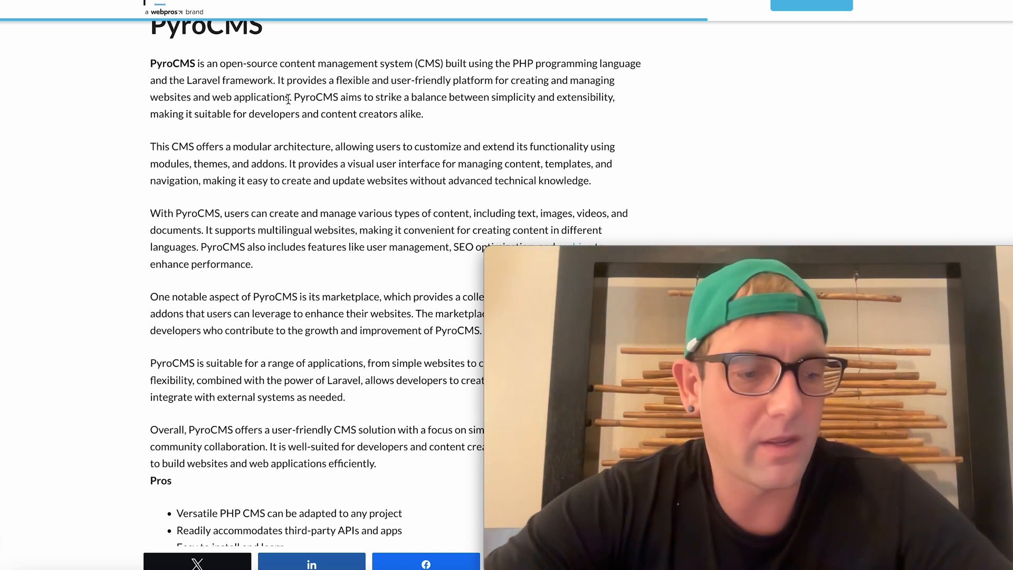
scroll(down, 3)
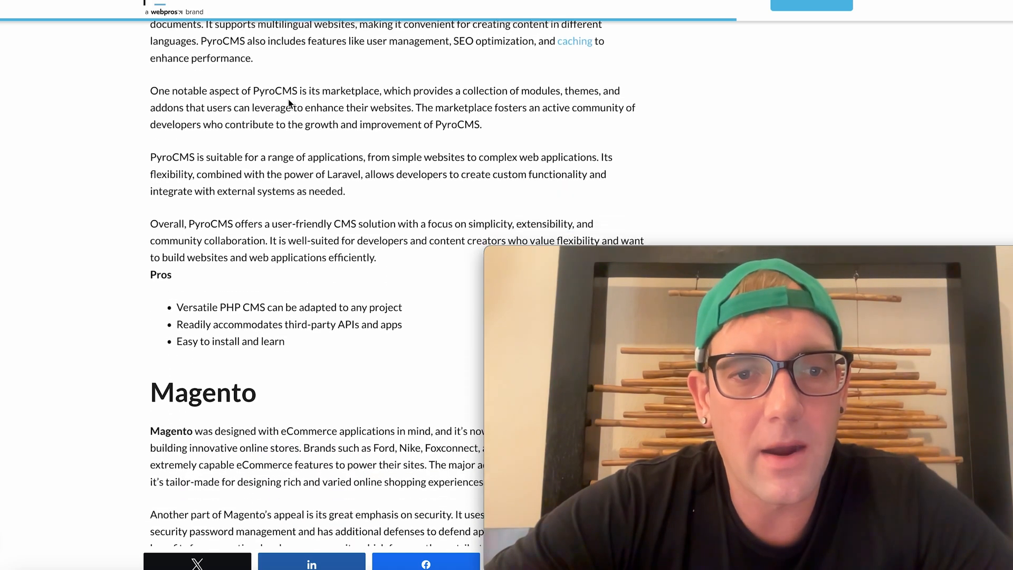
scroll(down, 3)
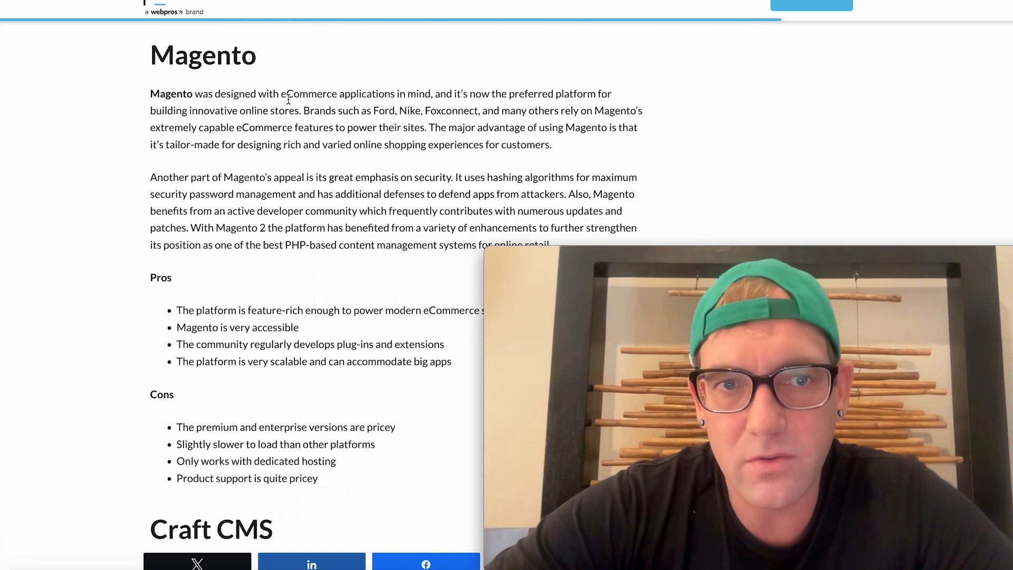
- Highlight the Magento heading and its opening paragraph
double_click(203, 54)
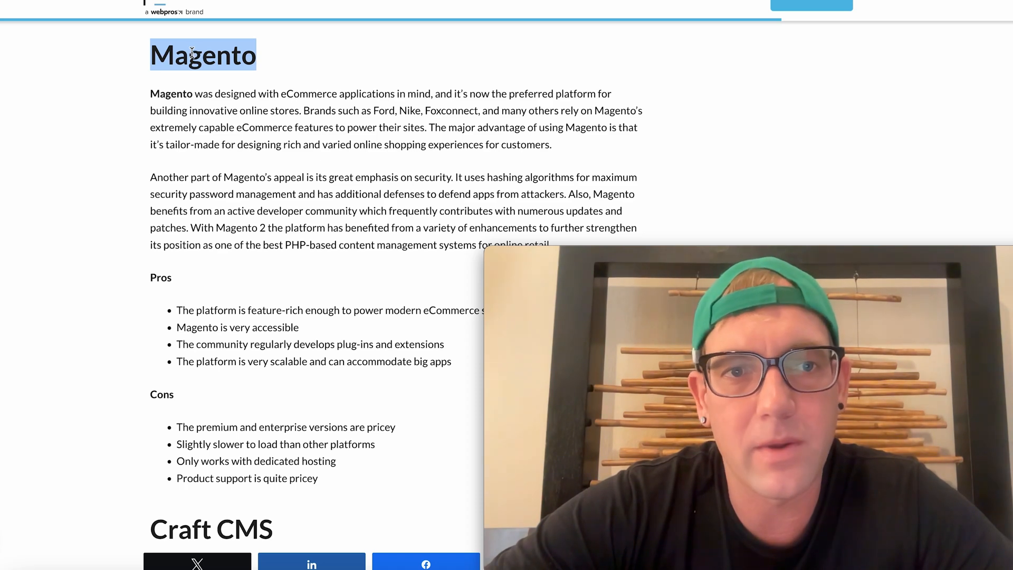
mouse_move(181, 107)
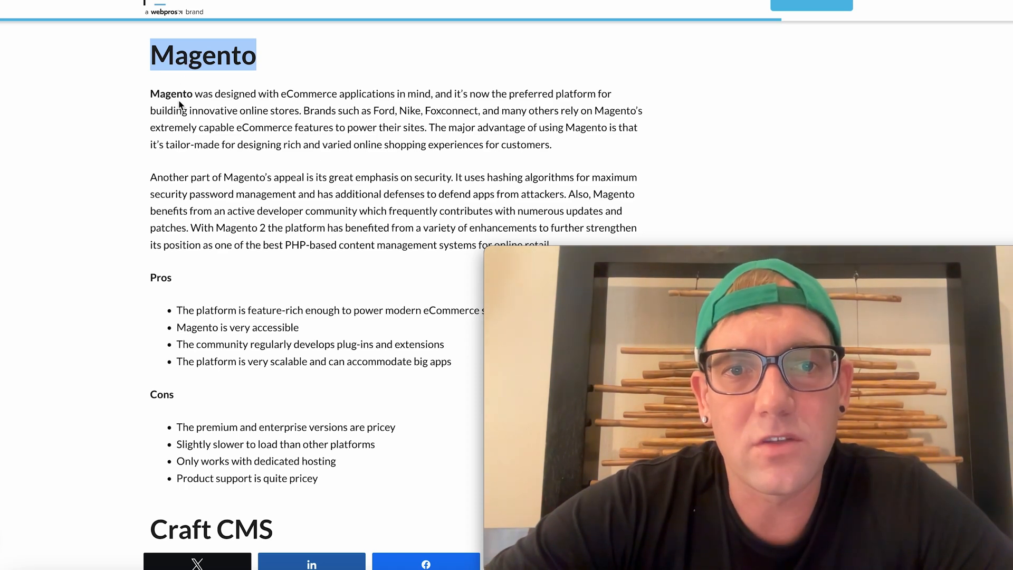
drag(150, 93, 551, 144)
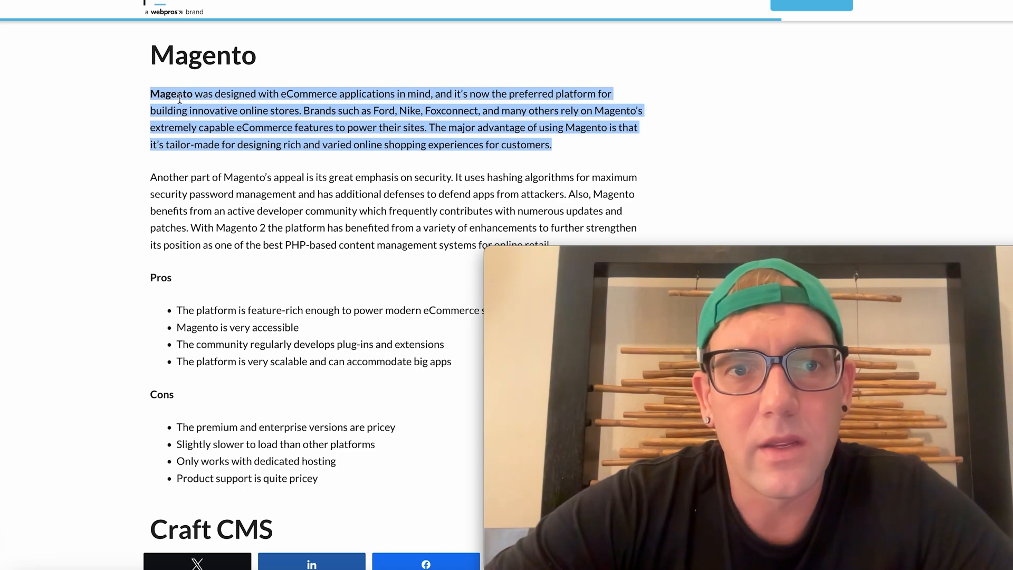
scroll(down, 3)
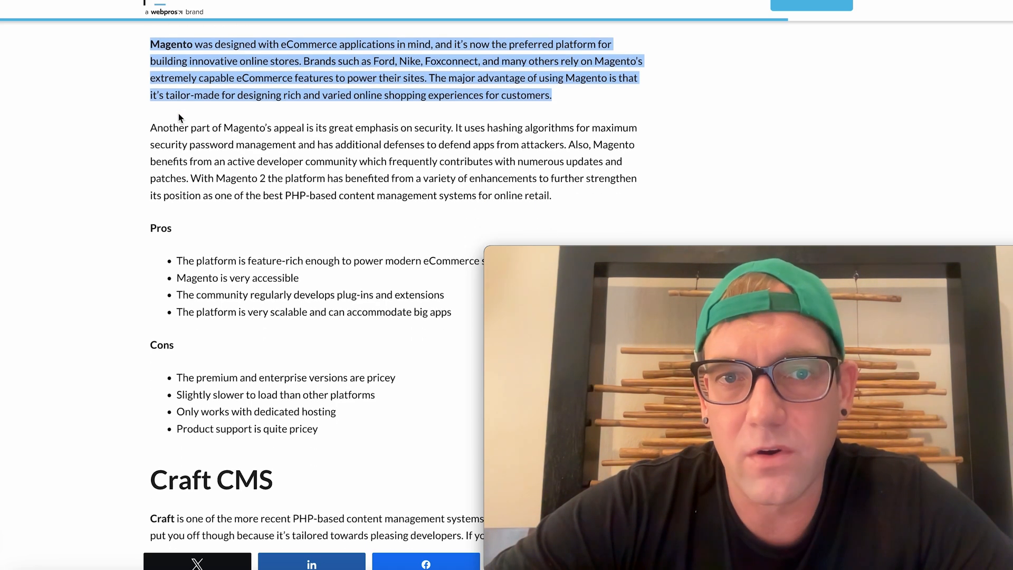
scroll(down, 3)
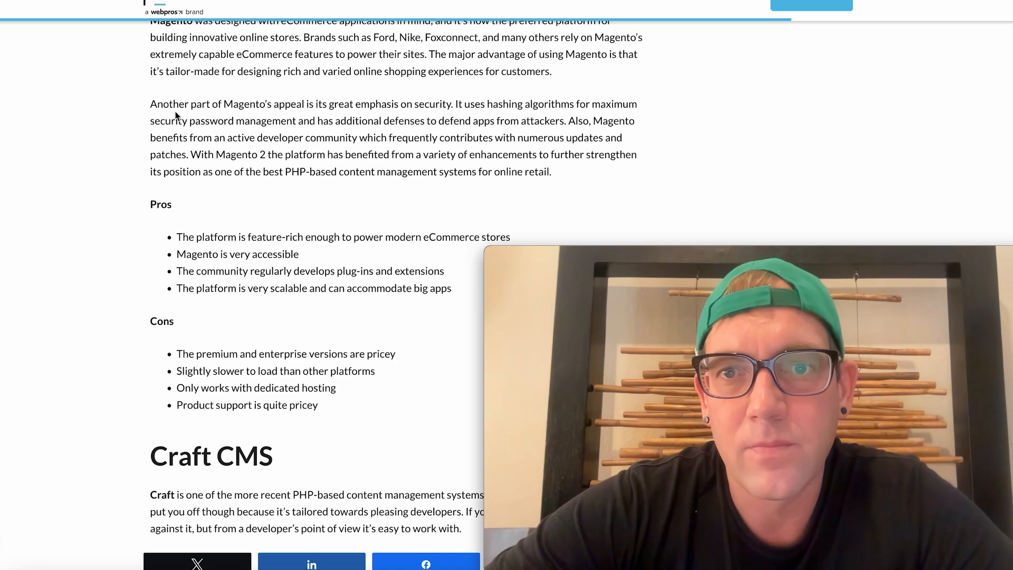
scroll(down, 3)
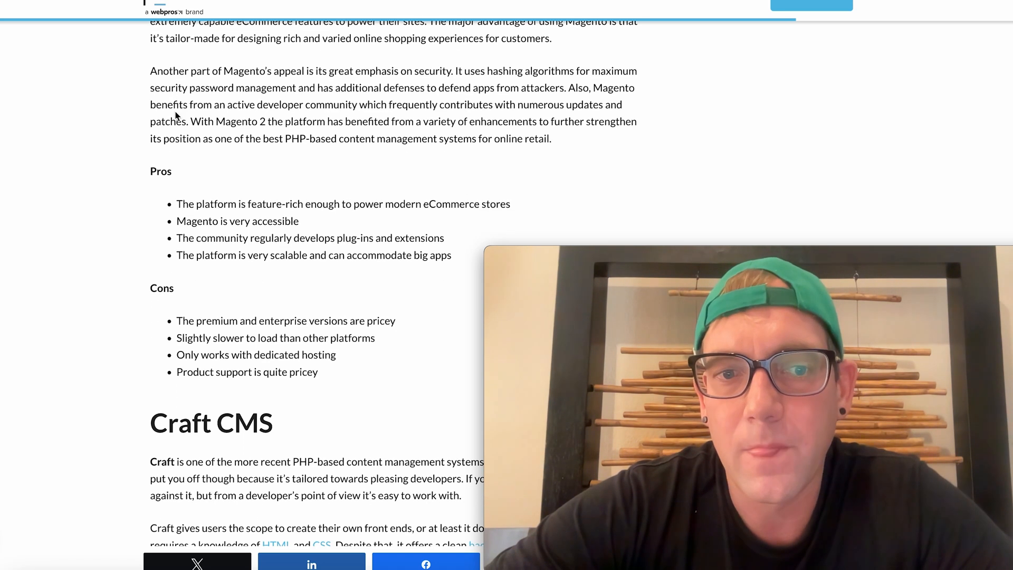
scroll(up, 3)
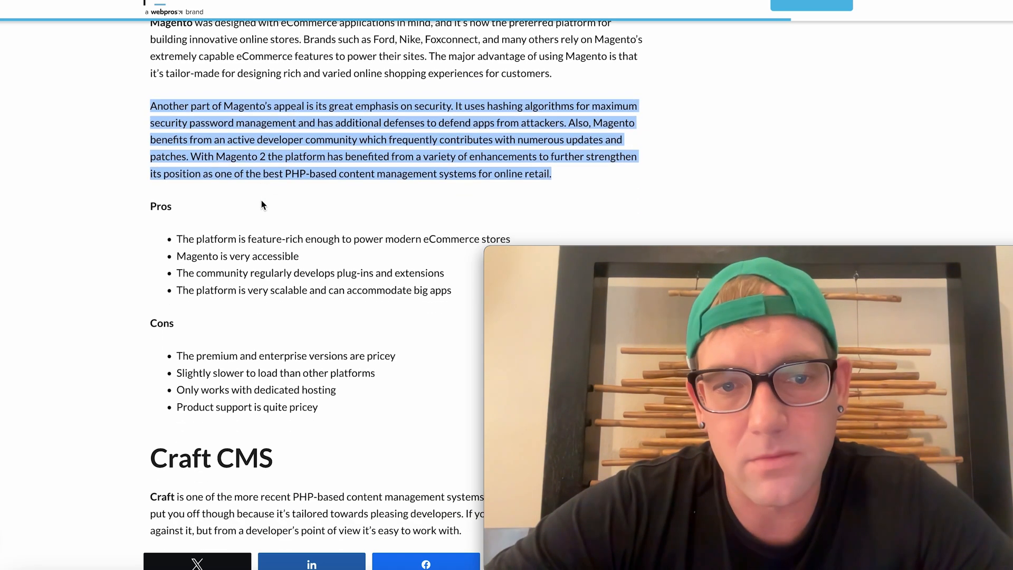
- Highlight the 'Slightly slower to load' and 'Only works with dedicated hosting' cons, then scroll toward Craft CMS
scroll(down, 3)
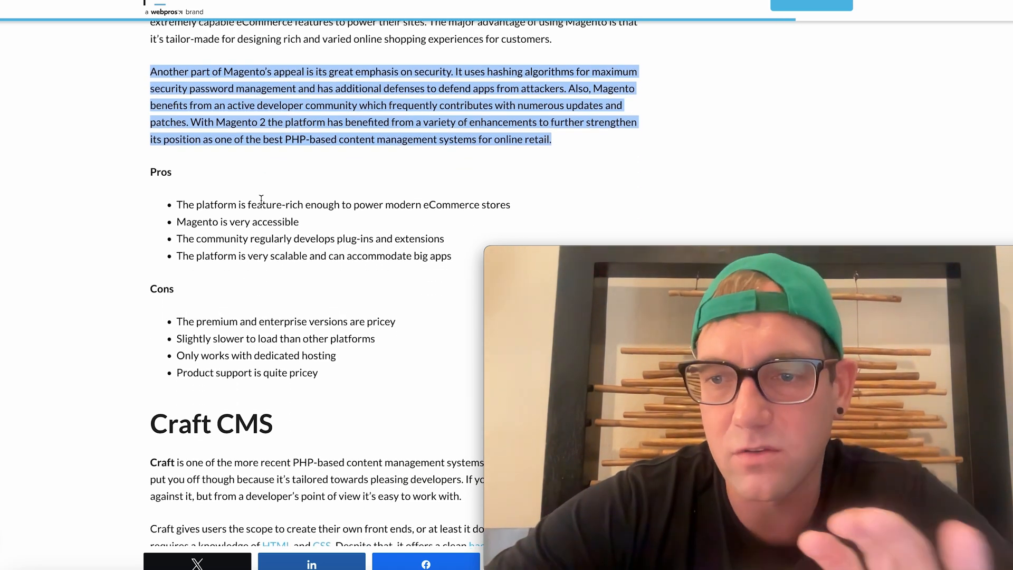
scroll(down, 3)
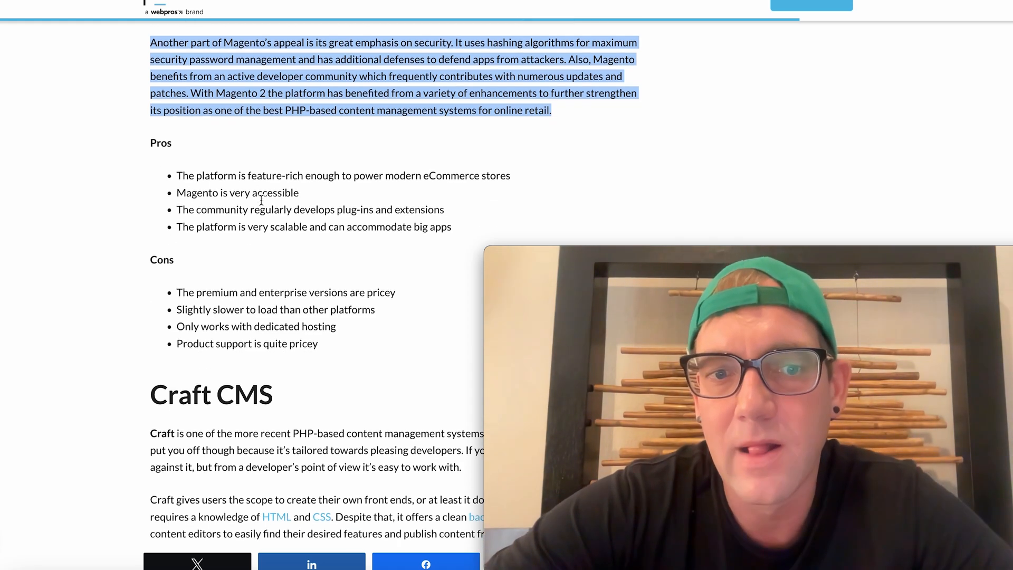
scroll(down, 3)
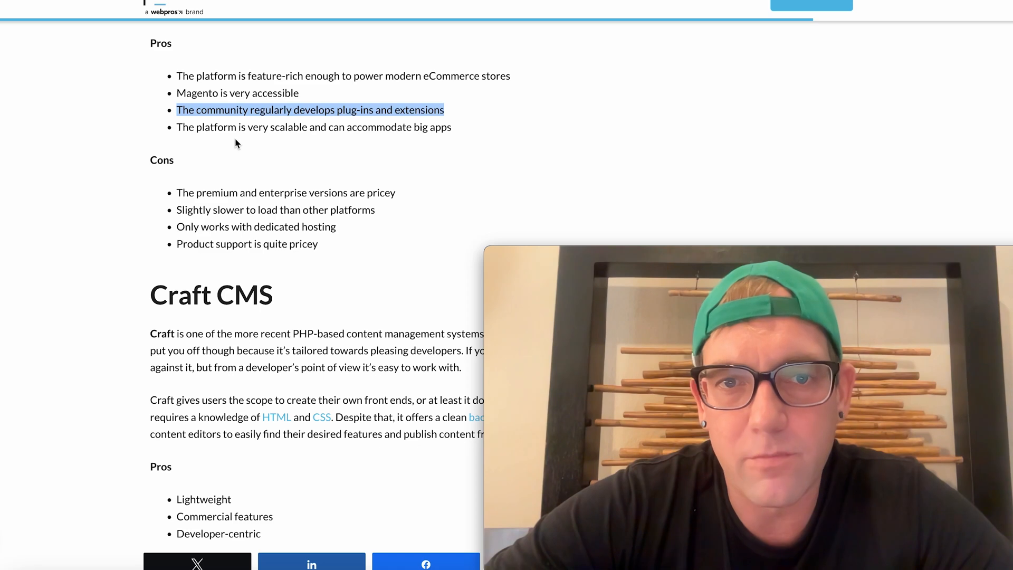
scroll(down, 3)
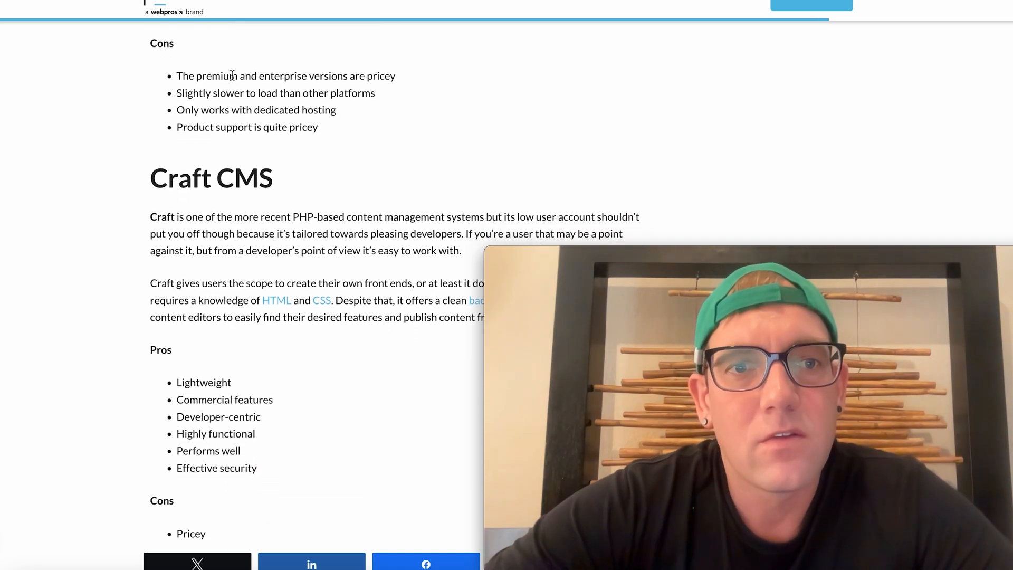
drag(205, 75, 366, 76)
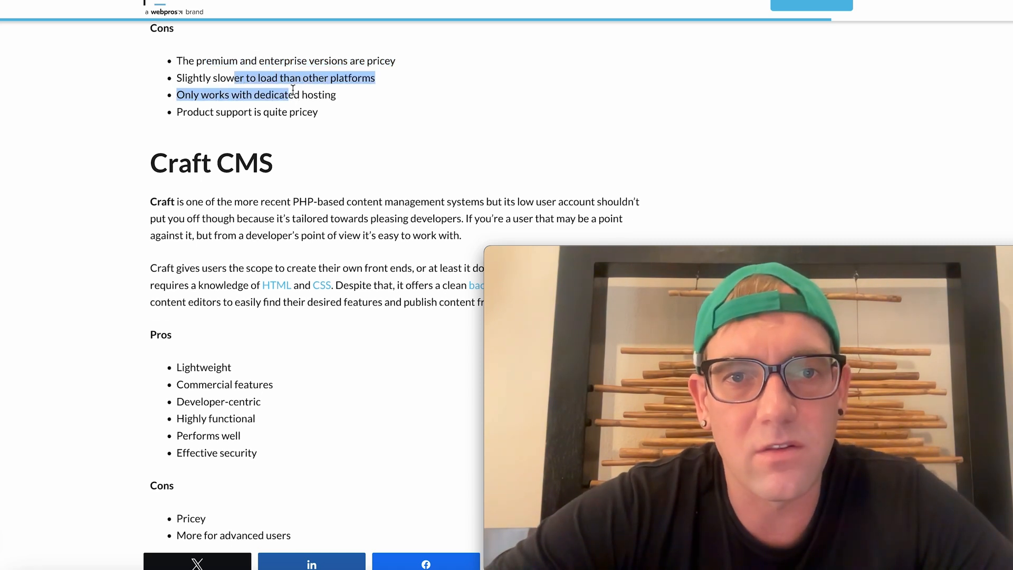
scroll(down, 3)
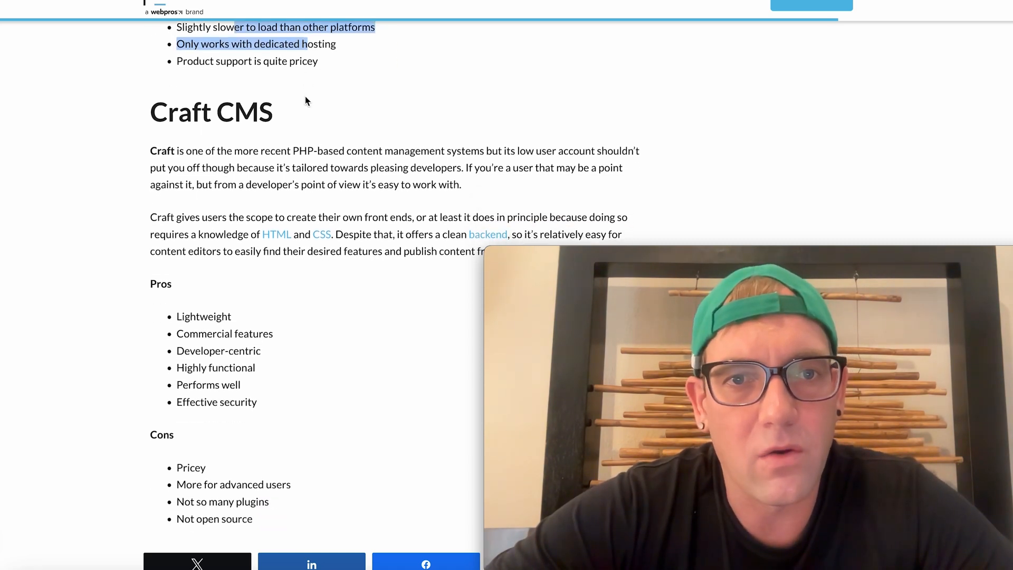
scroll(down, 3)
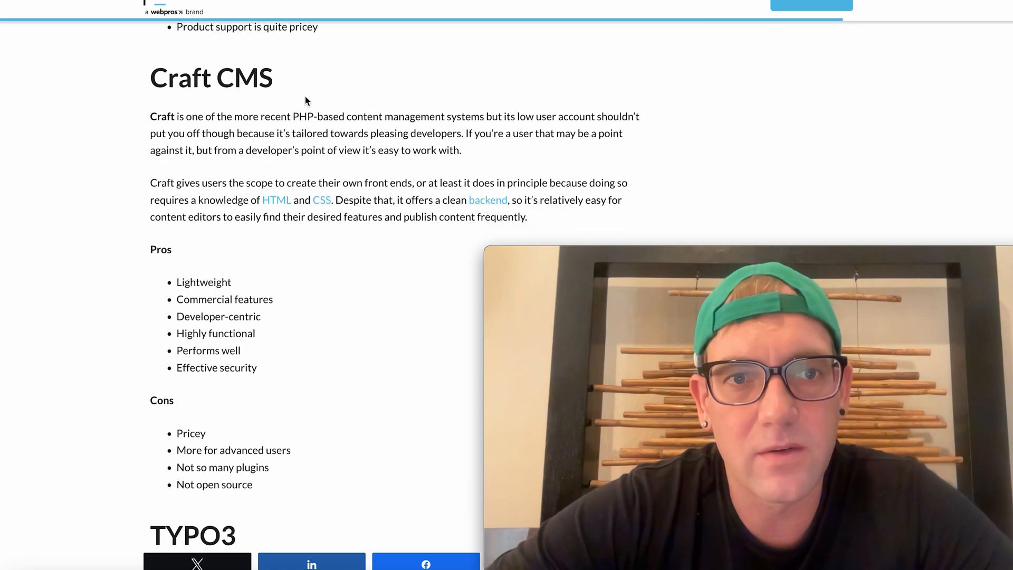
scroll(down, 3)
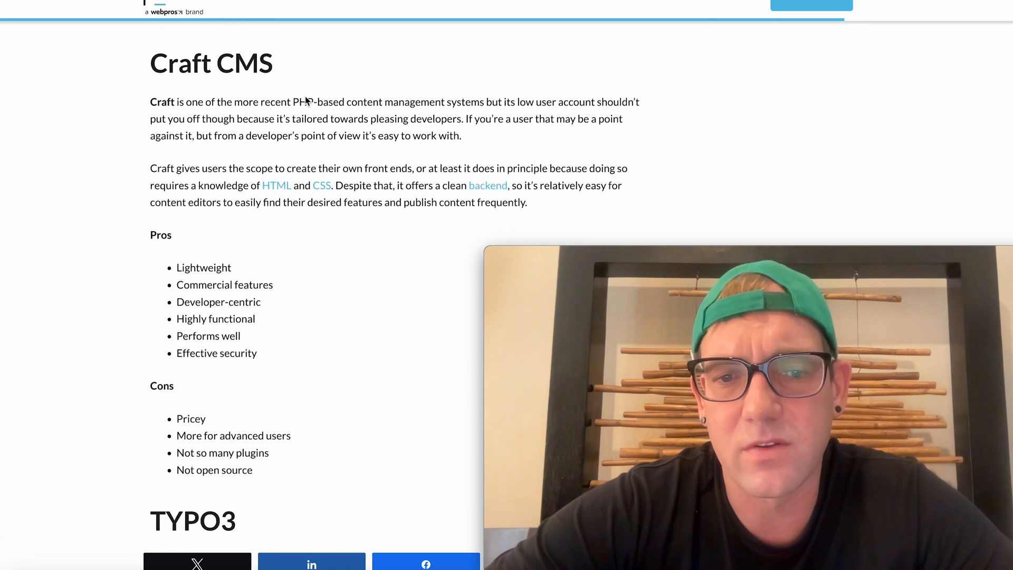
scroll(down, 3)
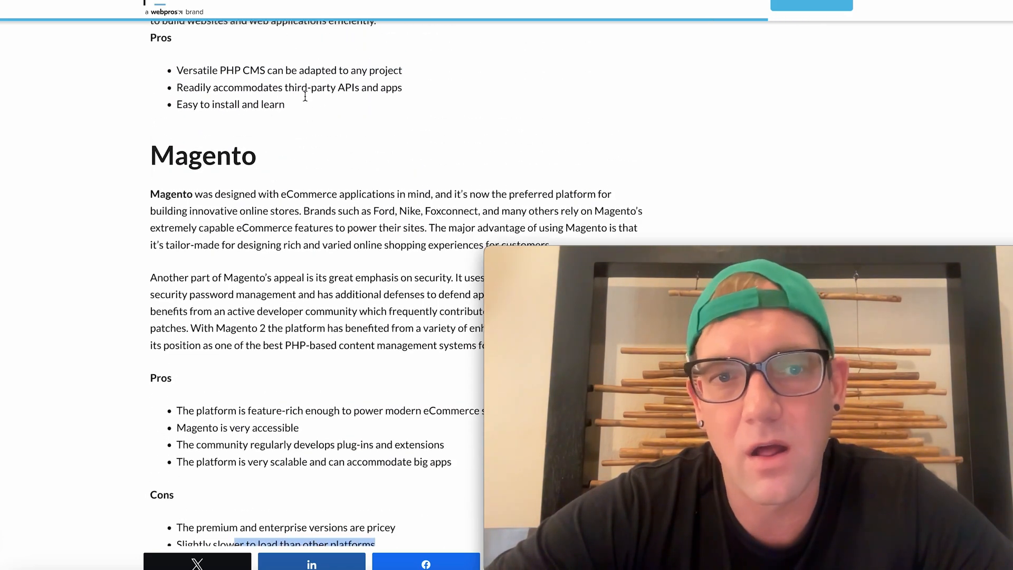
- Scroll past the Craft CMS and TYPO3 sections to the Conclusion and comments
scroll(down, 3)
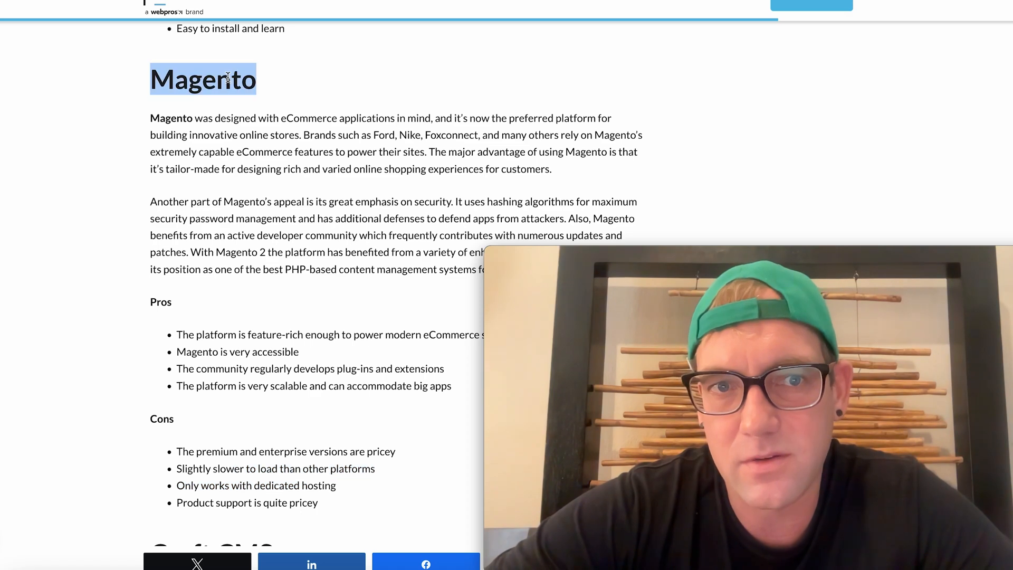
scroll(down, 3)
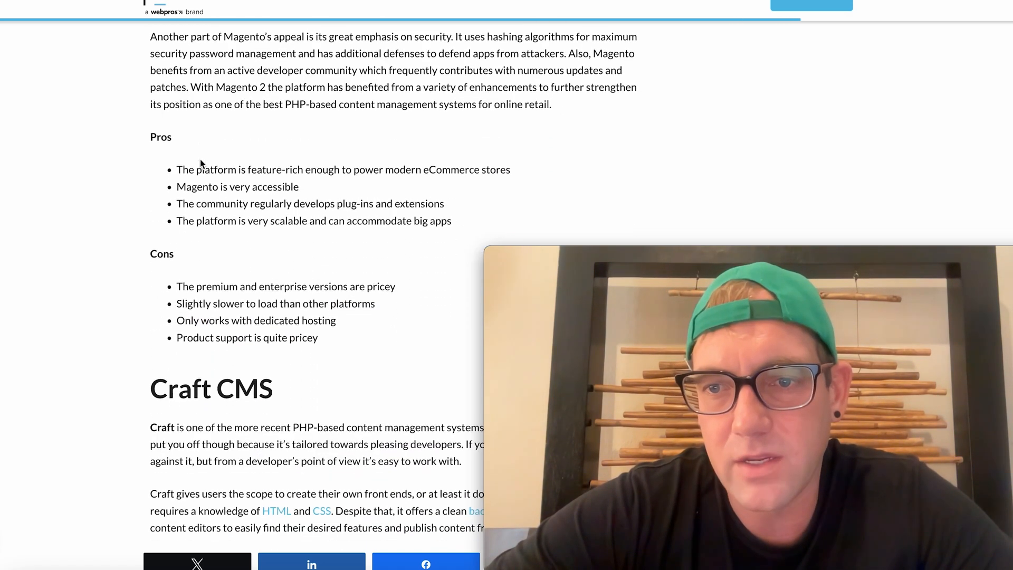
scroll(down, 3)
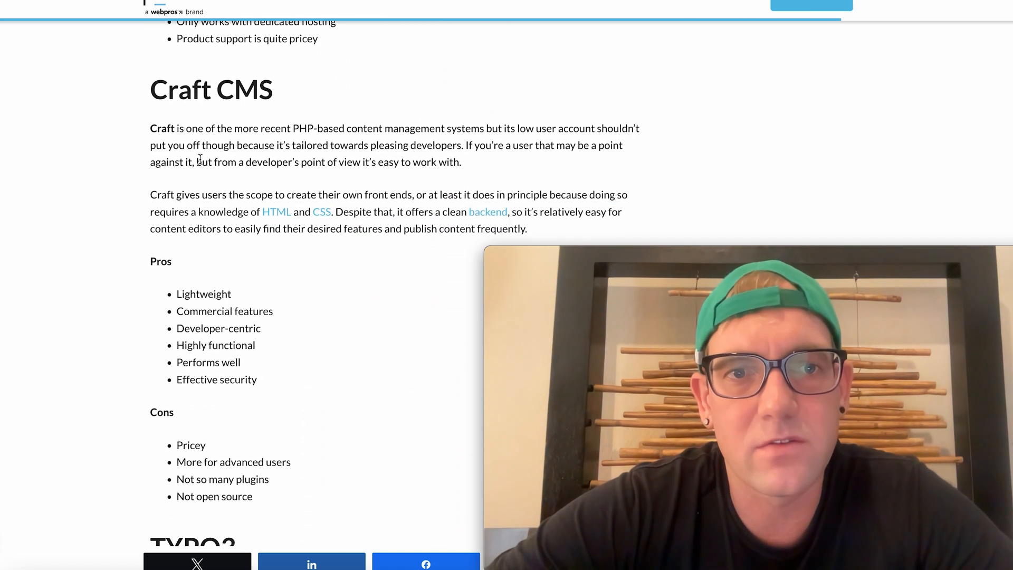
scroll(down, 3)
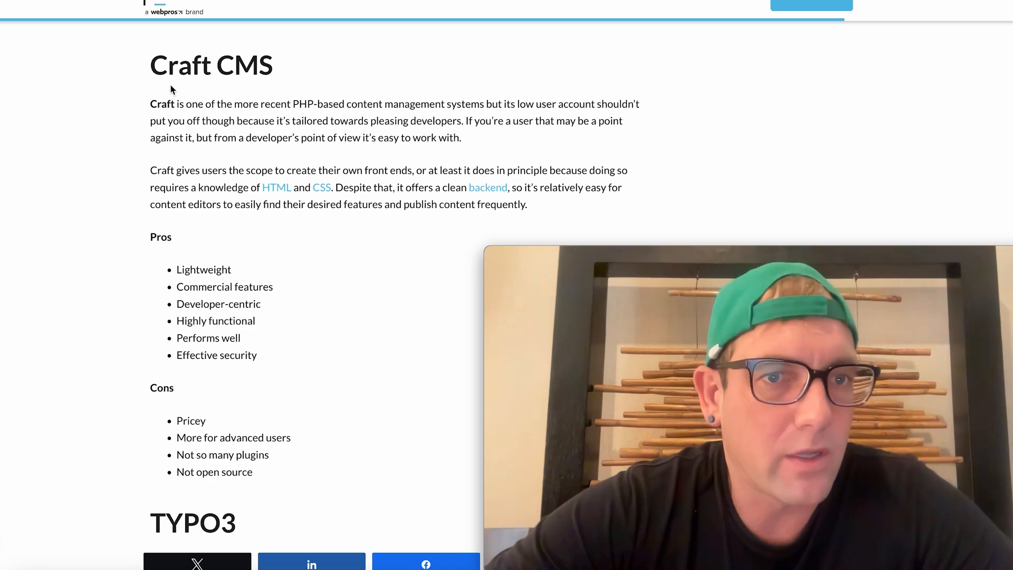
scroll(down, 3)
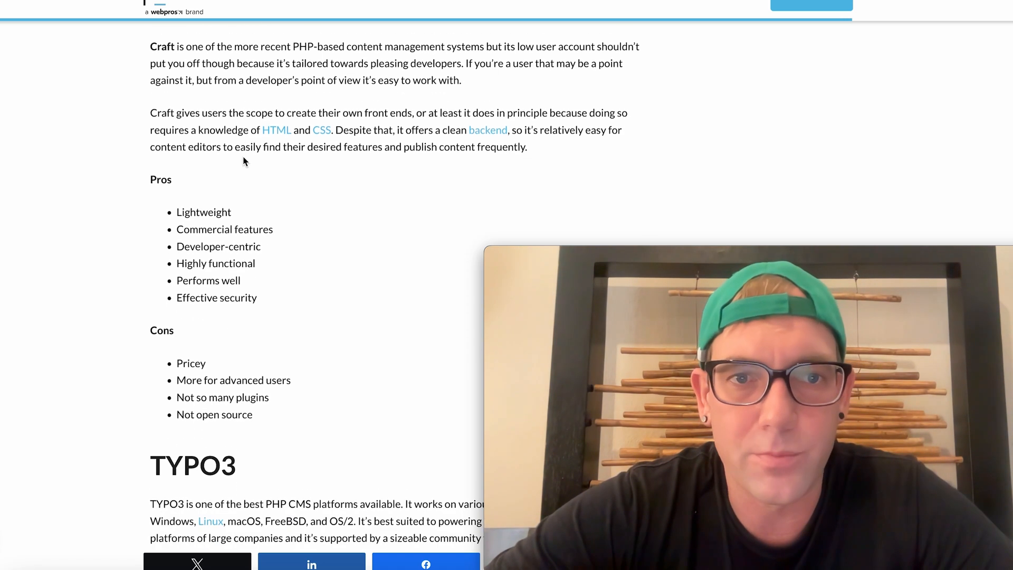
scroll(down, 3)
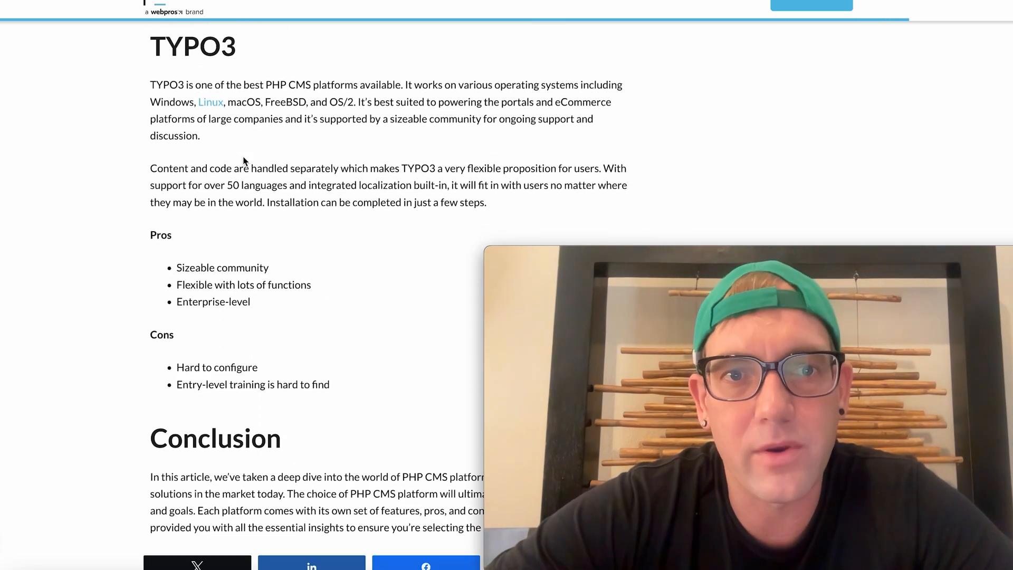
scroll(down, 3)
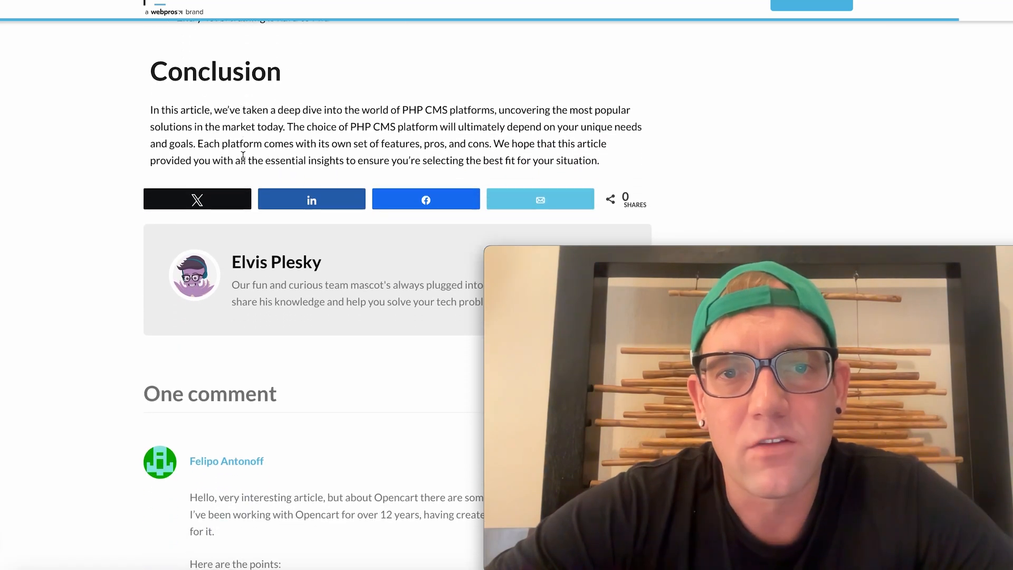
- Return to the article's title and 'What's a CMS?' heading
scroll(down, 3)
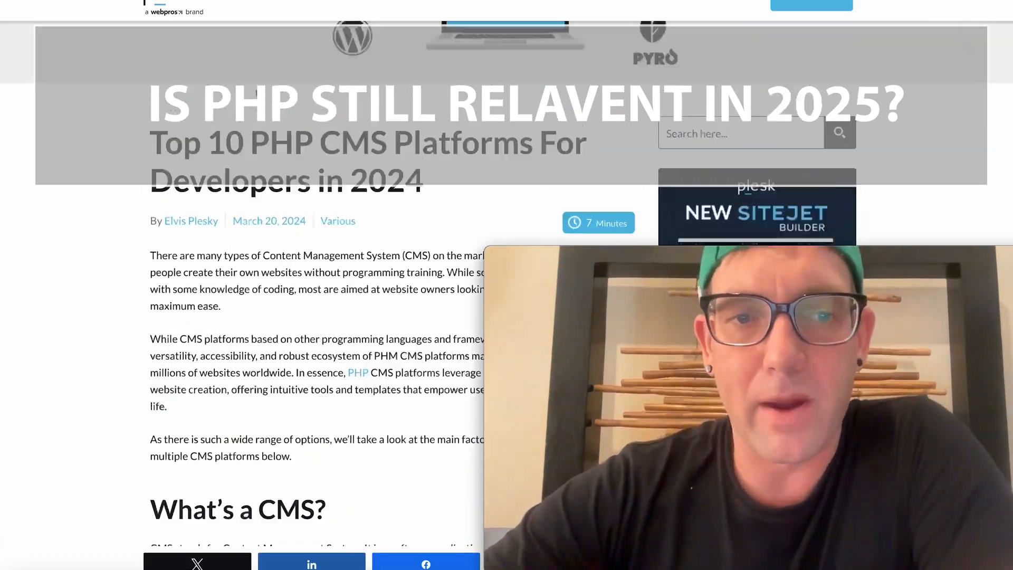
- Scroll past the introduction and CMS criteria to the TOP 10 list and WordPress heading
scroll(down, 3)
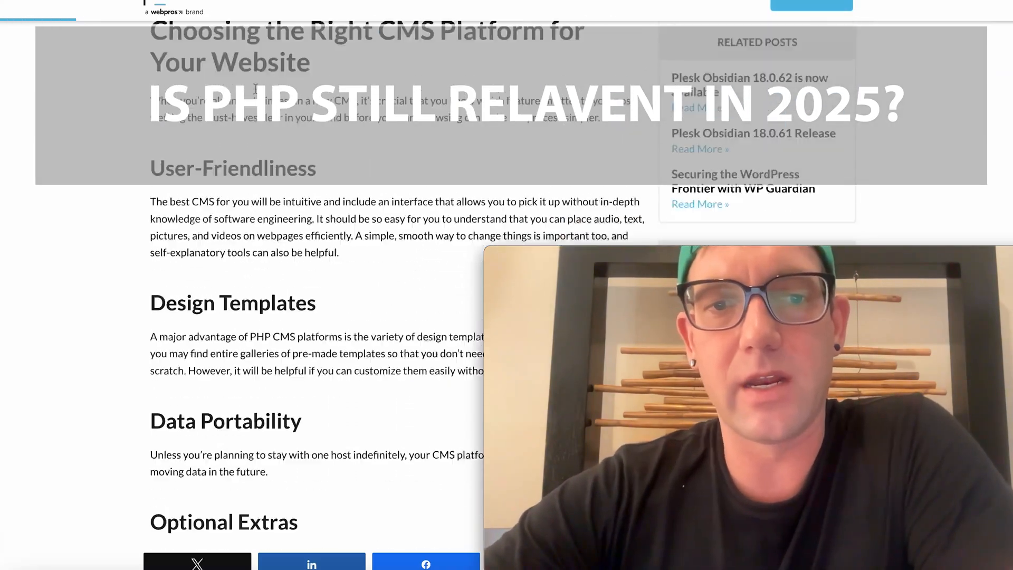
scroll(down, 3)
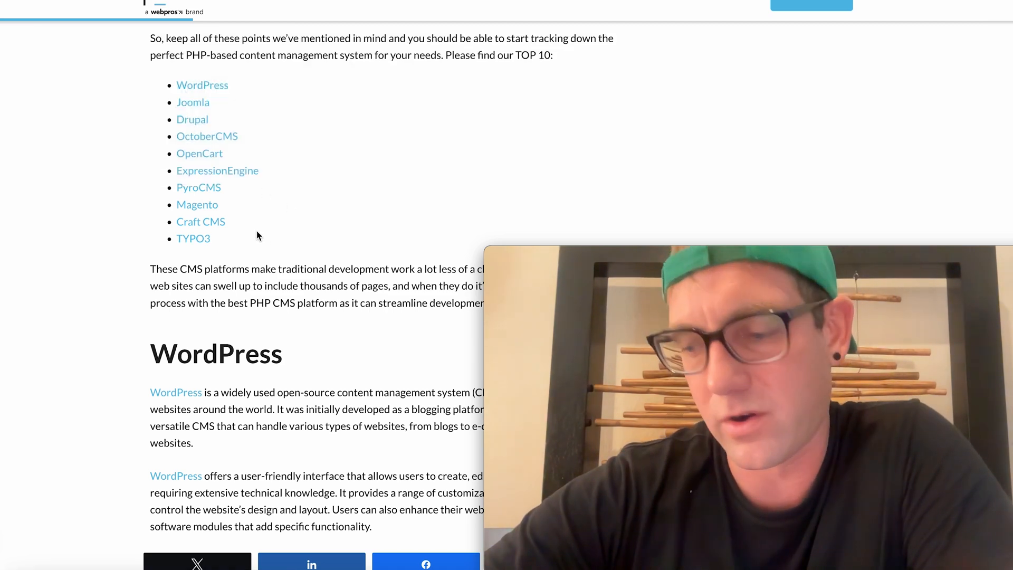
- Scroll to WordPress's Details, Pros and Cons with Joomla's heading appearing, then click the page
scroll(down, 3)
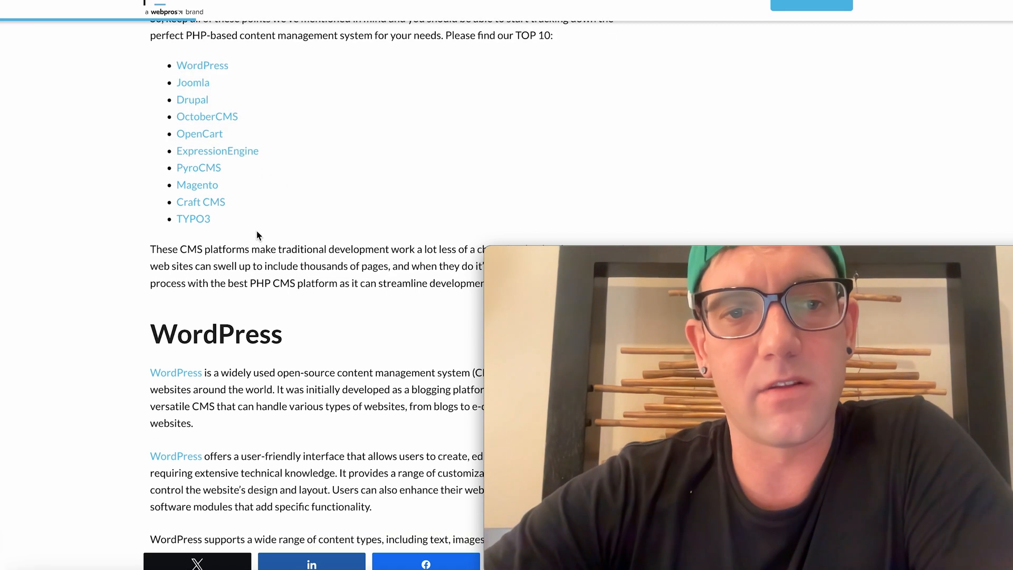
scroll(down, 3)
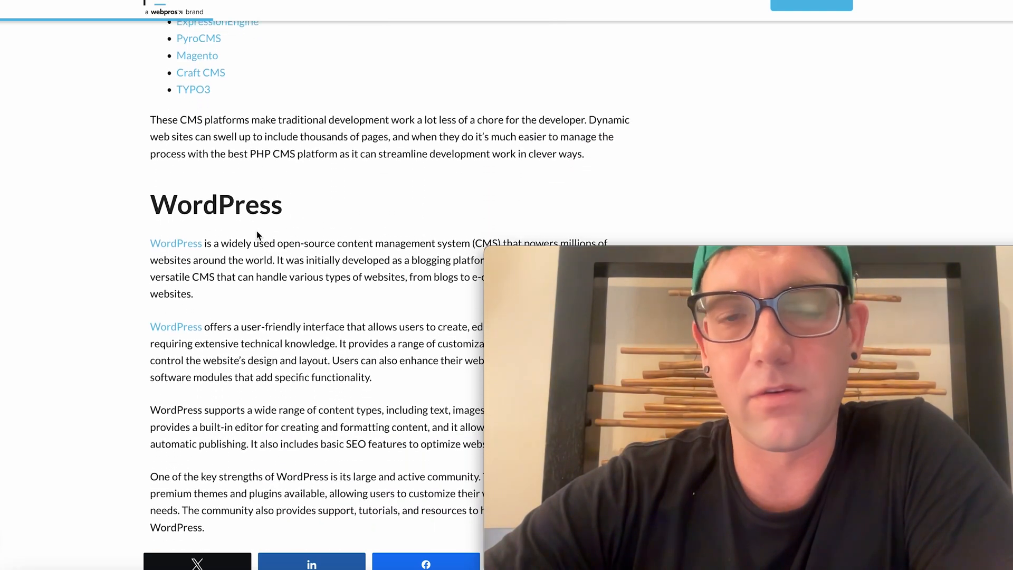
scroll(down, 3)
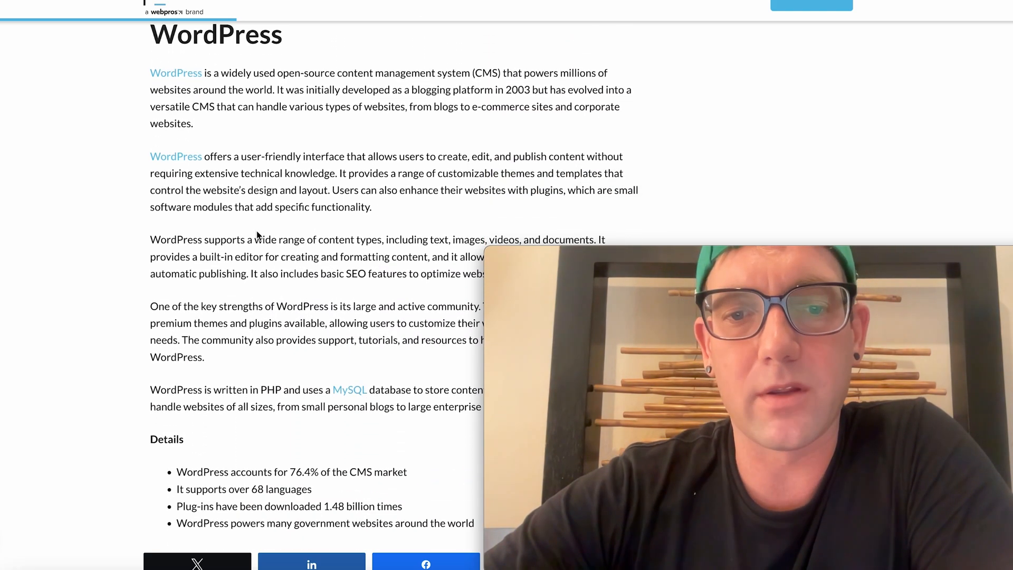
scroll(down, 3)
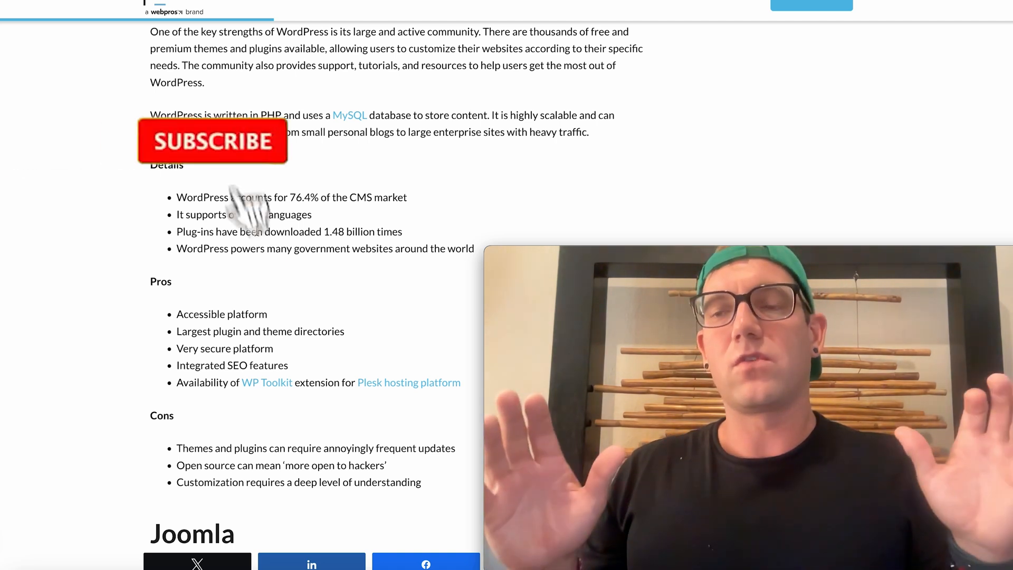
click(213, 142)
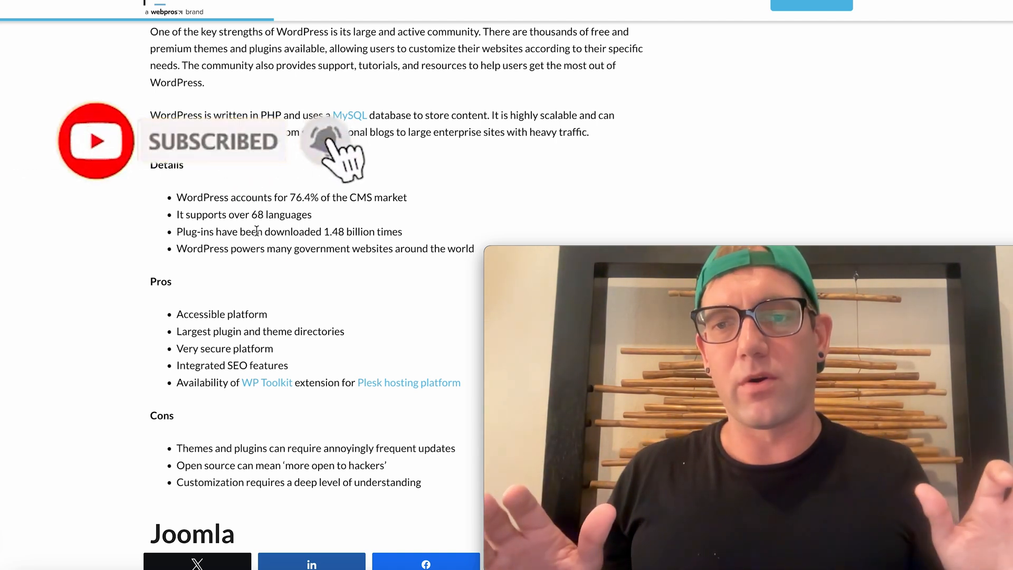